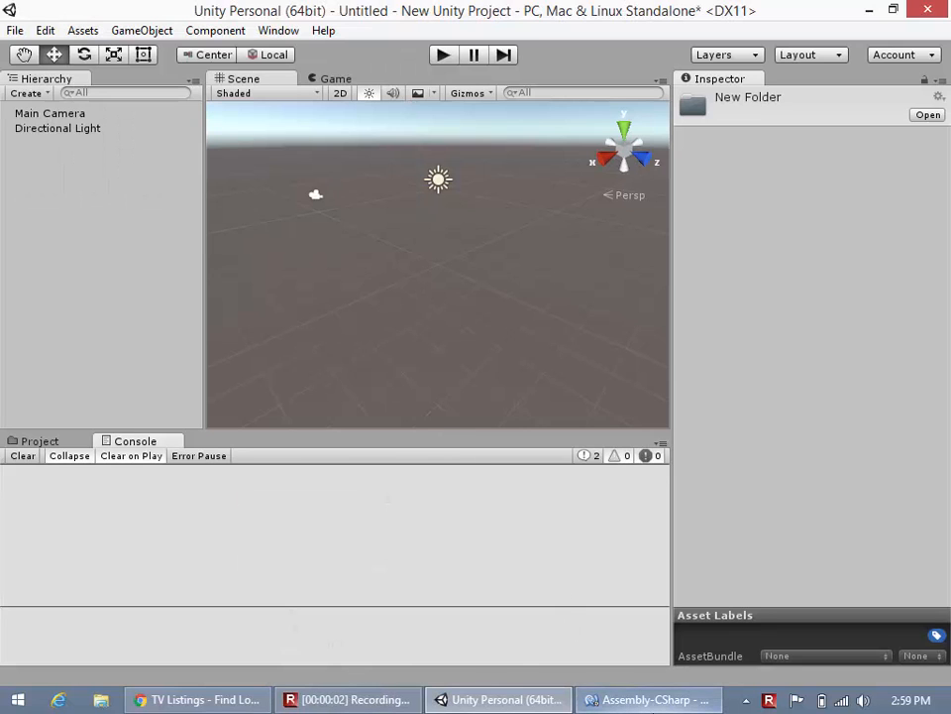
Visit MonoDevelop briefly, then return to Unity's Project view showing Assets > New Folder
left_click(649, 699)
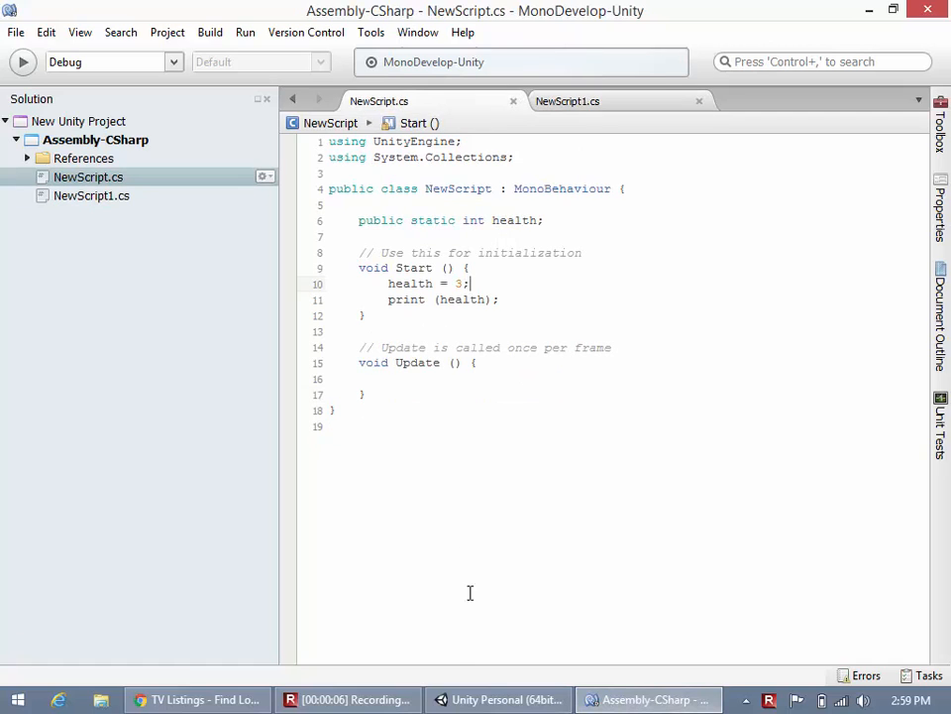
left_click(499, 699)
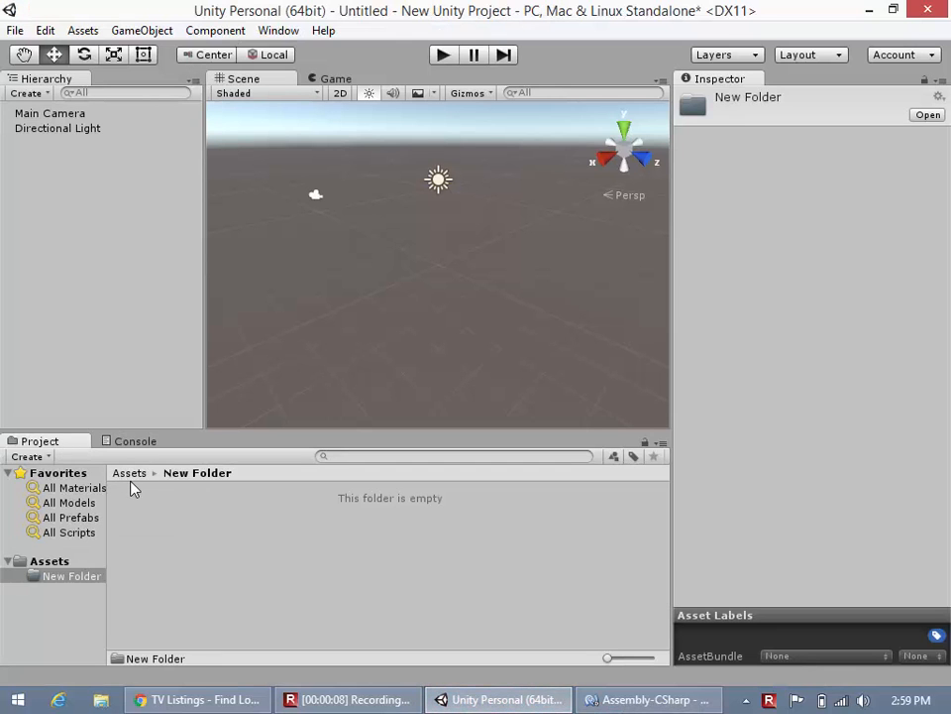
mouse_move(142, 519)
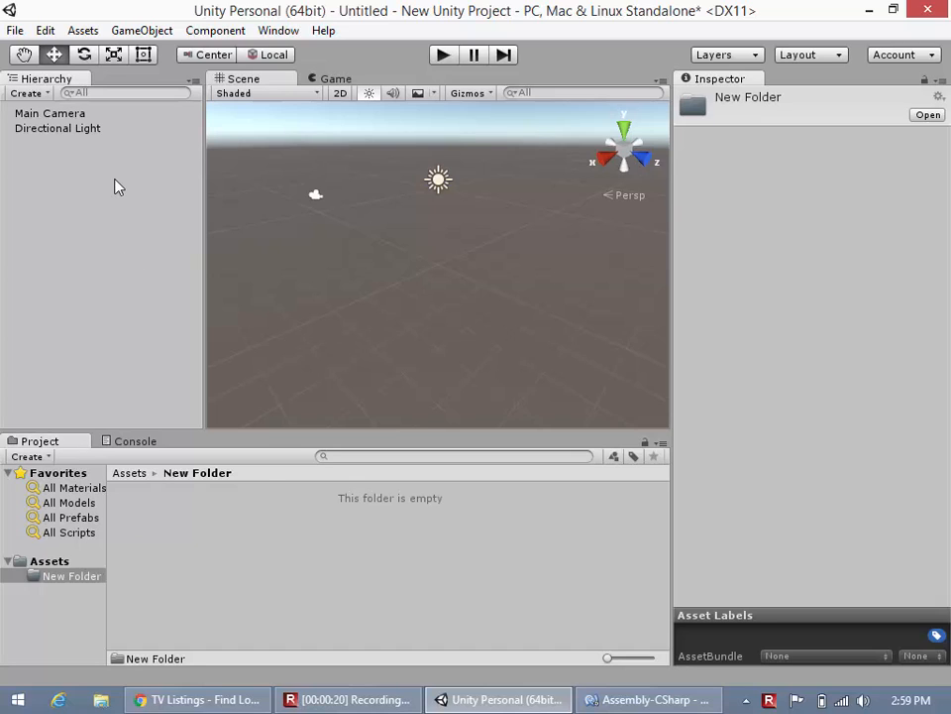
Add a 3D Cube to the scene from the Hierarchy and select it for inspection
right_click(118, 187)
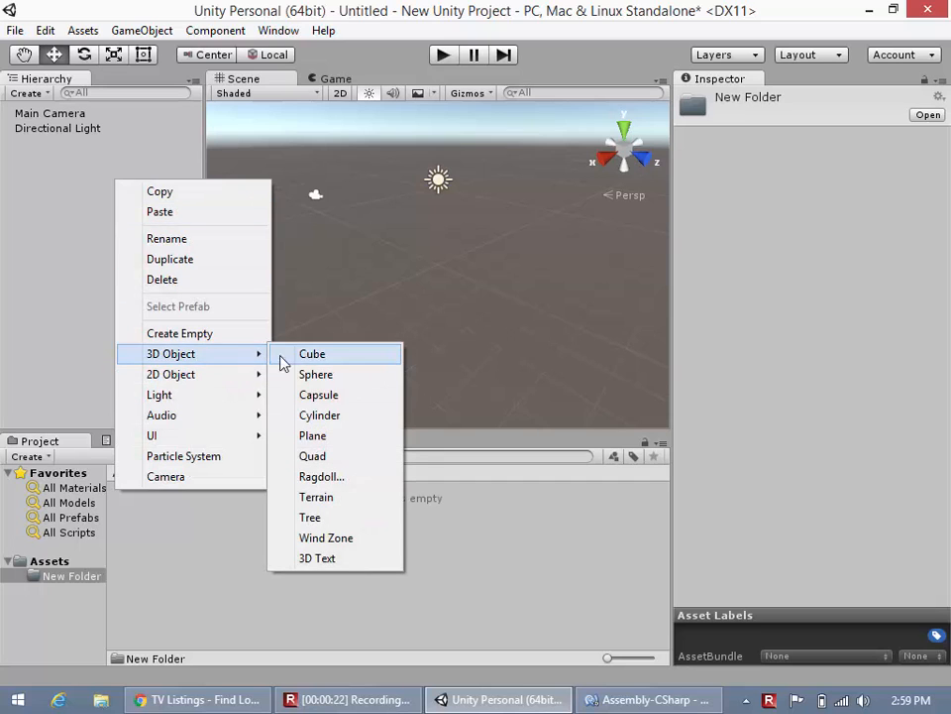
left_click(312, 354)
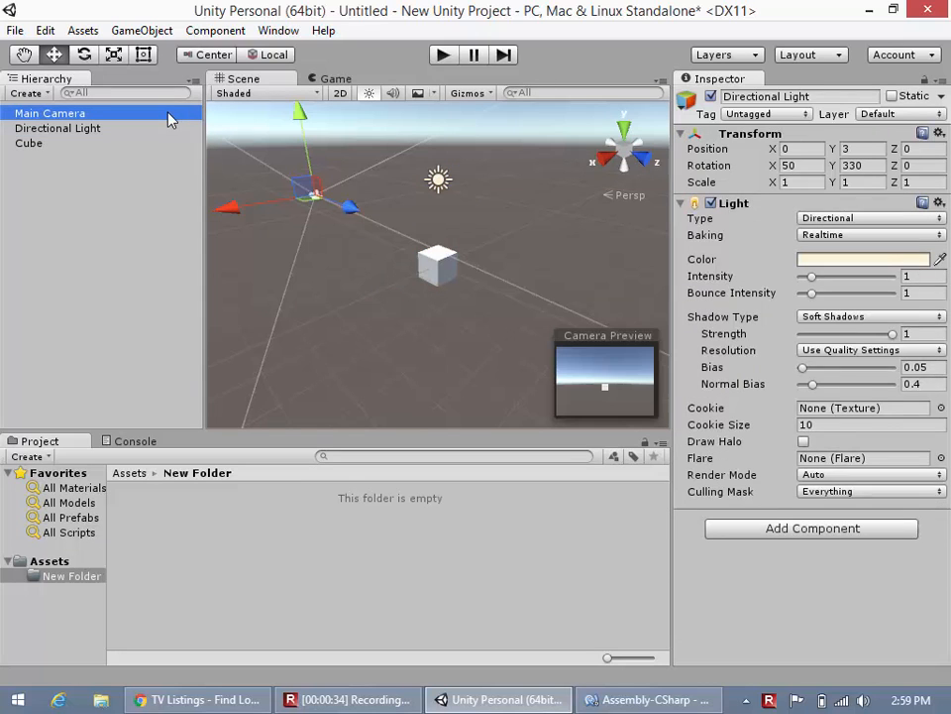
left_click(29, 143)
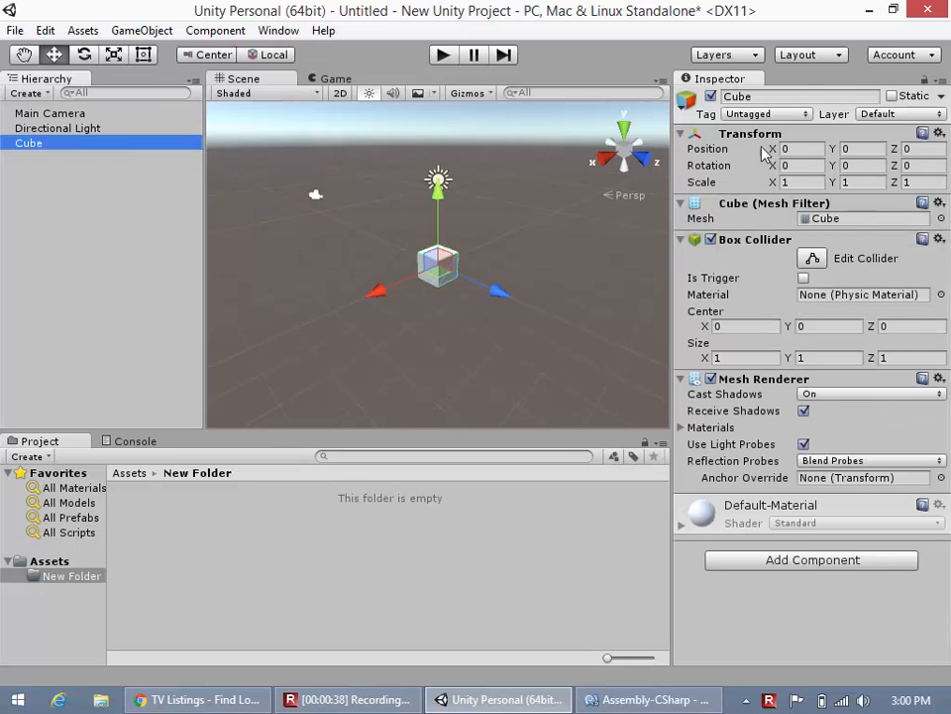
mouse_move(750, 198)
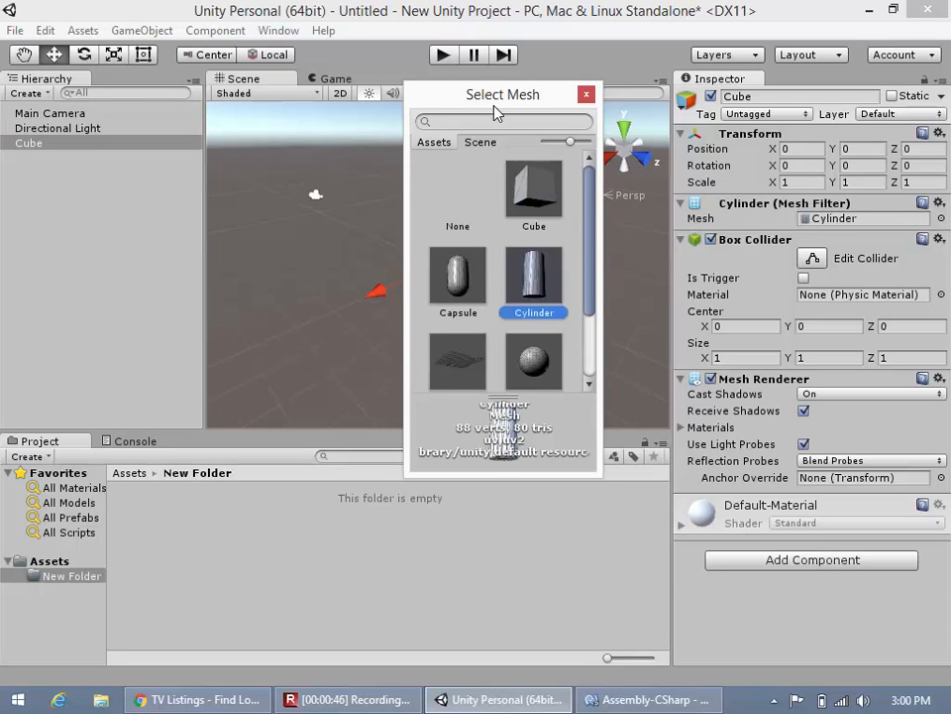
left_click_drag(502, 94, 290, 181)
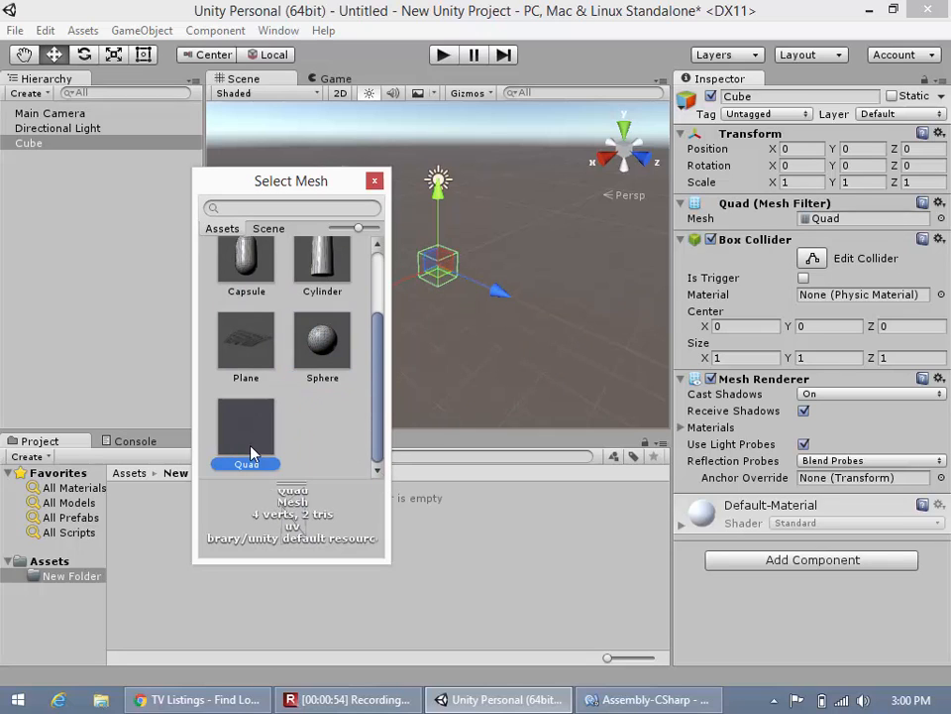
left_click(322, 277)
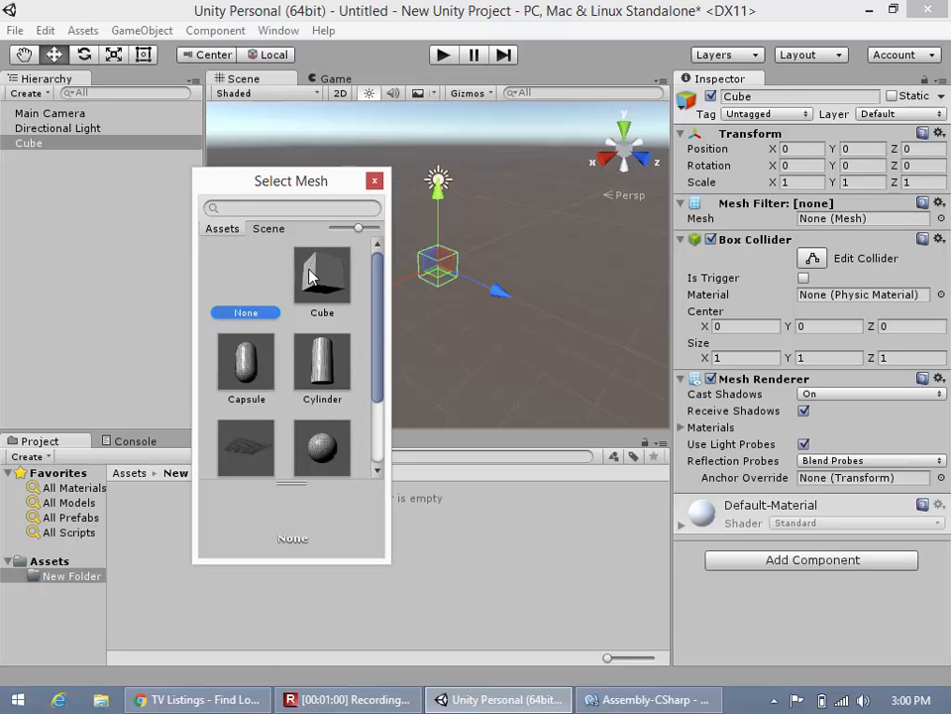
double_click(321, 276)
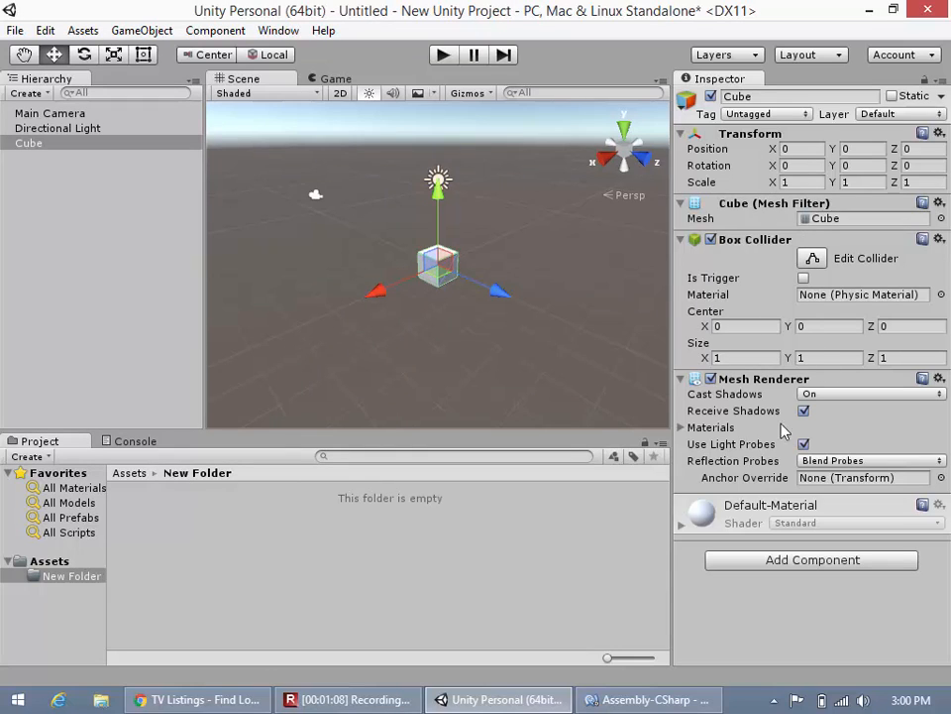
mouse_move(877, 414)
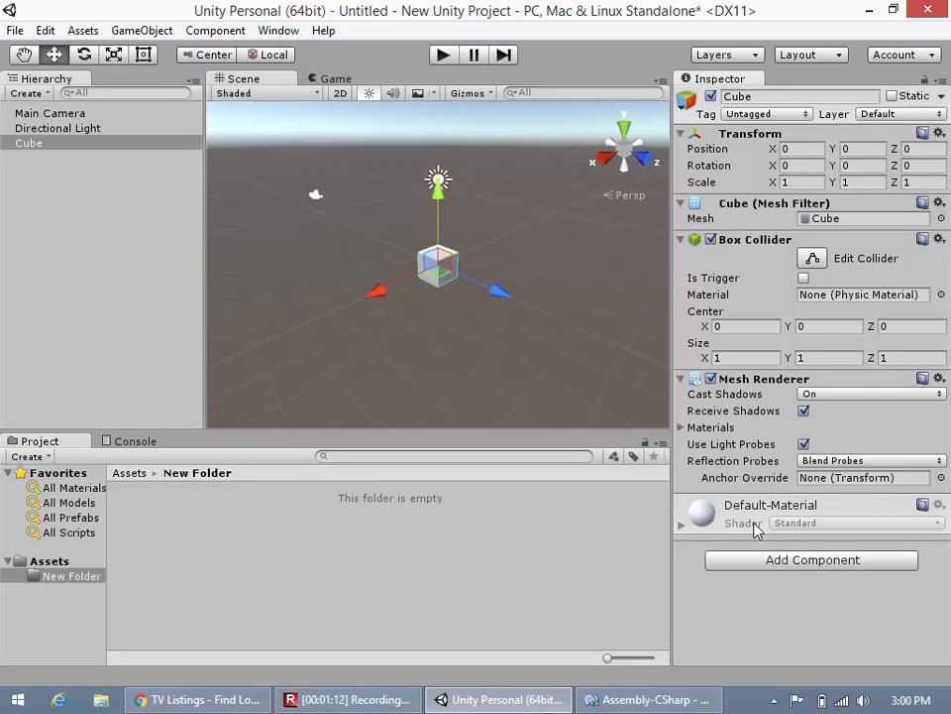
mouse_move(768, 568)
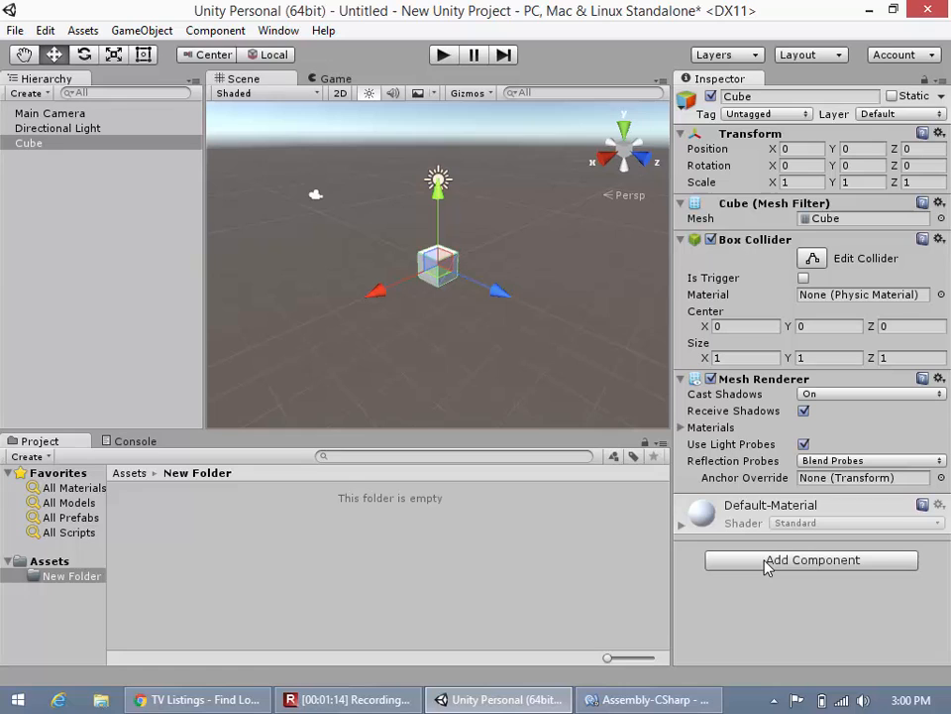
Attach a Rigidbody (Physics) component to the Cube with mass 1 and gravity enabled
left_click(811, 559)
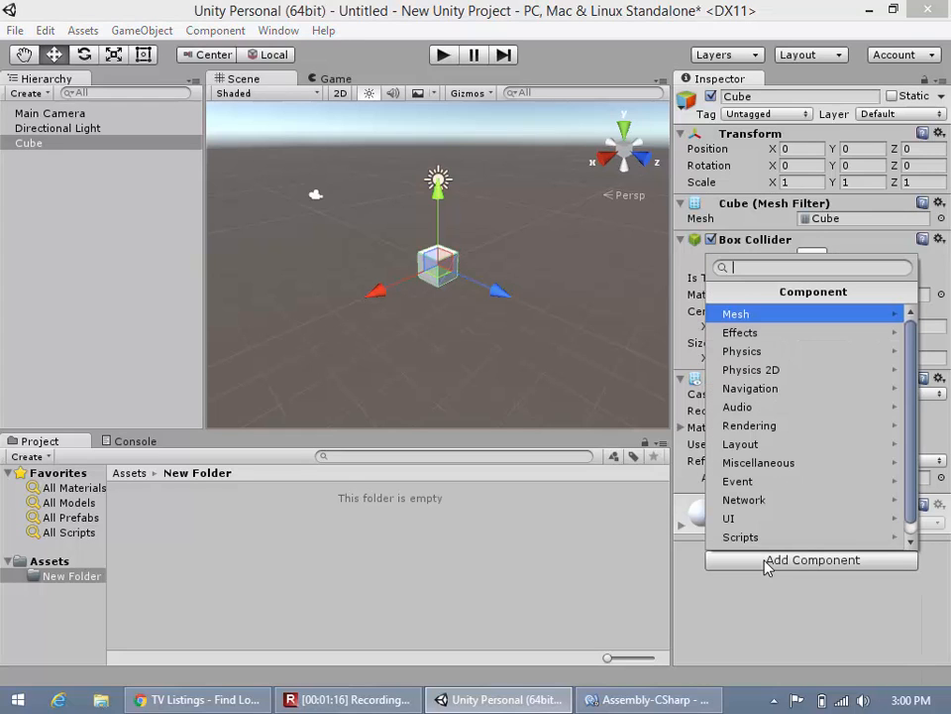
left_click(742, 351)
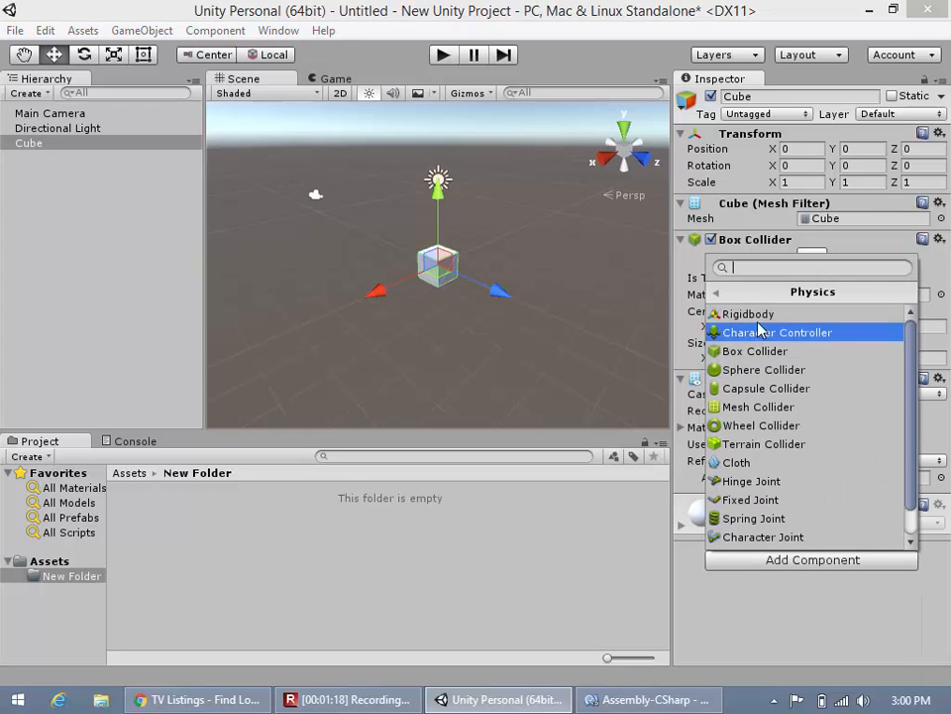
mouse_move(748, 313)
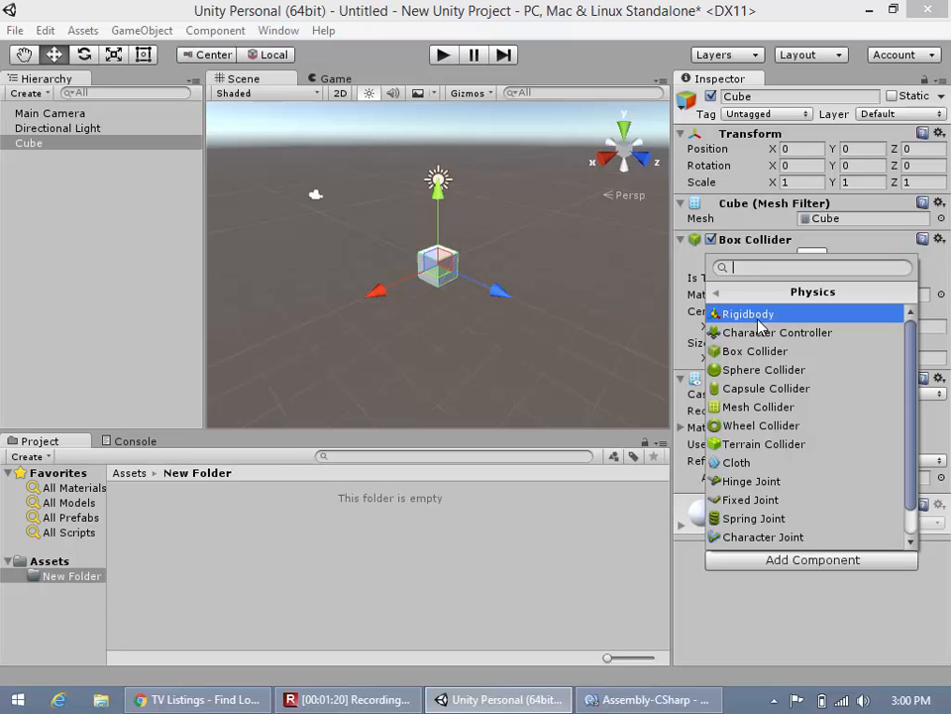
left_click(747, 313)
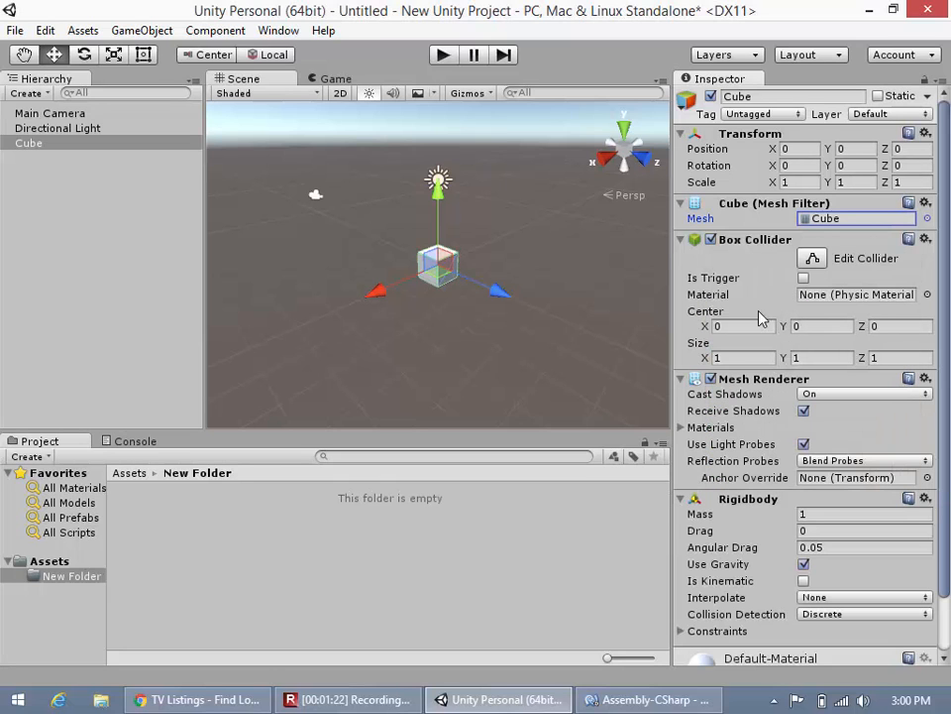
scroll("down", 3)
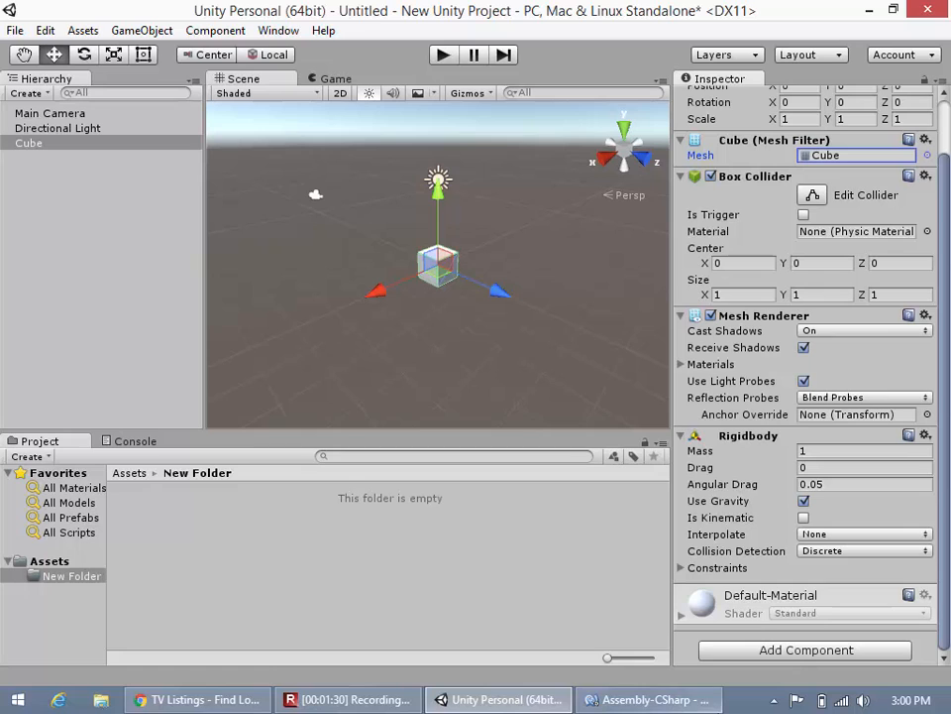
mouse_move(649, 698)
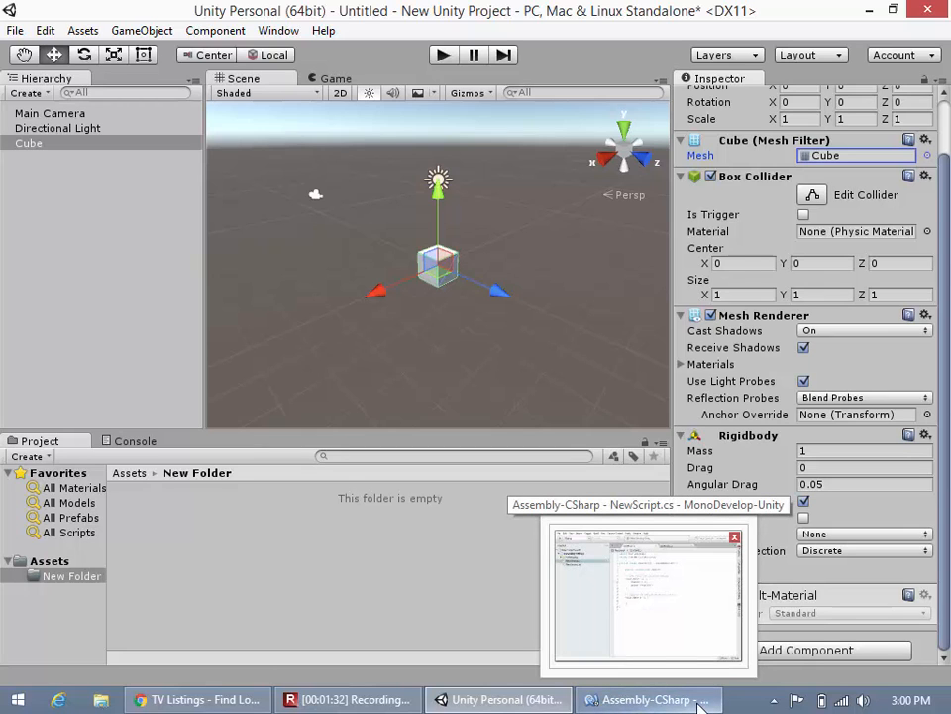
mouse_move(407, 624)
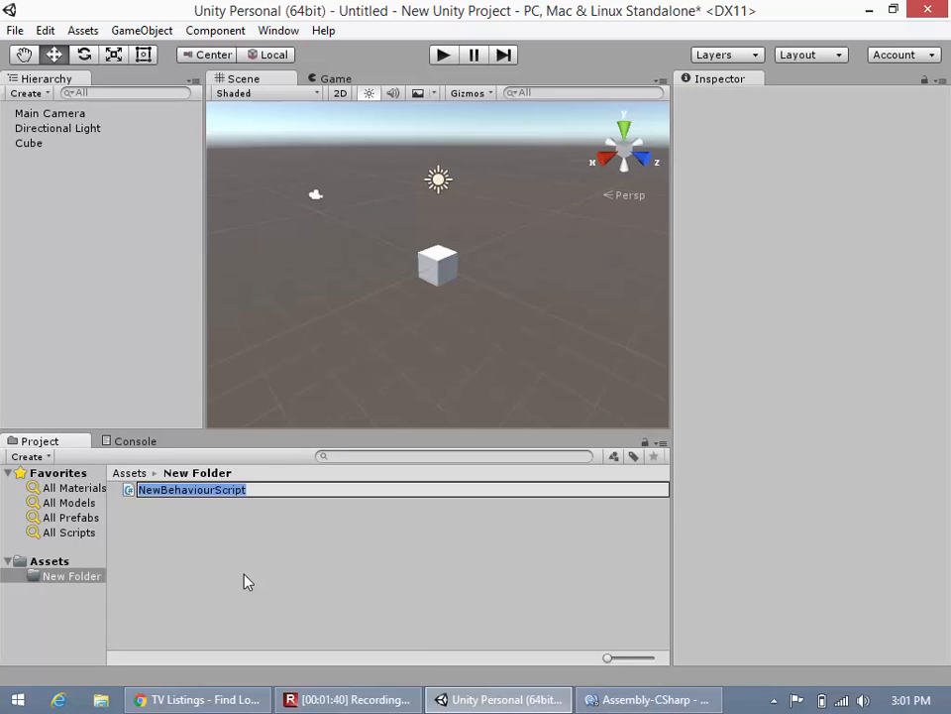
Name the new C# script CubeScript and open it in MonoDevelop
type("CubeSc")
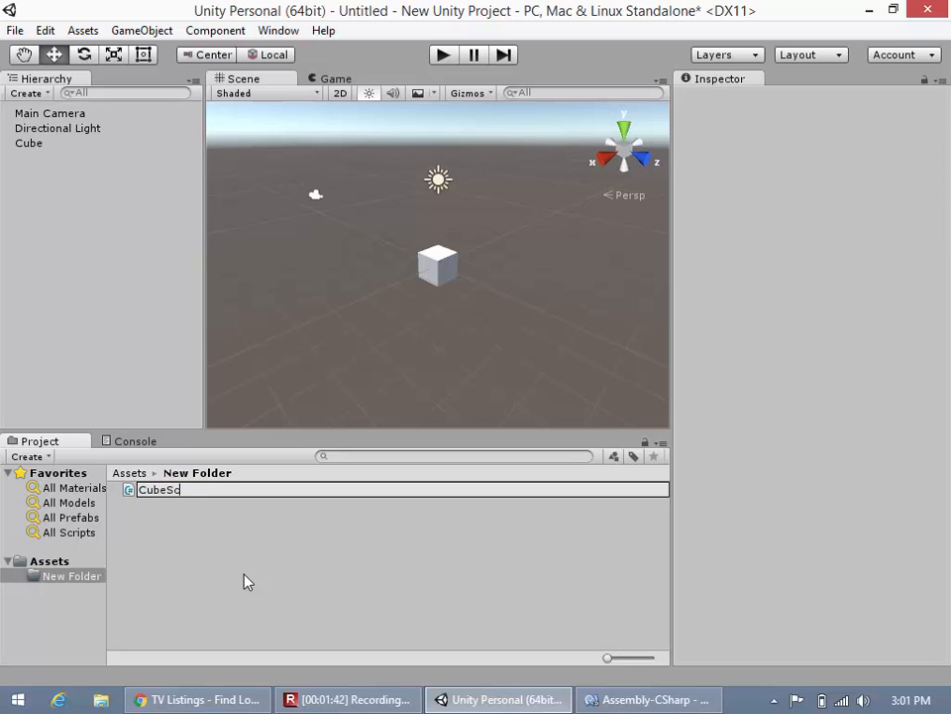
key("Return")
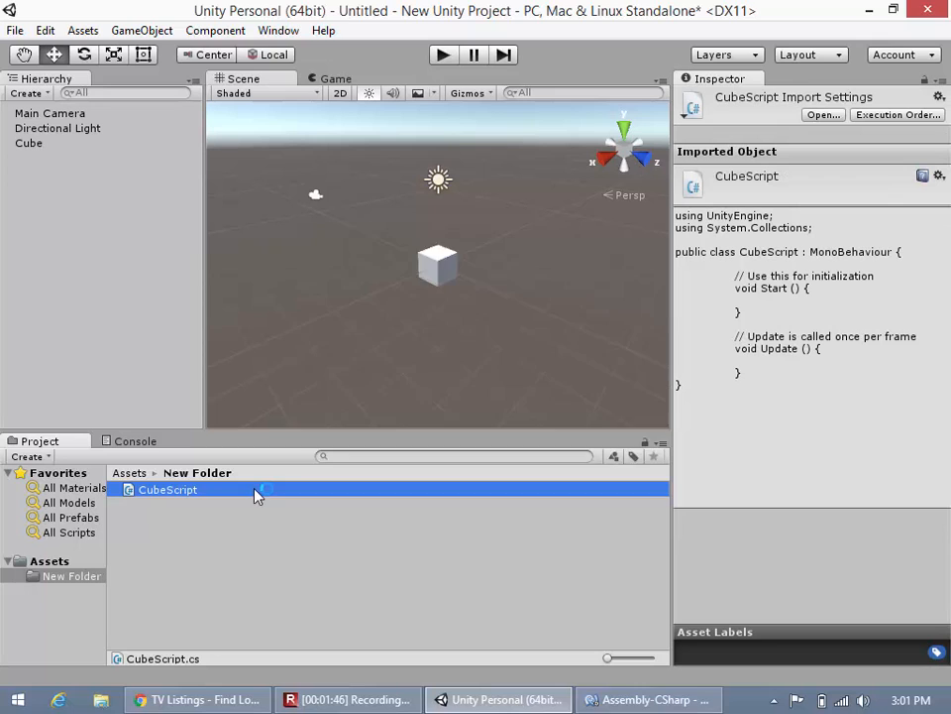
double_click(167, 490)
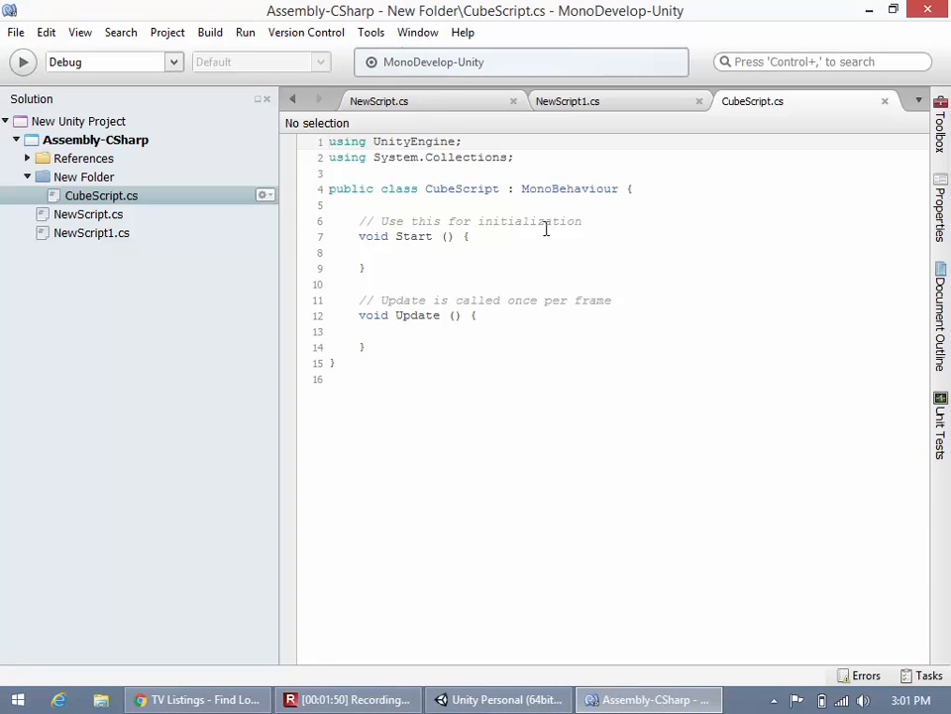
mouse_move(513, 100)
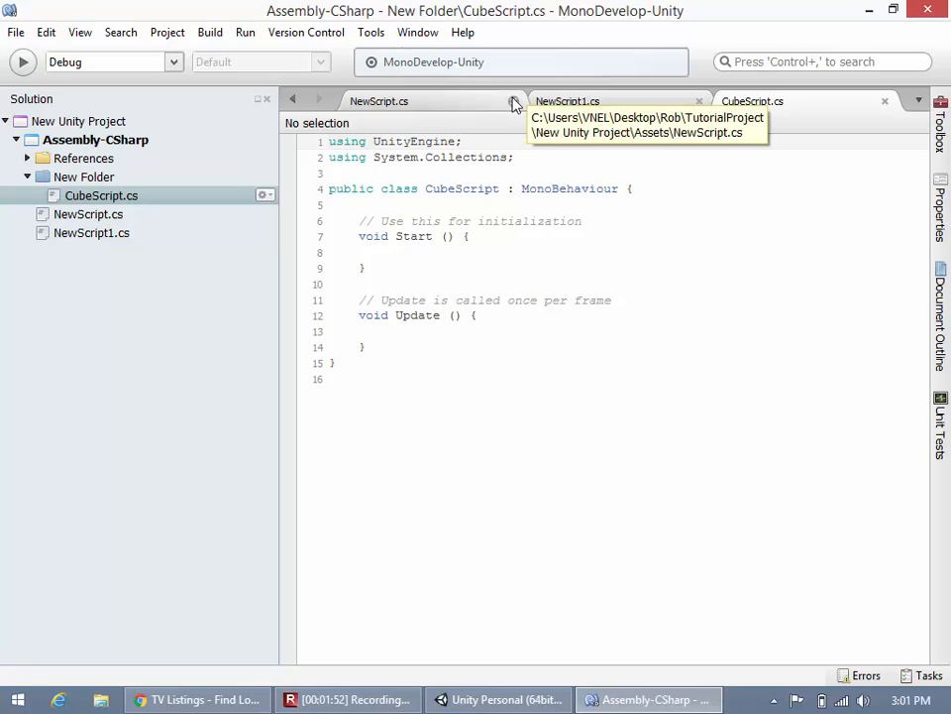
Close the NewScript and NewScript1 tabs, leaving only CubeScript.cs open
left_click(513, 101)
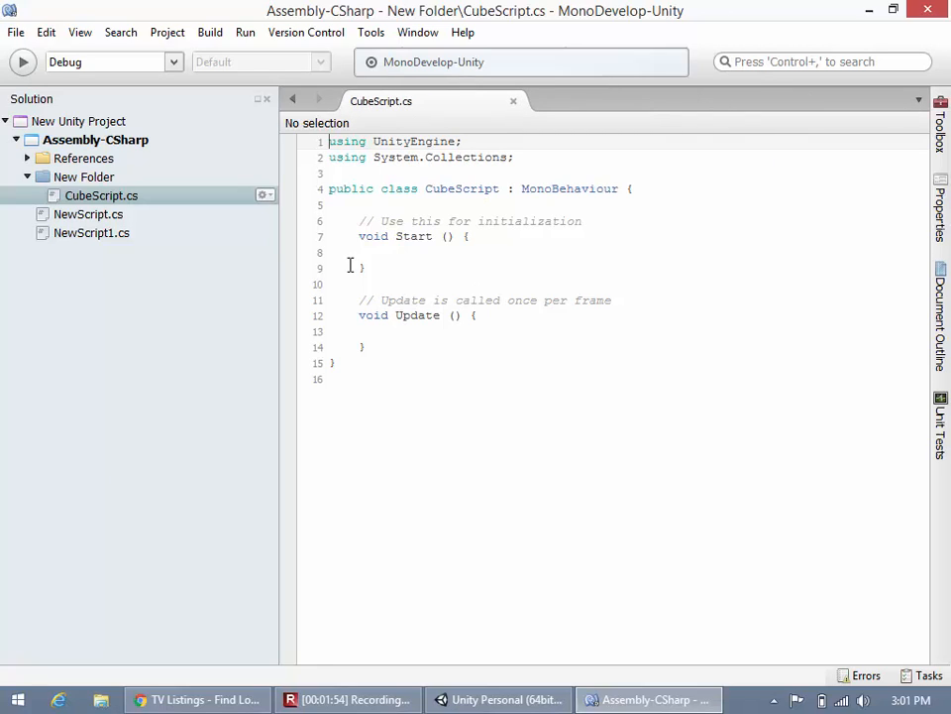
mouse_move(434, 258)
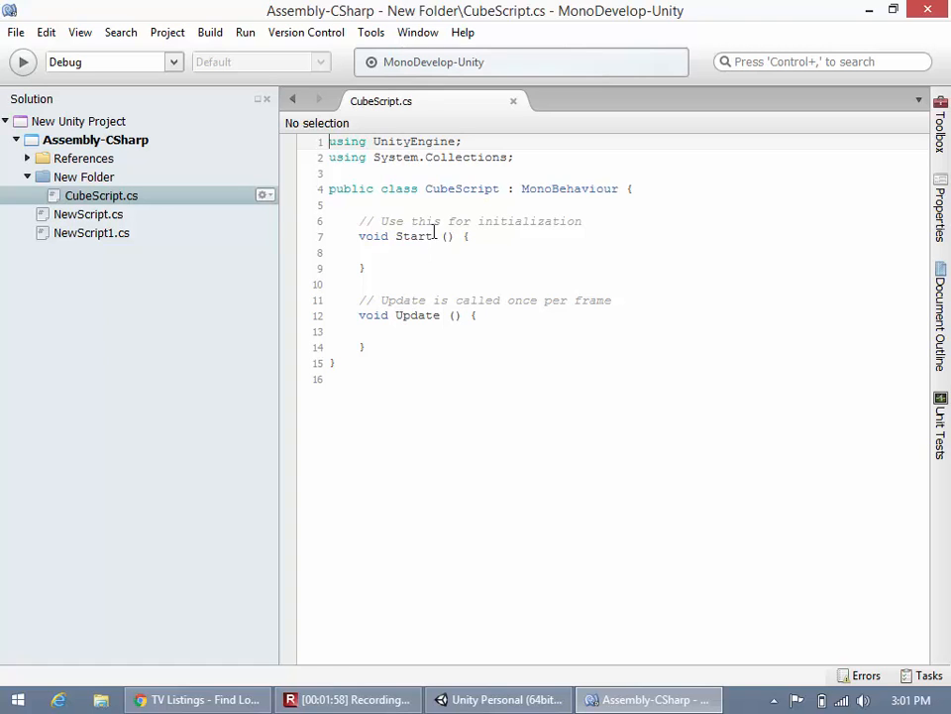
Declare the public GameObject cube field at the top of CubeScript
type("p")
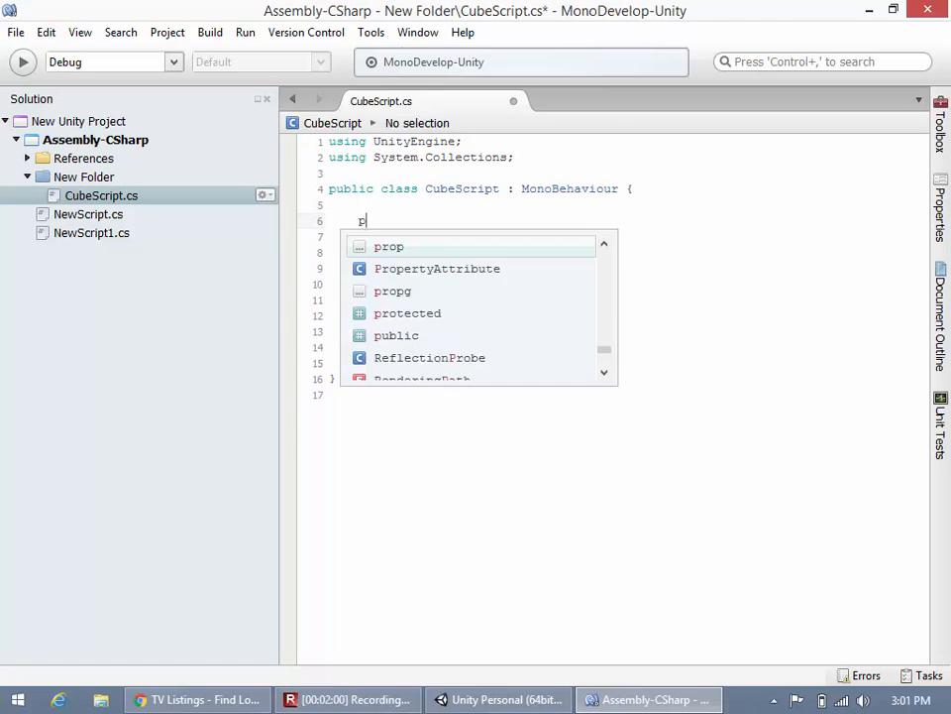
type("ublic GameObject c")
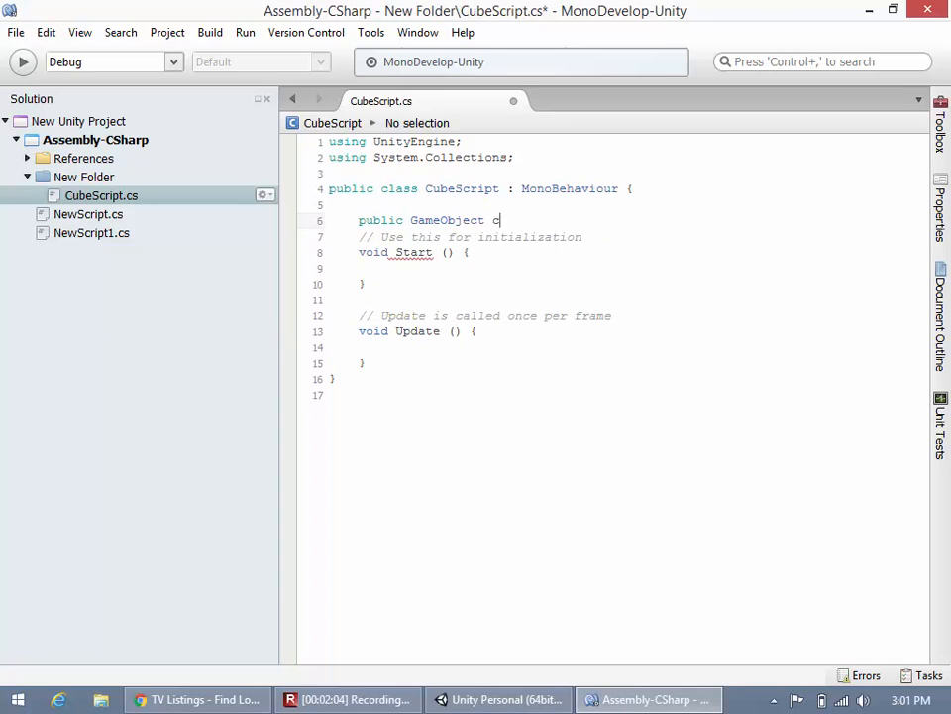
type("ube;")
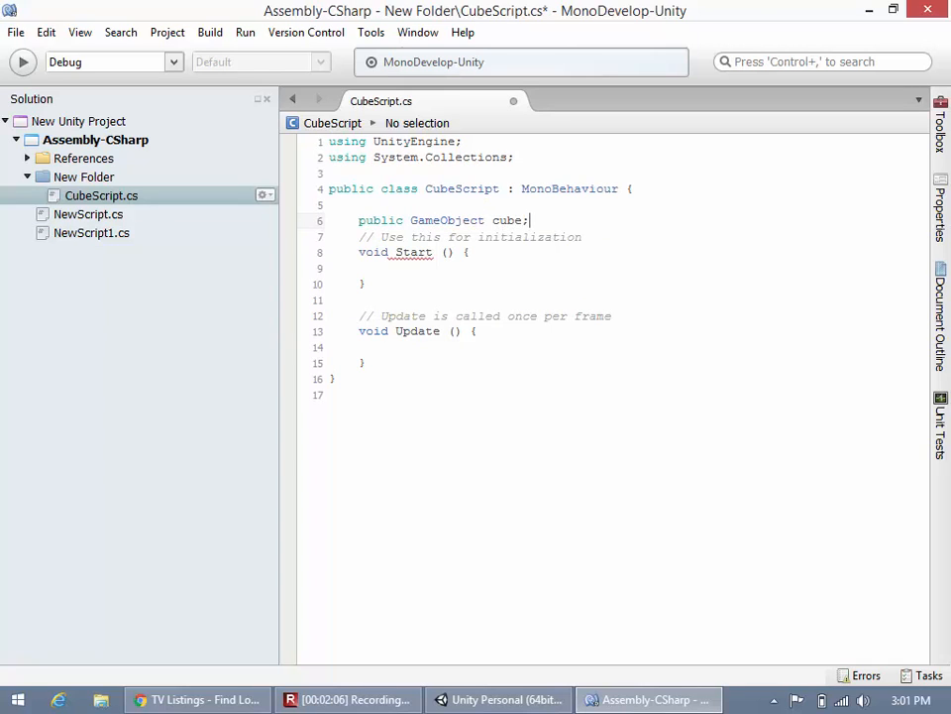
key("Return")
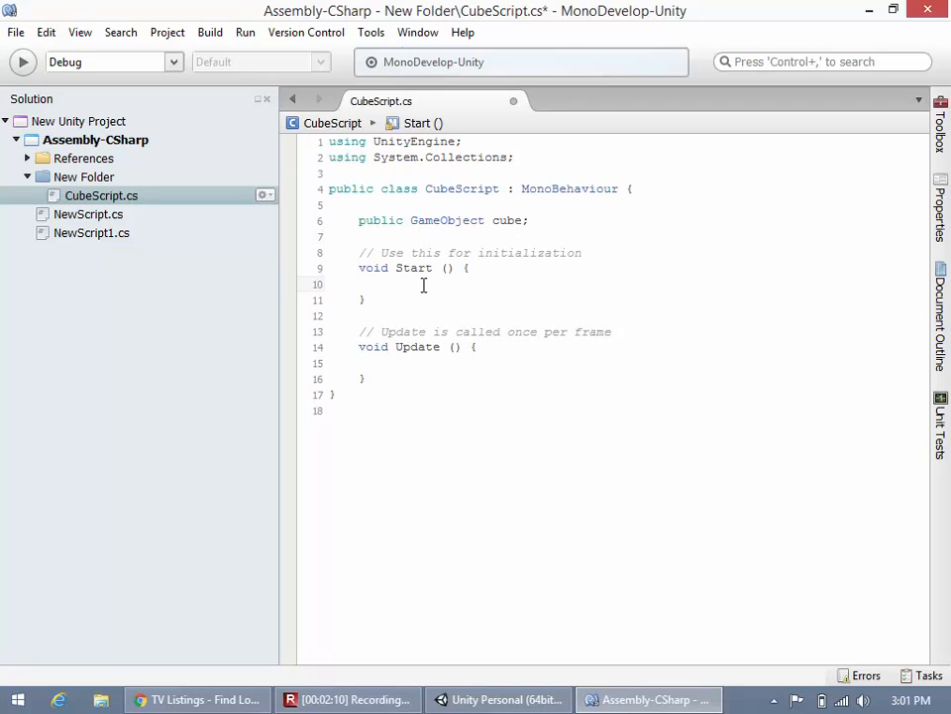
left_click(359, 285)
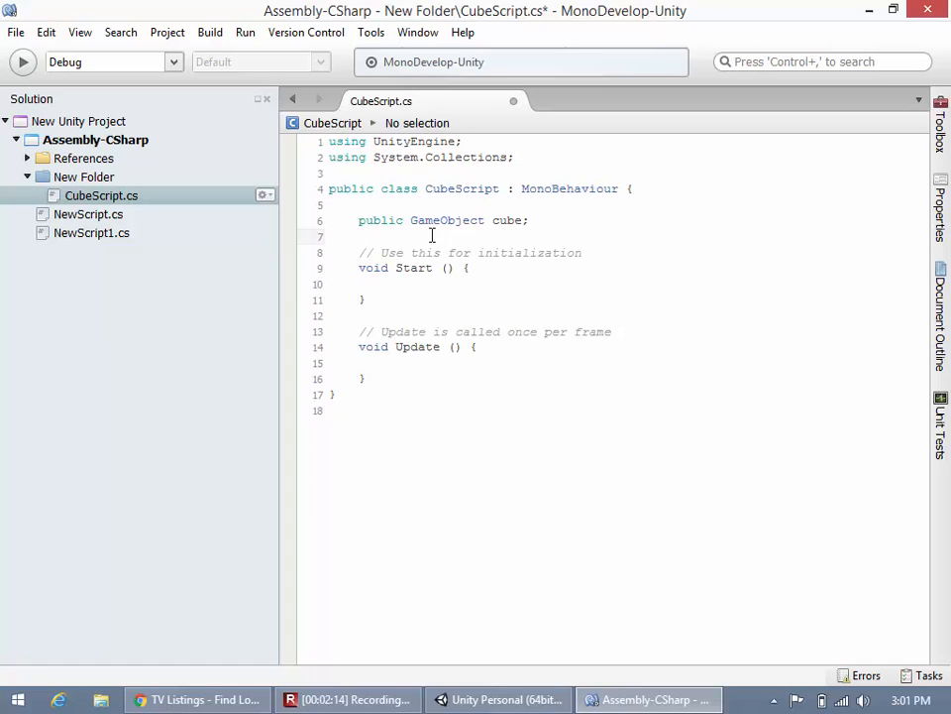
Declare Rigidbody RIGID_cube, BoxCollider BOXCOL_cube and MeshRenderer MESHREND_cube fields below it
type("Rigidbody")
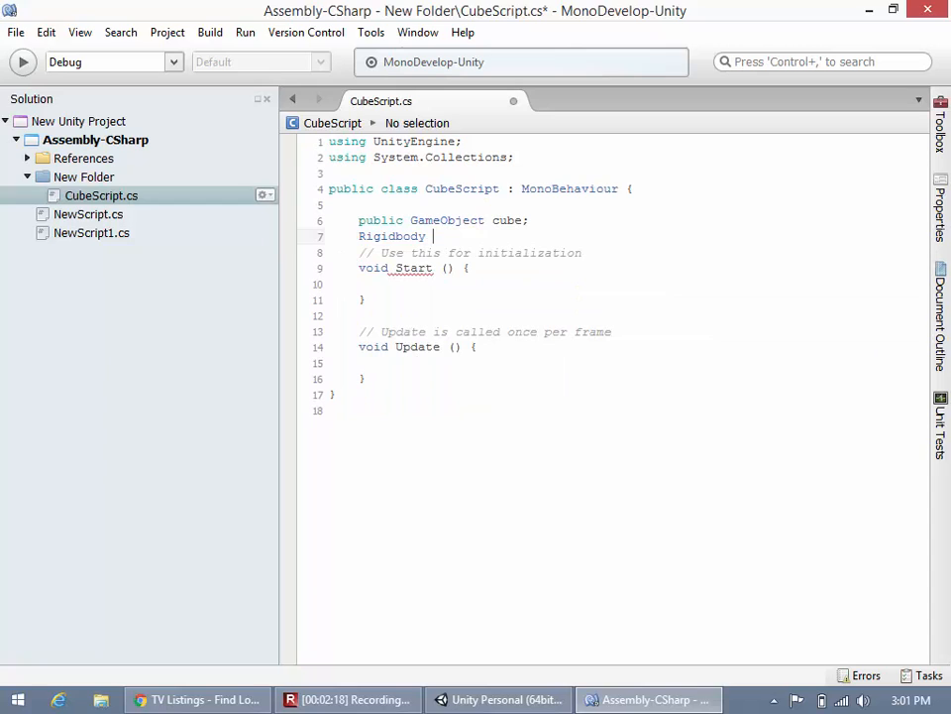
type("RIGID")
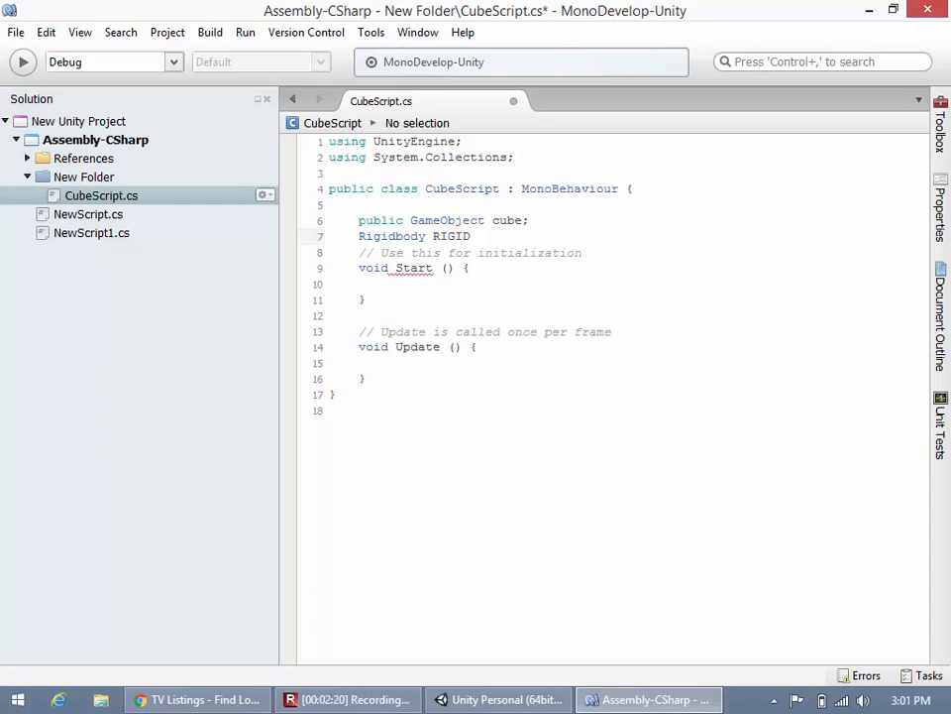
type("_cube;")
type("BoxCollider")
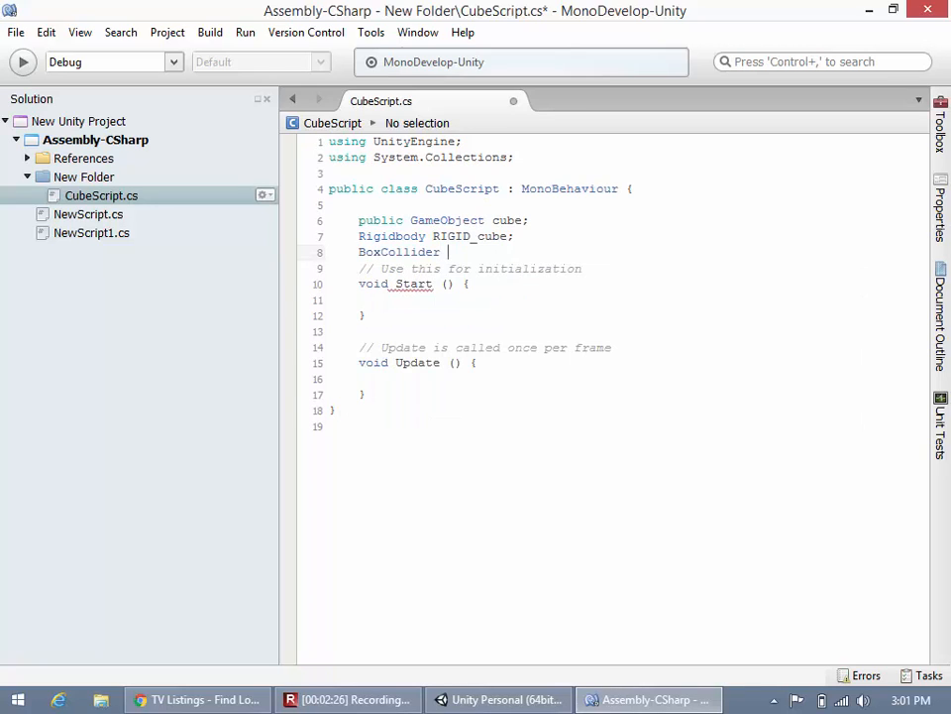
type("BOXCOL_")
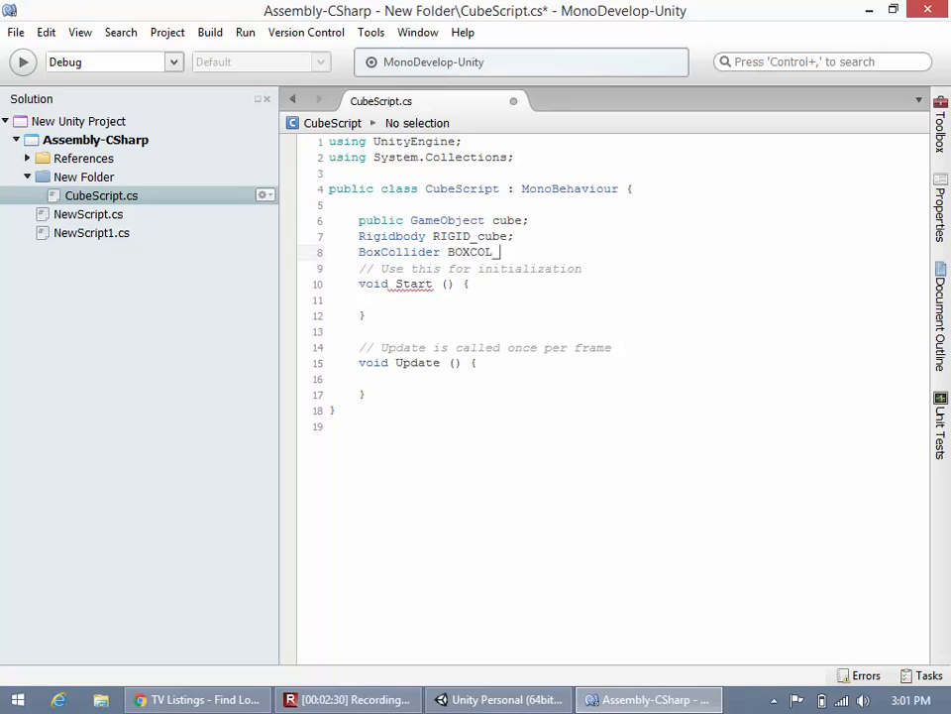
type("cube;")
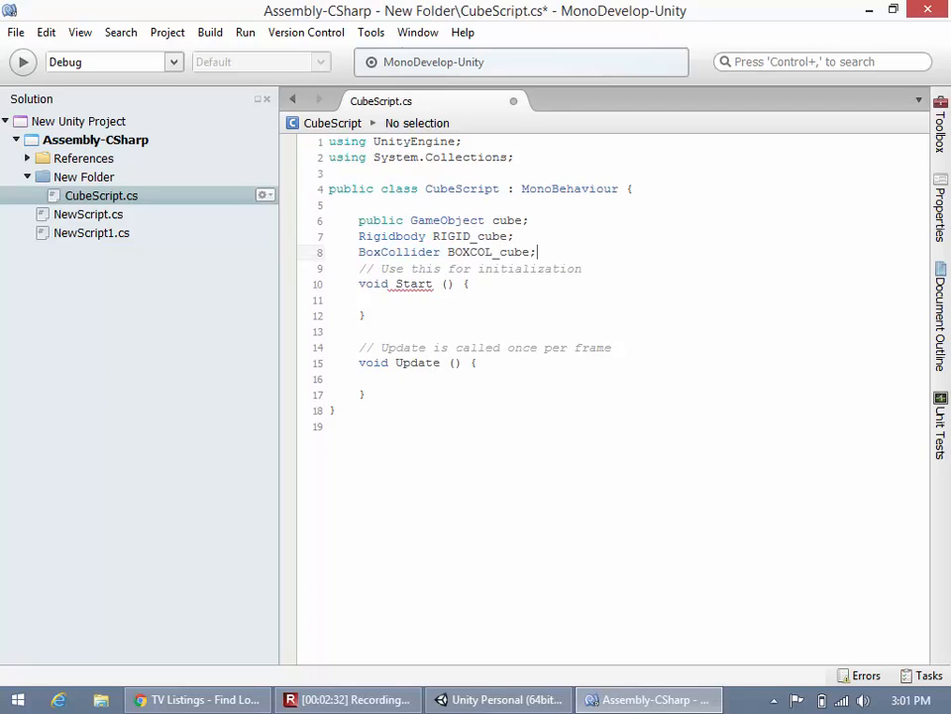
key("Return")
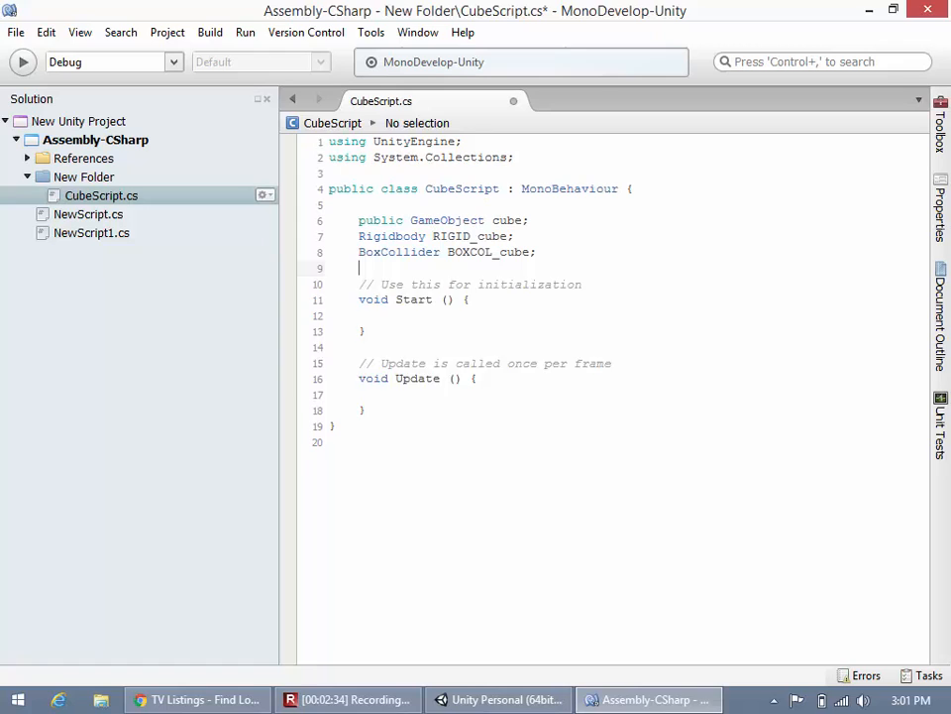
type("MeshRenderer")
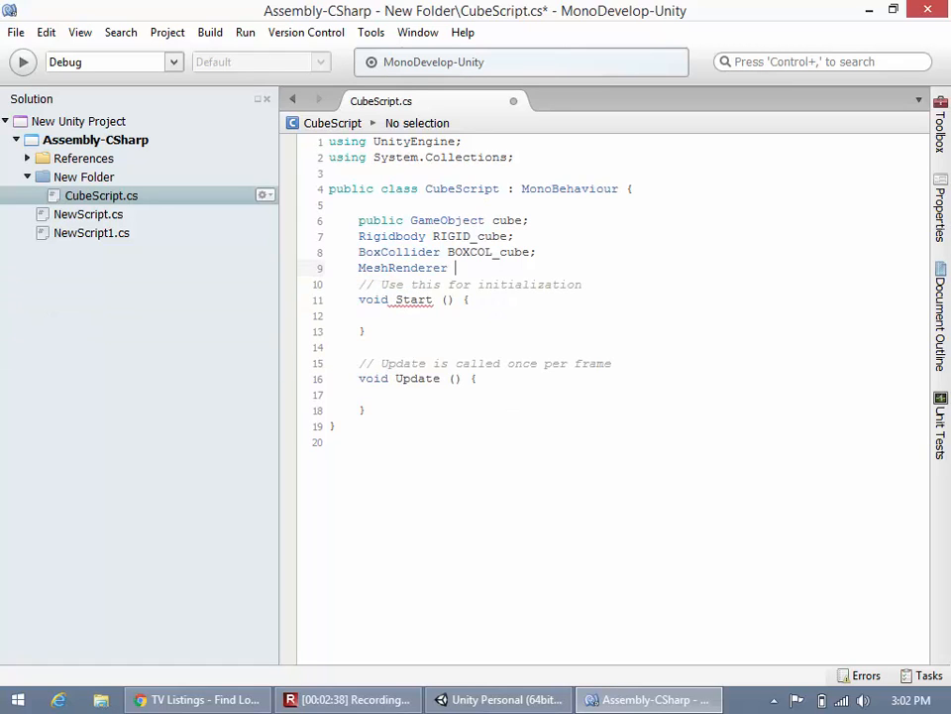
type("M")
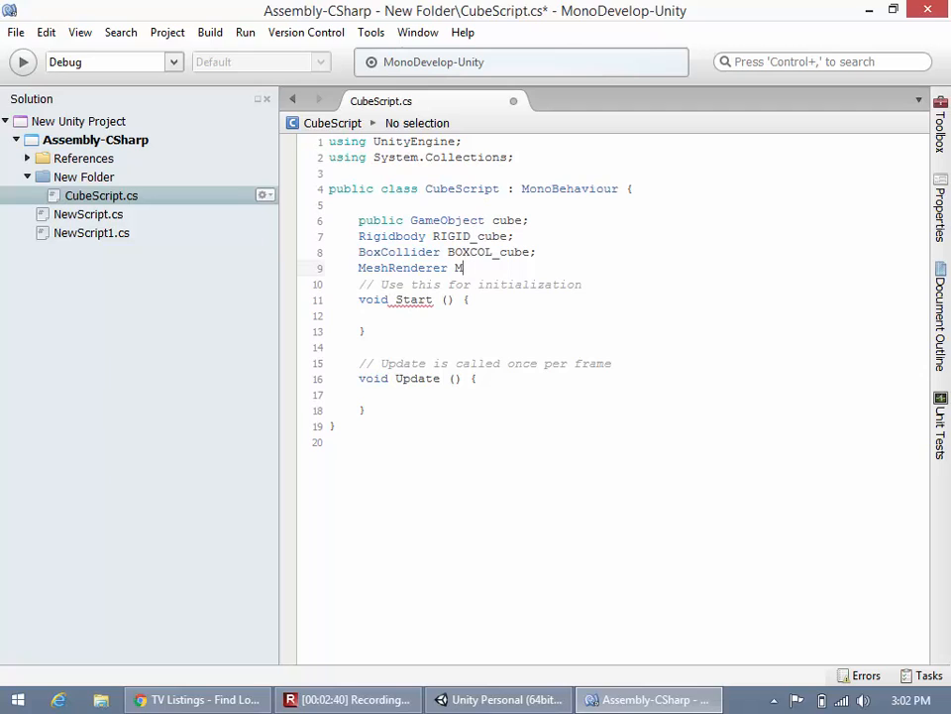
type("ESHR")
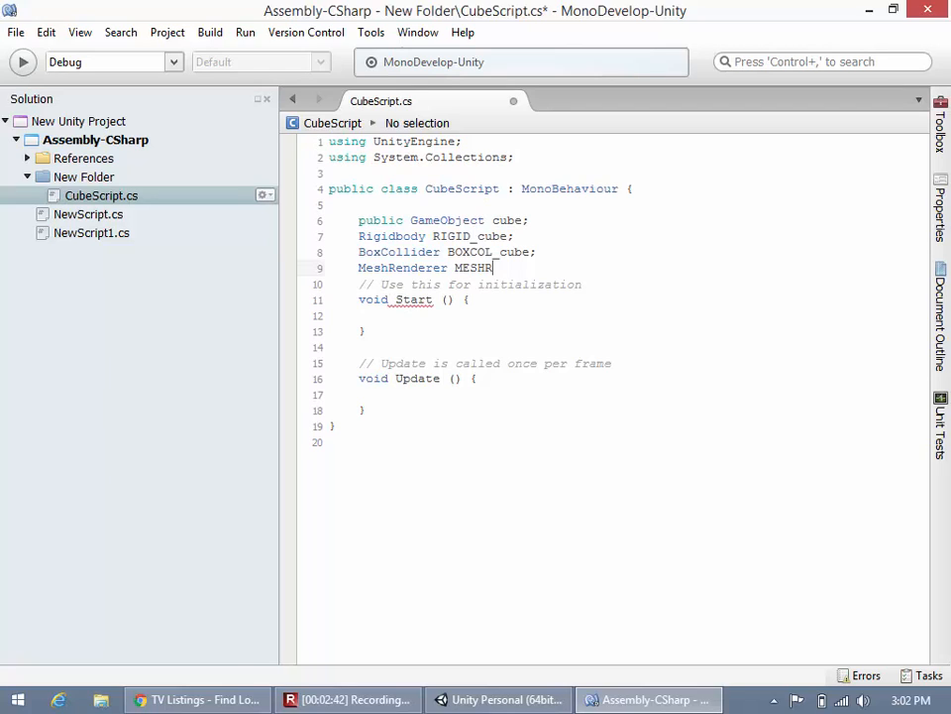
type("END_cube;")
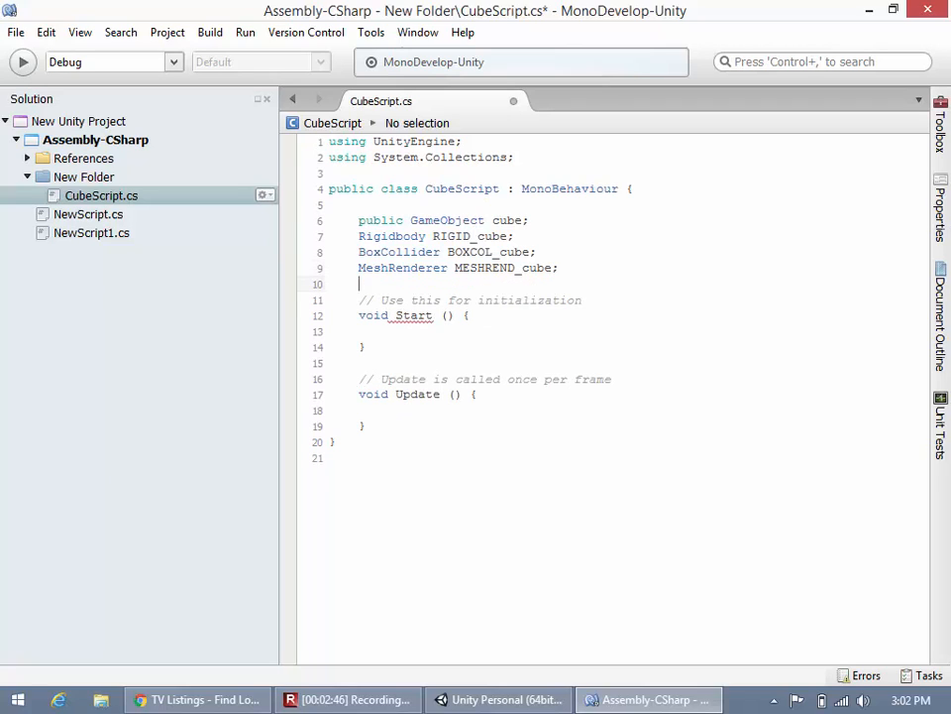
In Start, write RIGID_cube = cube.GetComponent<Rigidbody> (); using autocomplete
left_click(433, 331)
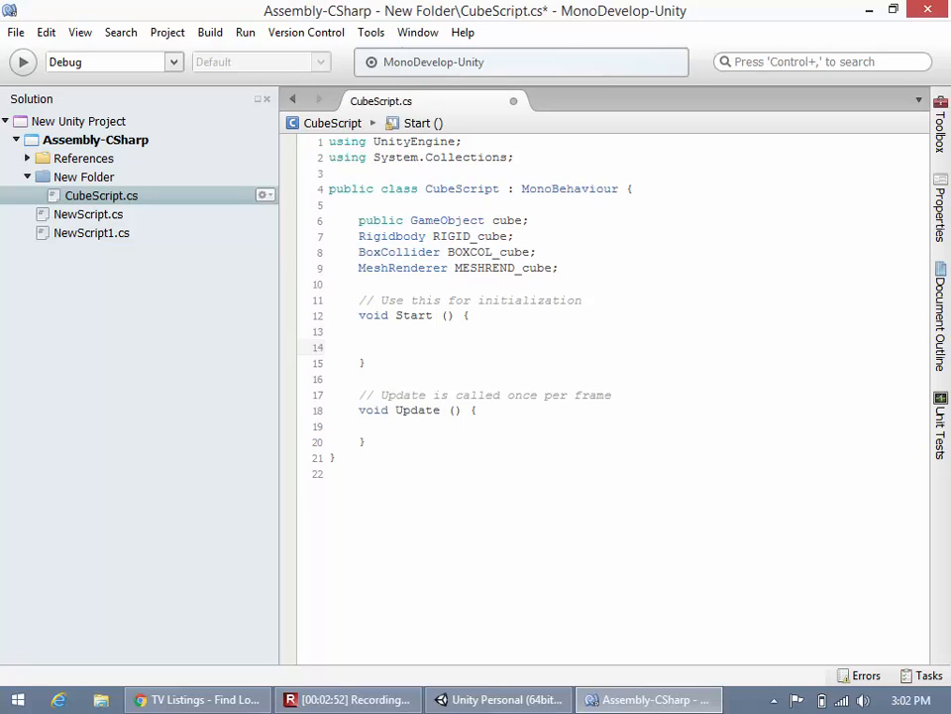
left_click(389, 346)
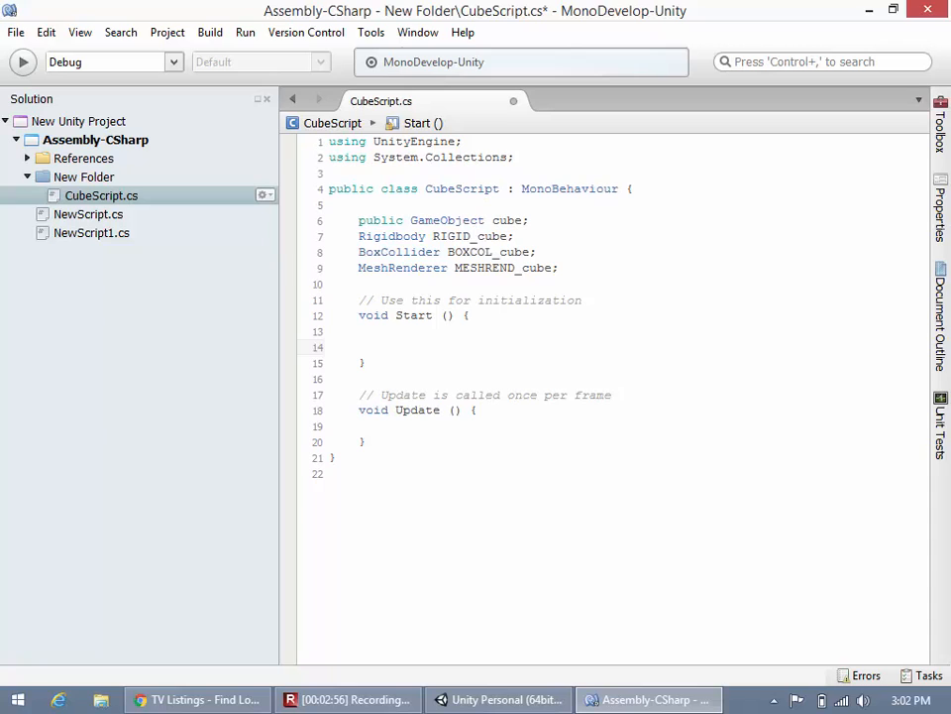
left_click(387, 346)
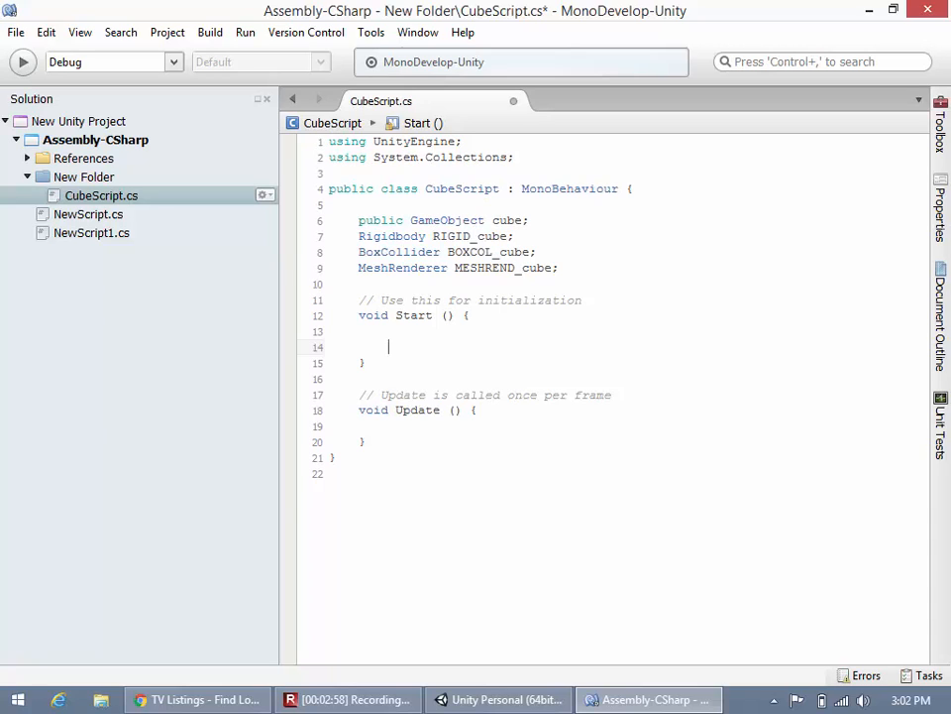
type("RIGID_cube")
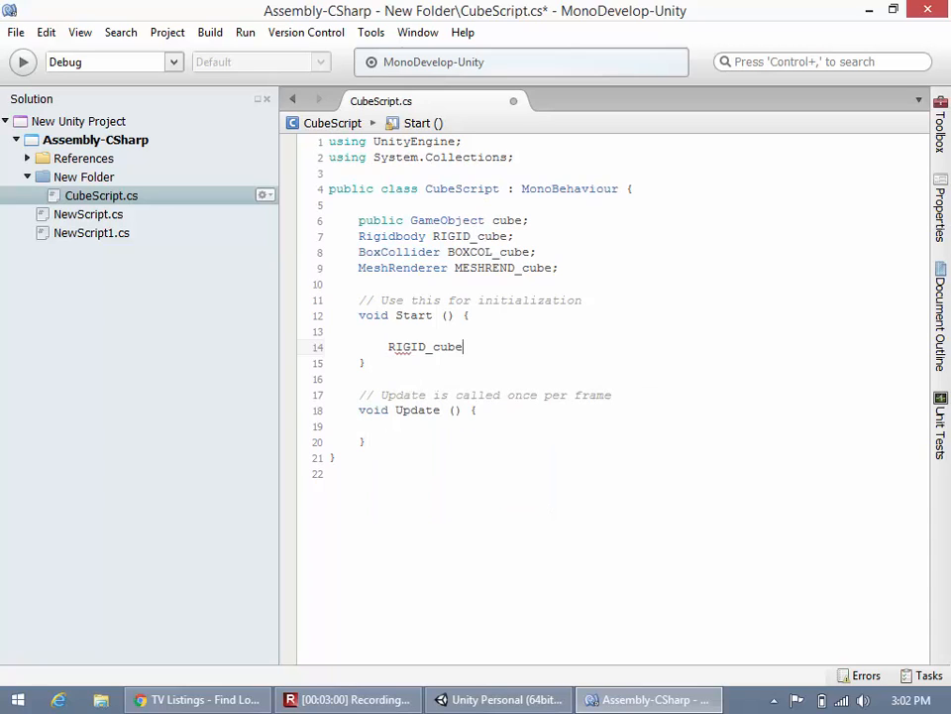
type("=")
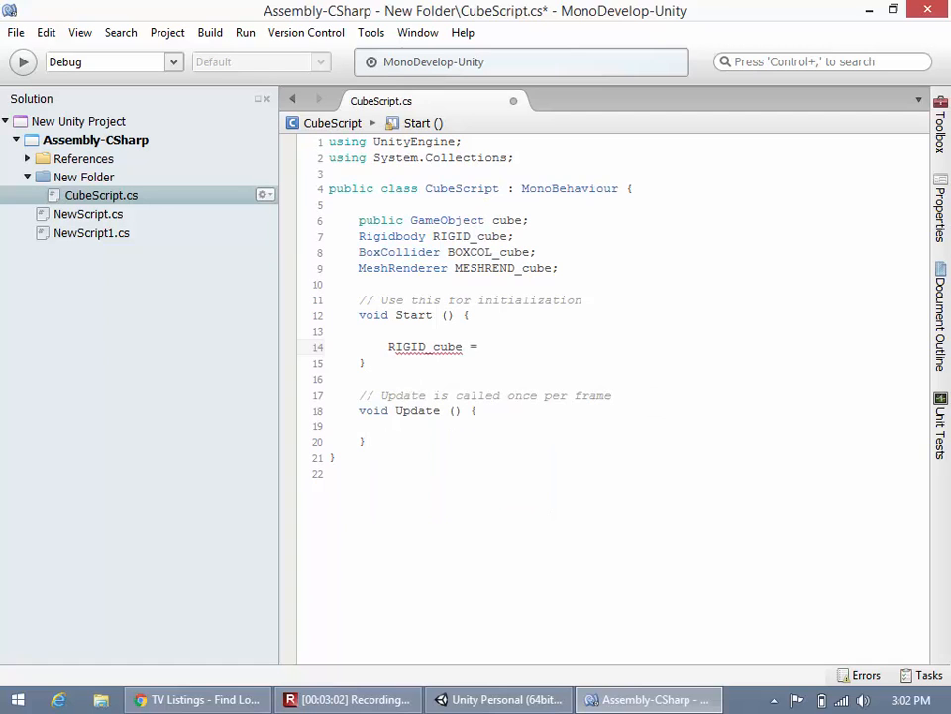
type("cube")
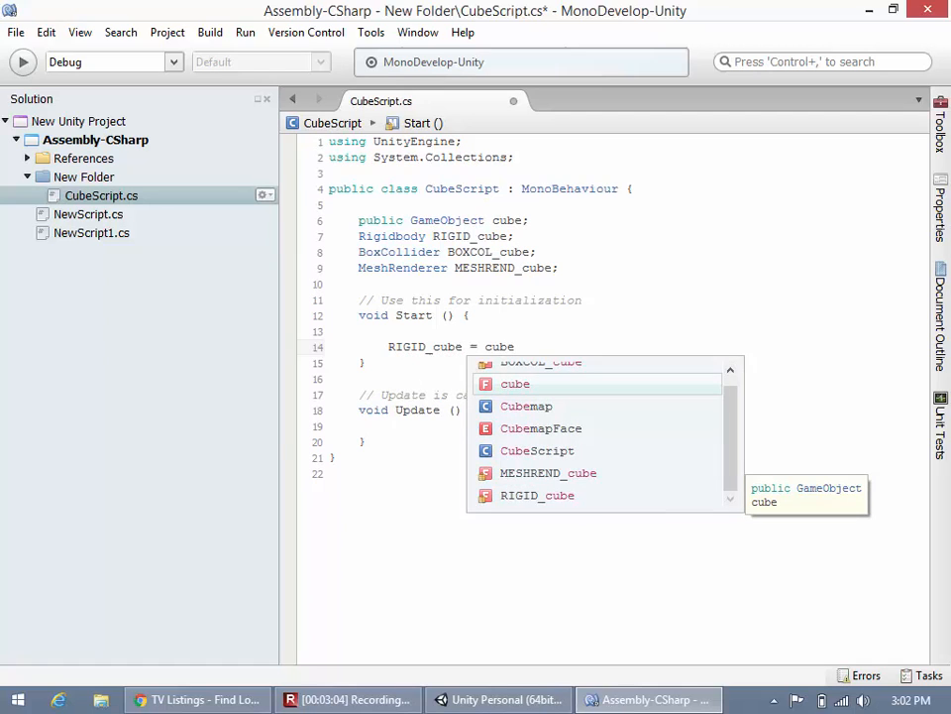
type(".Get")
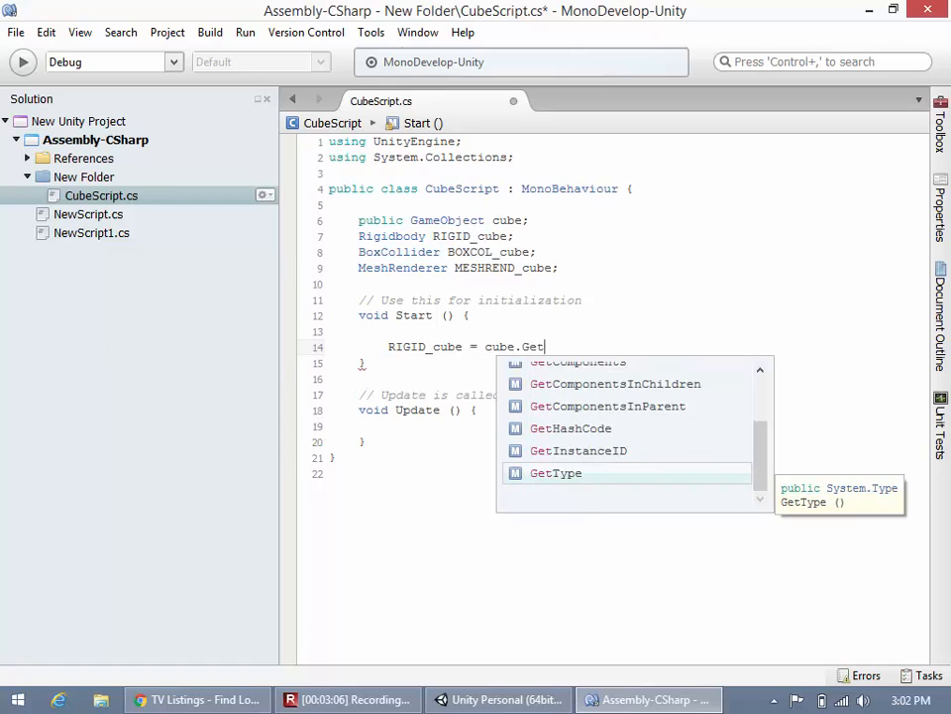
scroll("up", 3)
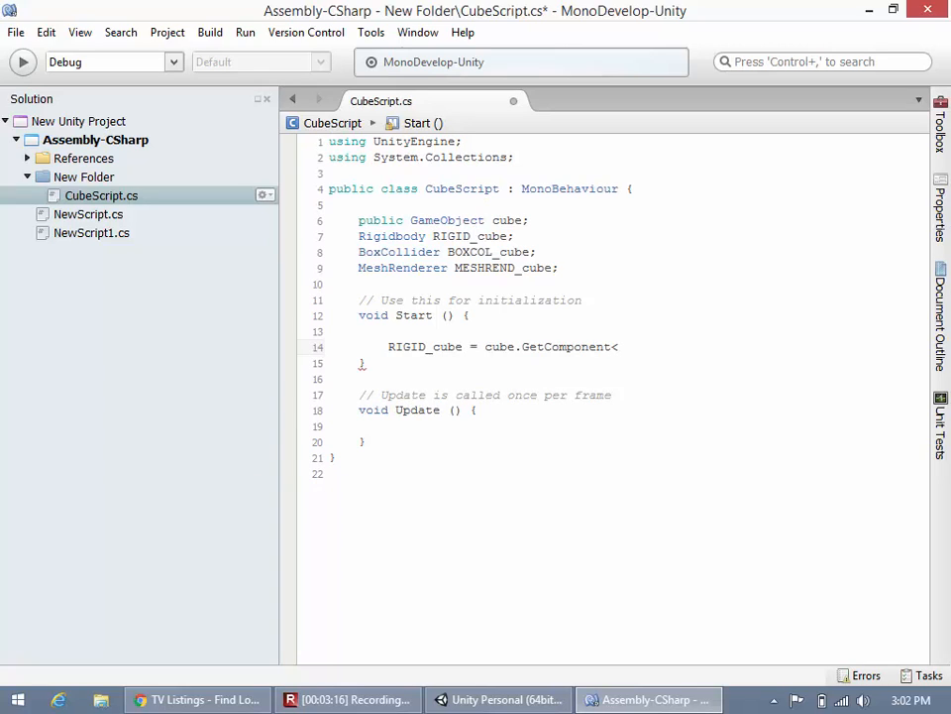
type("Rigidbody>")
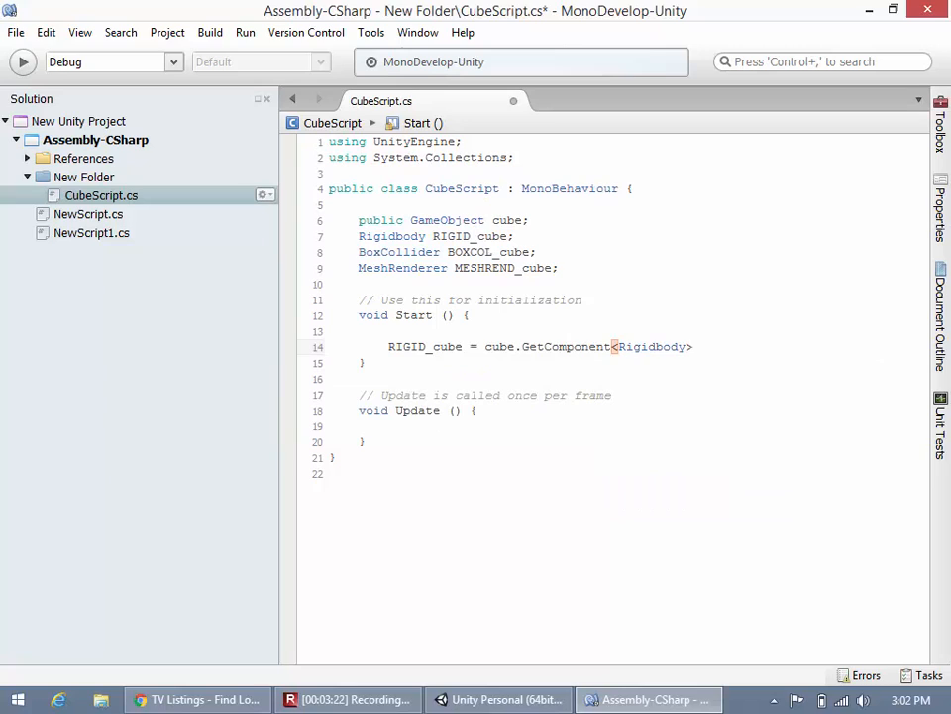
type("();")
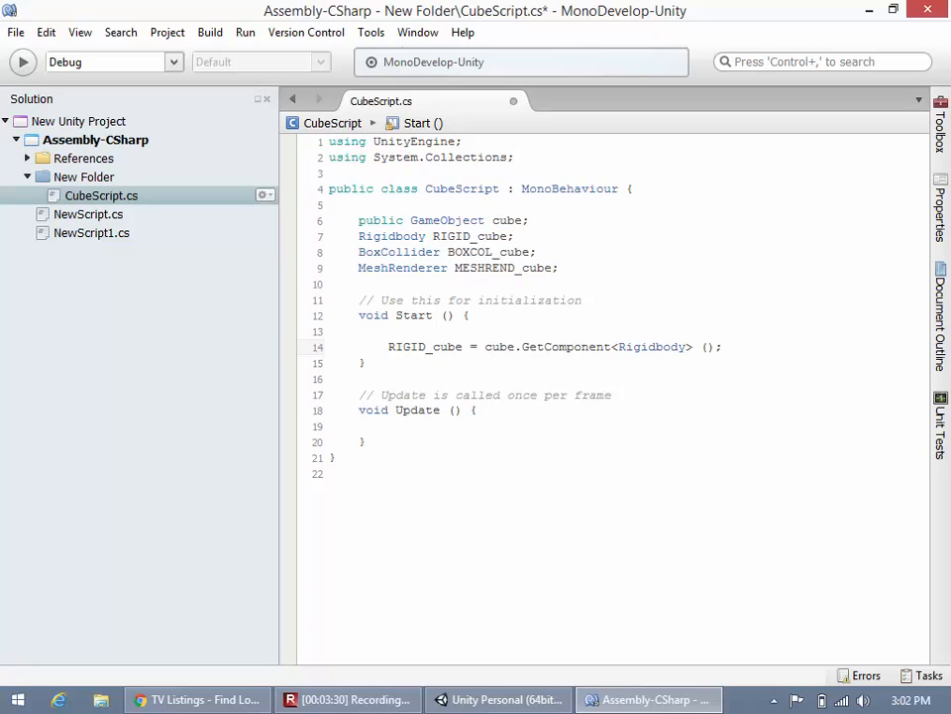
In Start, assign BOXCOL_cube = cube.GetComponent<BoxCollider> ();
type("BOXCOL_cube")
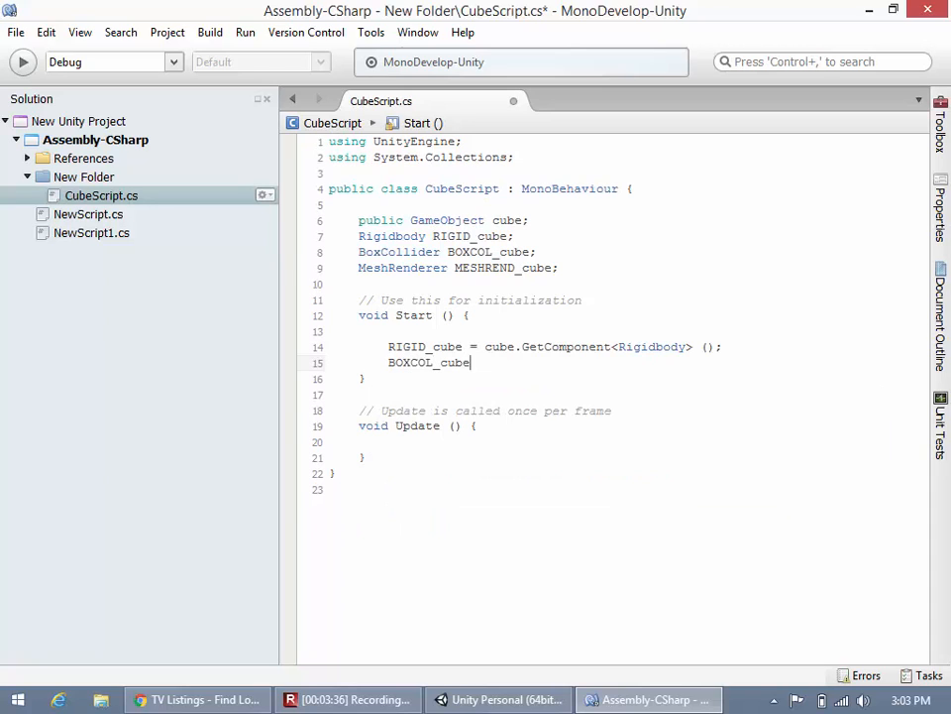
type("= cube")
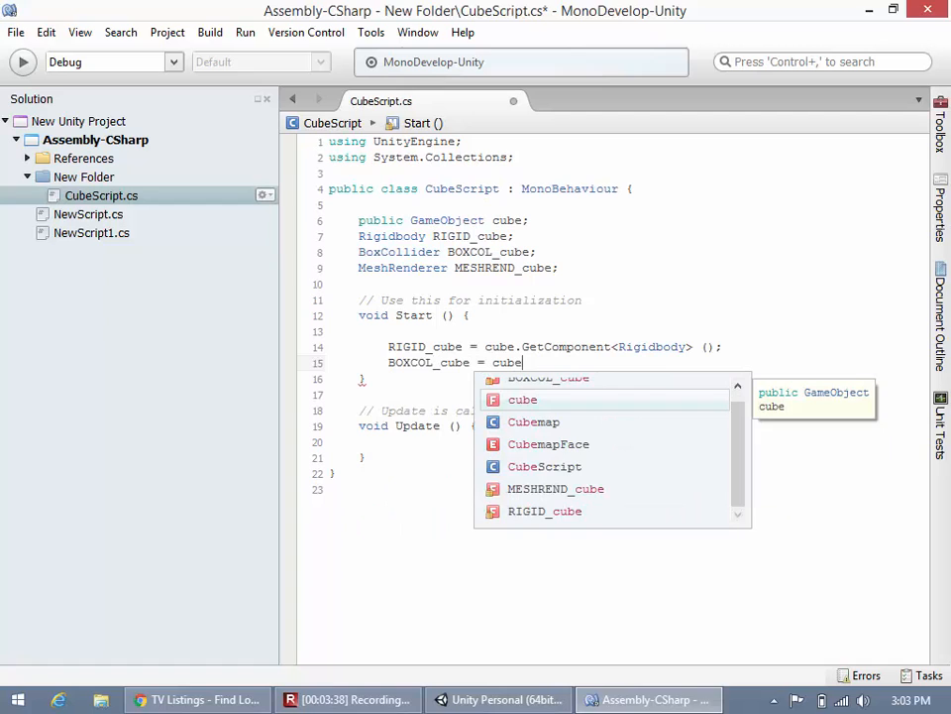
type(".GetComponent<")
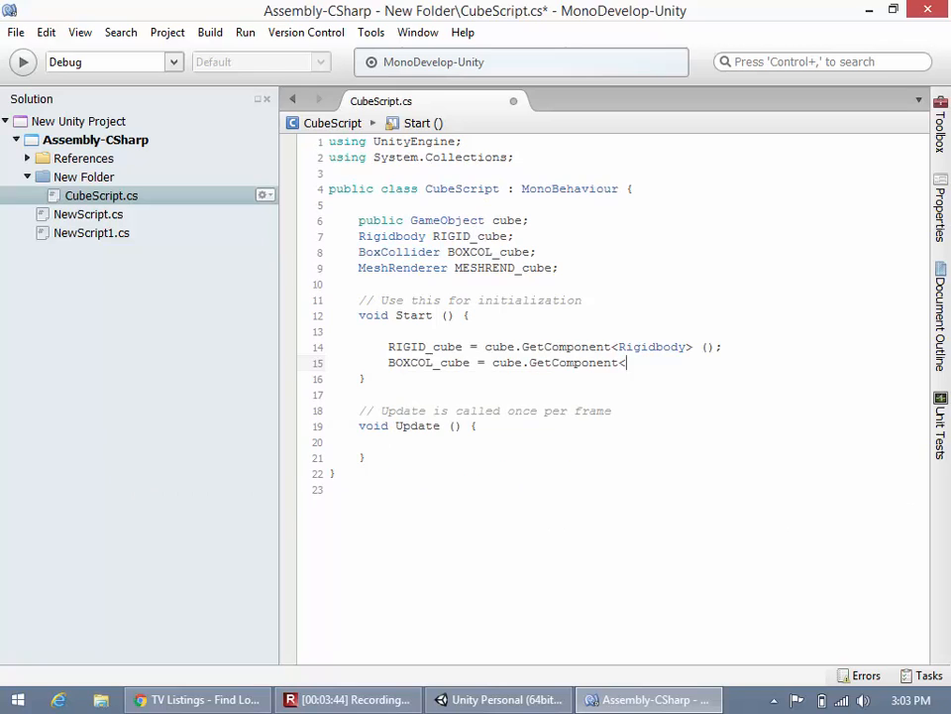
type("BoxCollider> ();")
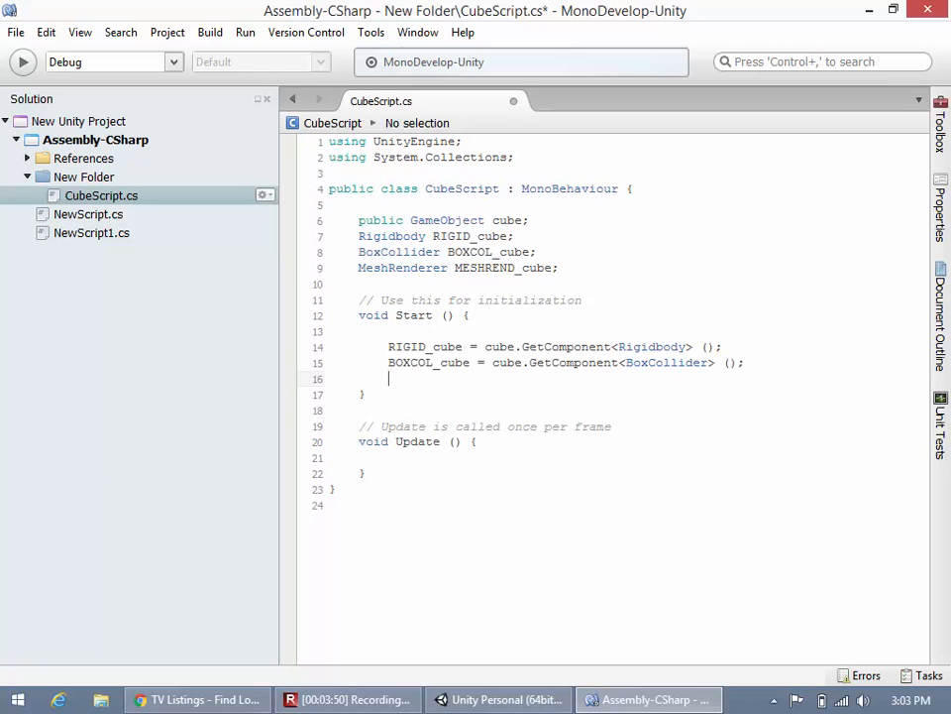
Assign MESHREND_cube = cube.GetComponent<MeshRenderer> (); and save the script
type("MESHREND_cube")
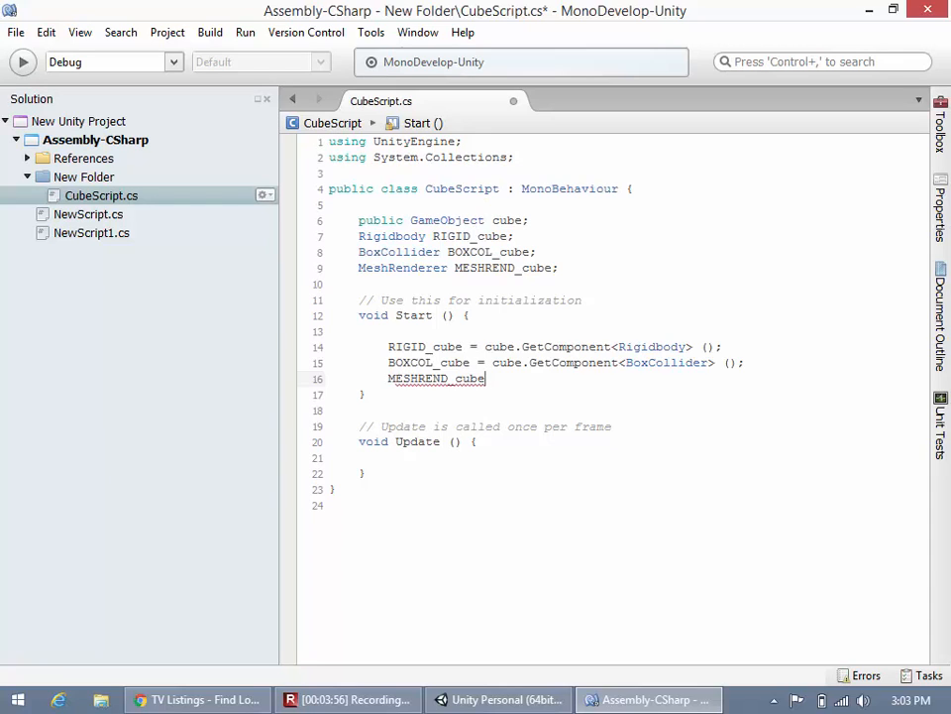
type("= cube.")
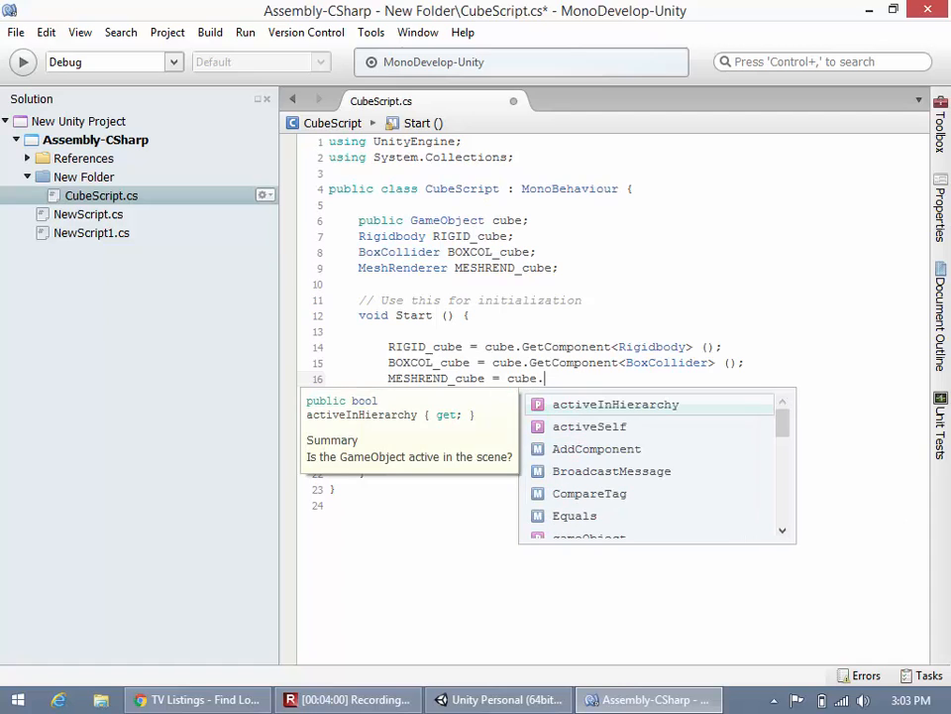
type("GetComponent<Mesh")
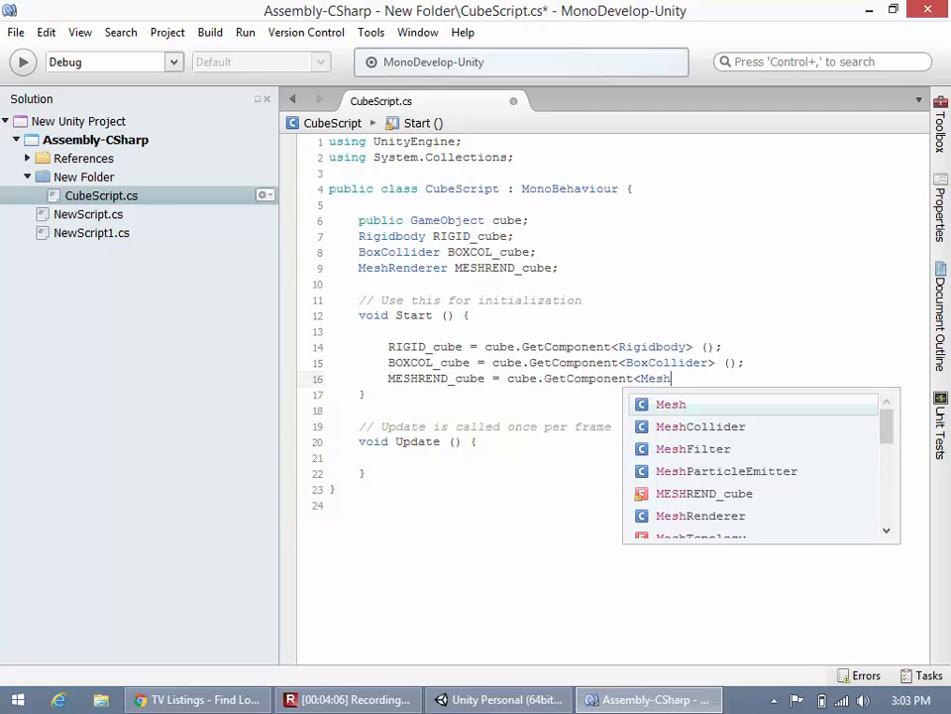
type("Renderer>")
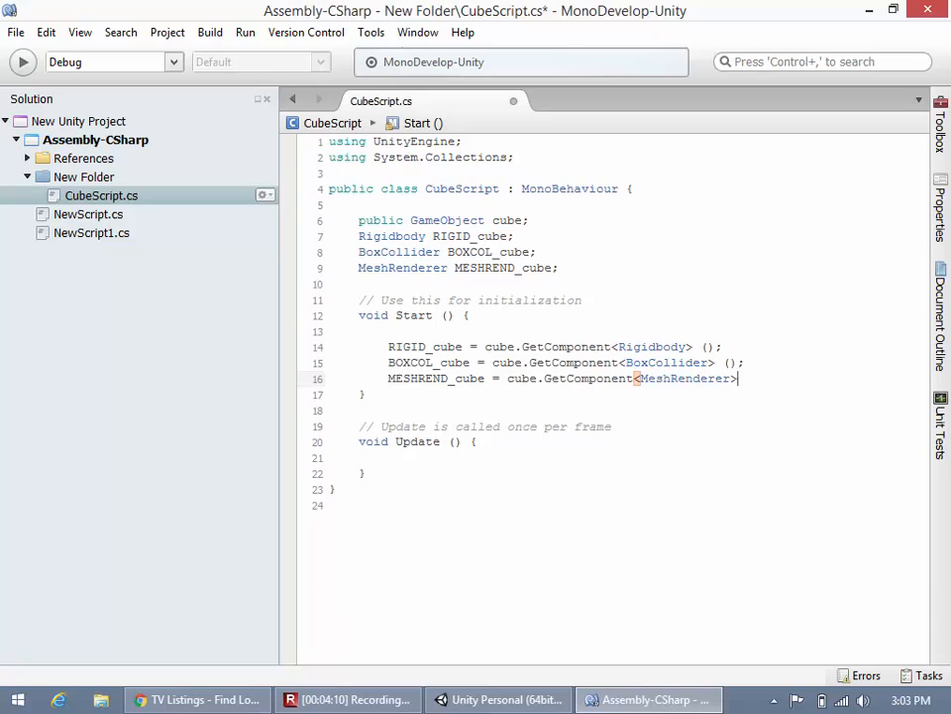
type("();")
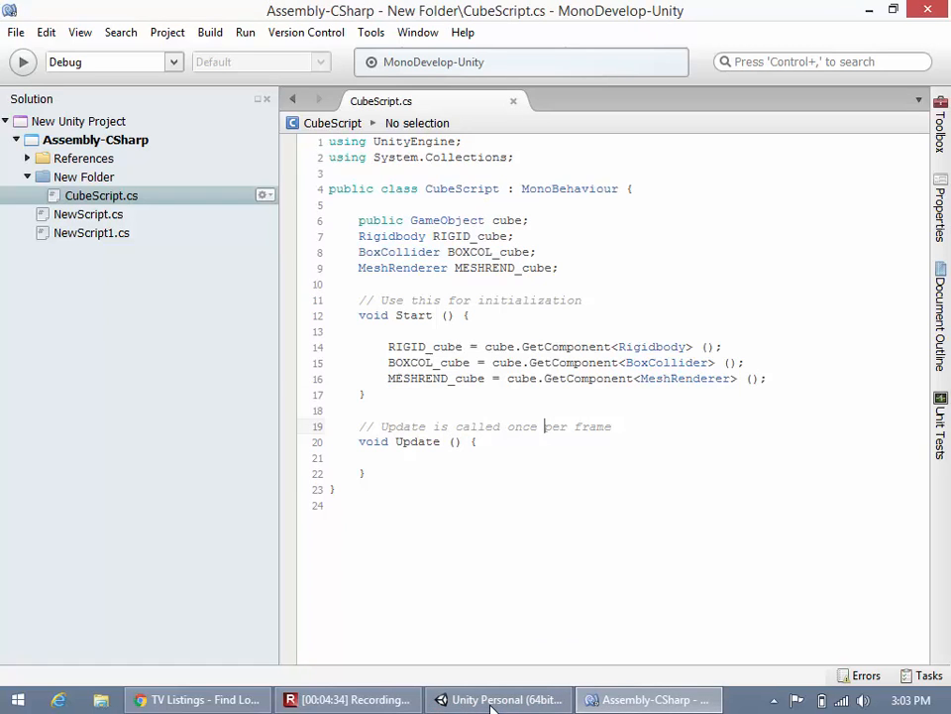
In Unity's Console, read the CS0414 'assigned but never used' warnings for the three fields
left_click(498, 699)
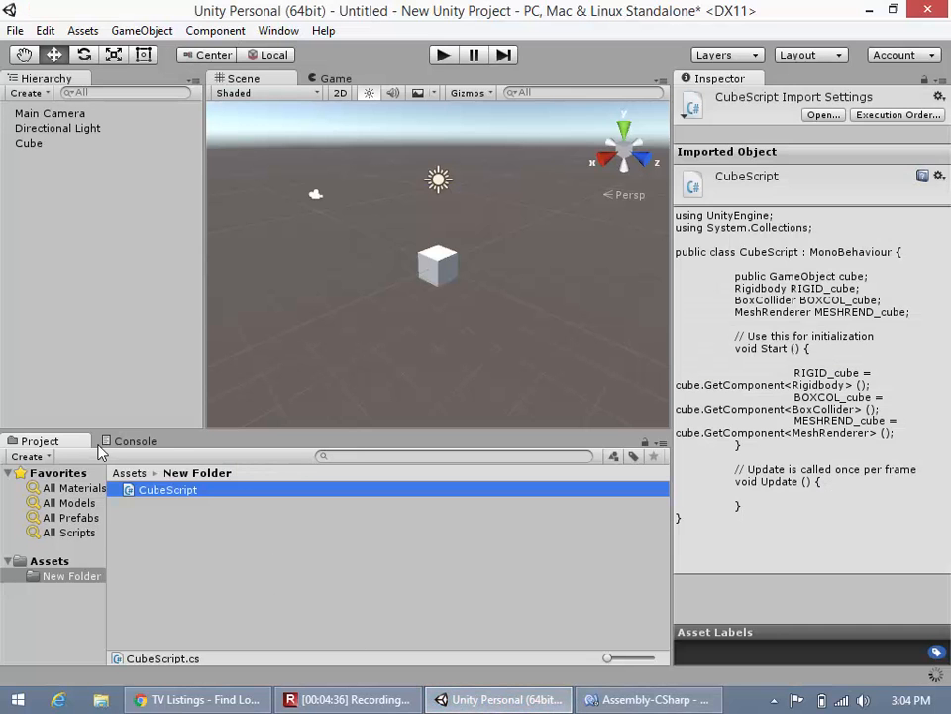
left_click(136, 441)
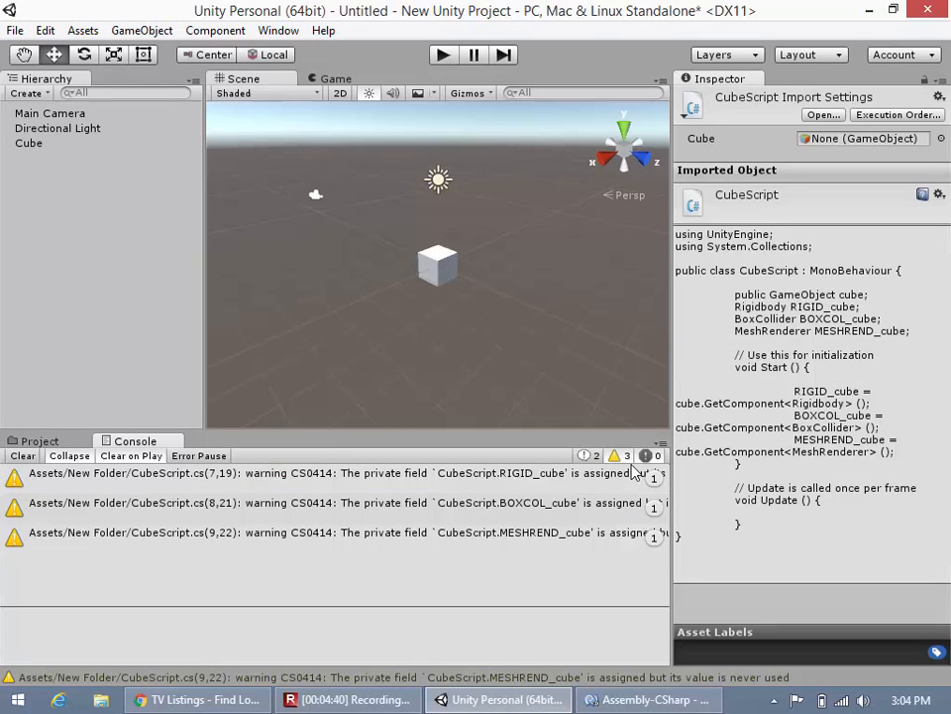
left_click(327, 473)
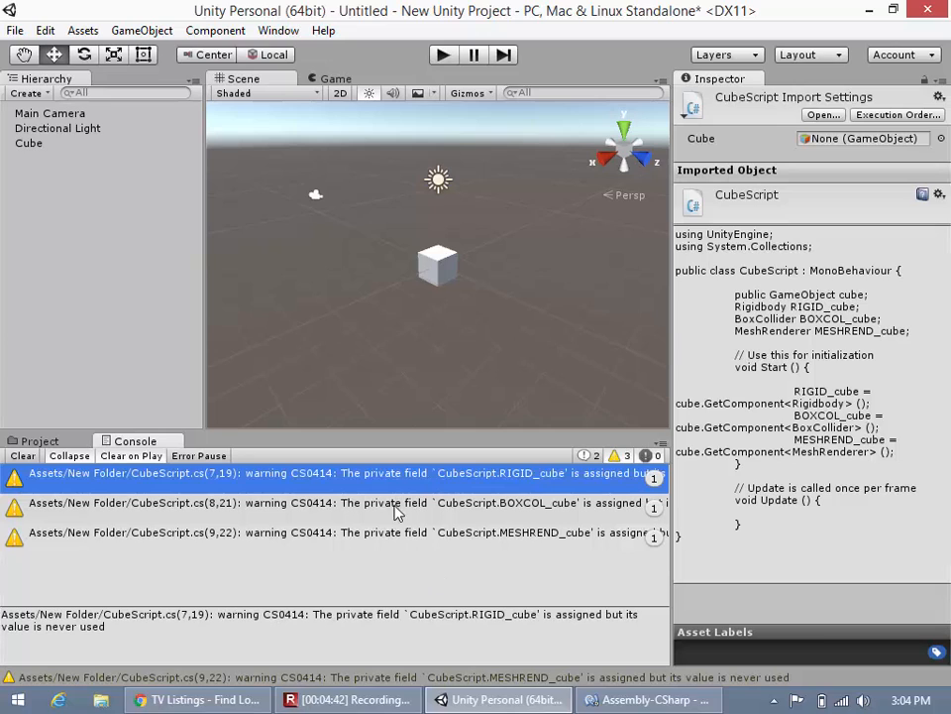
mouse_move(523, 654)
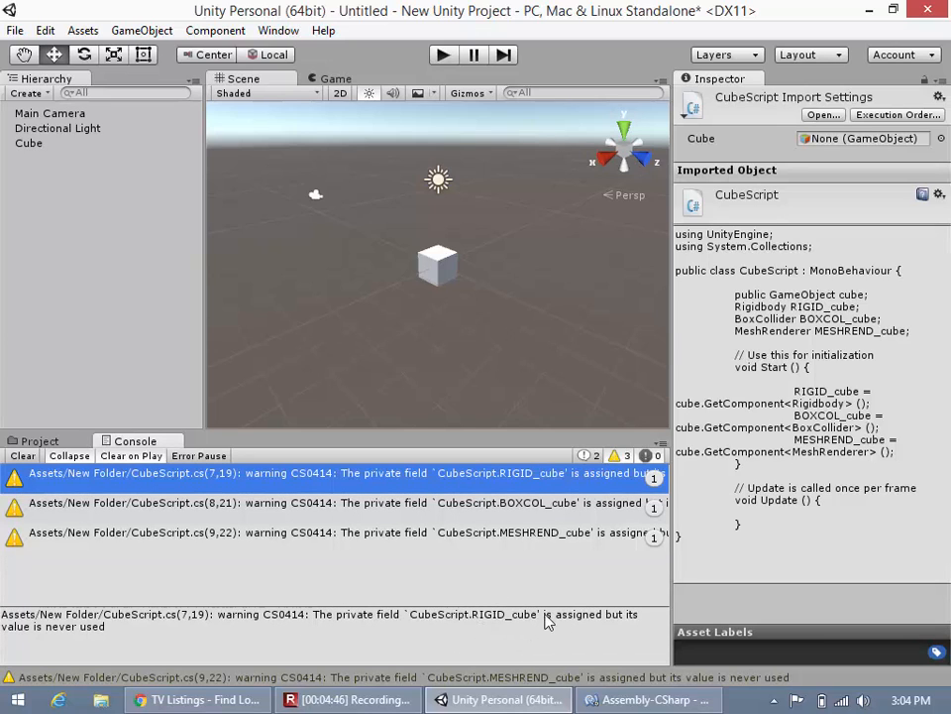
mouse_move(372, 632)
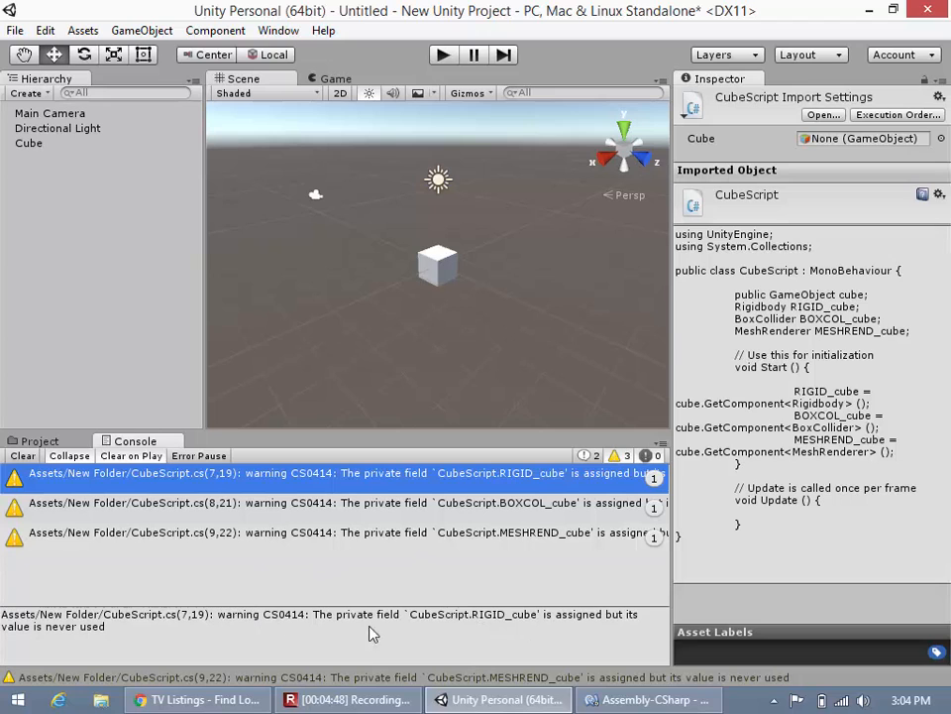
mouse_move(468, 605)
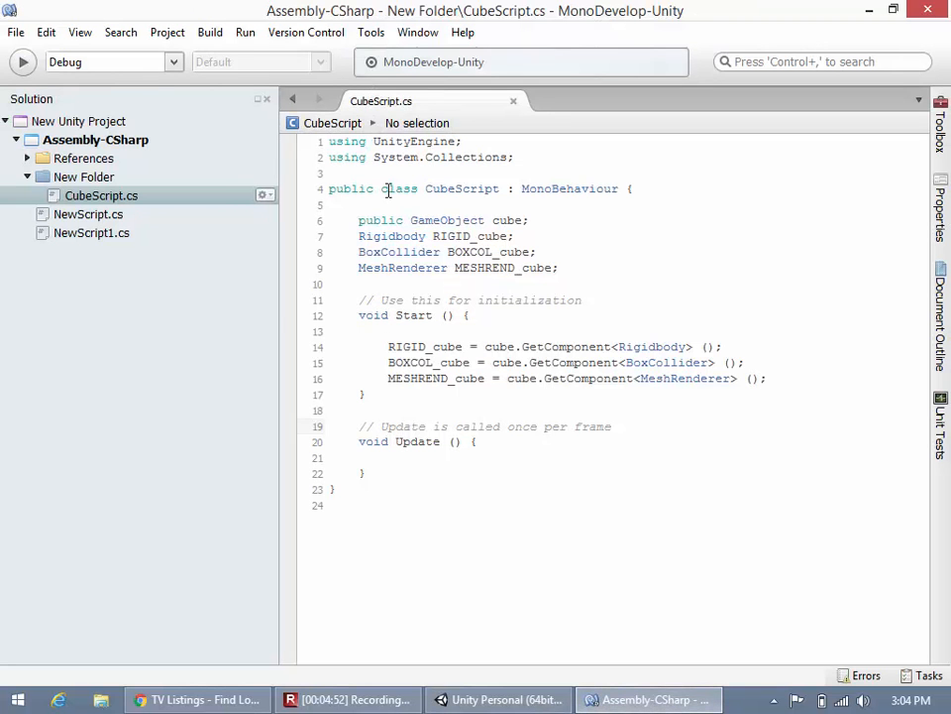
left_click(497, 698)
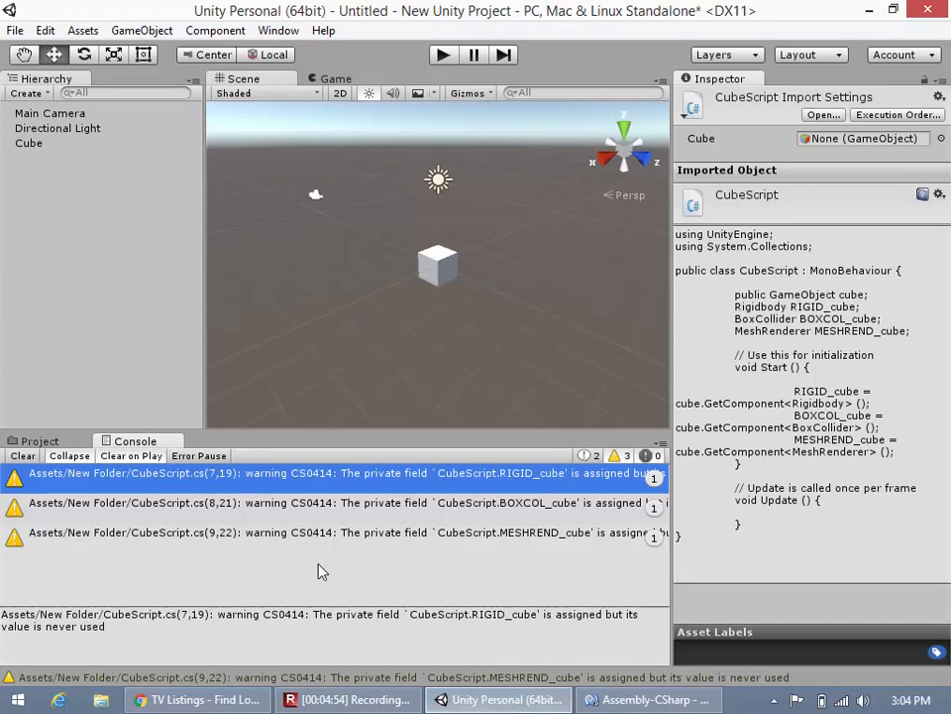
mouse_move(388, 540)
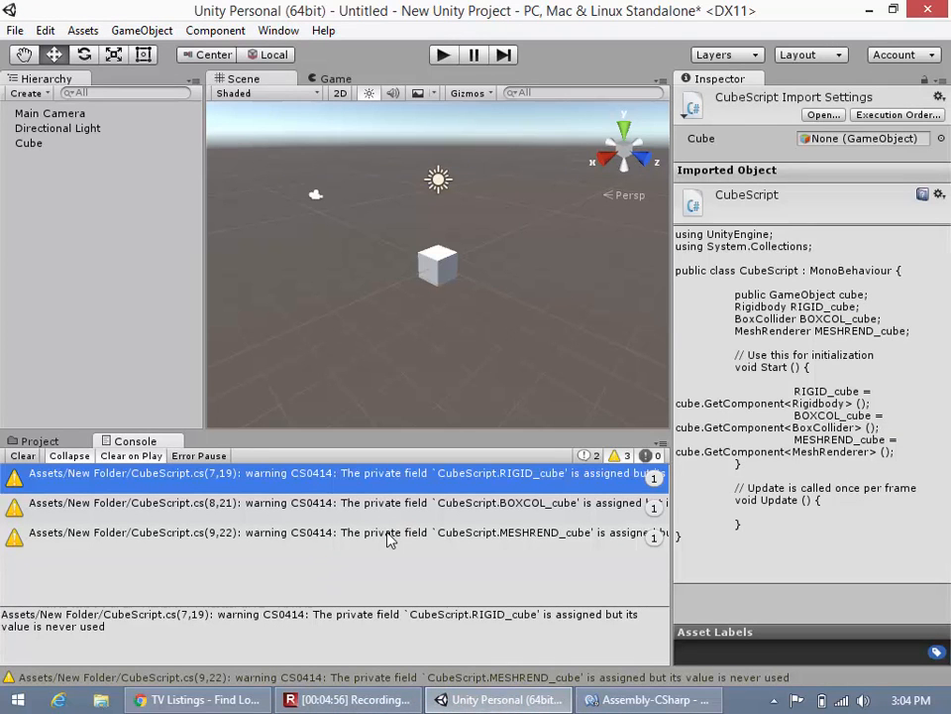
mouse_move(523, 453)
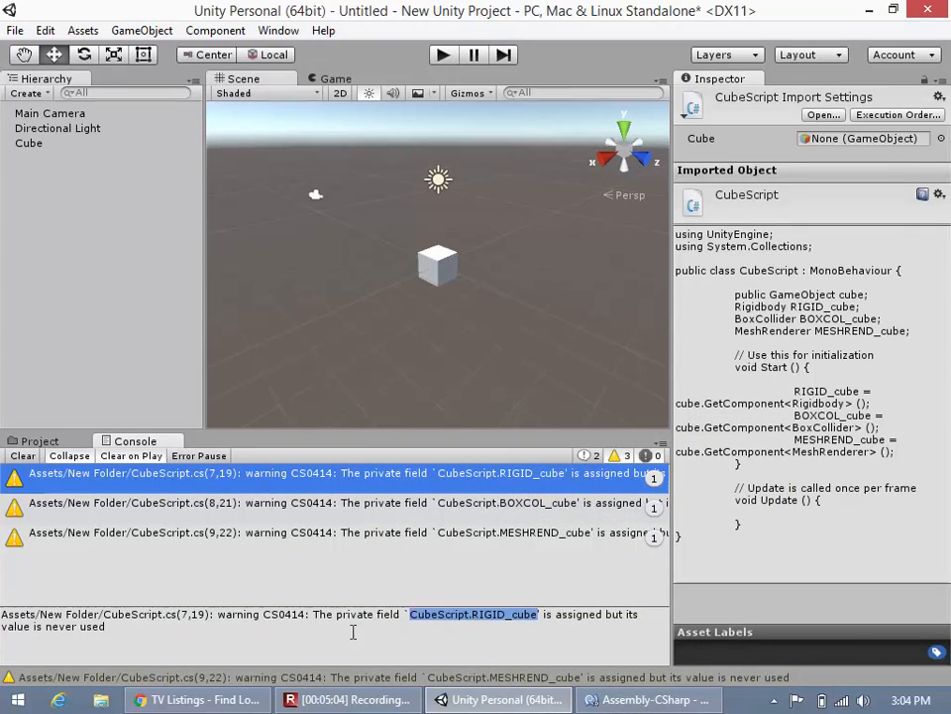
mouse_move(376, 463)
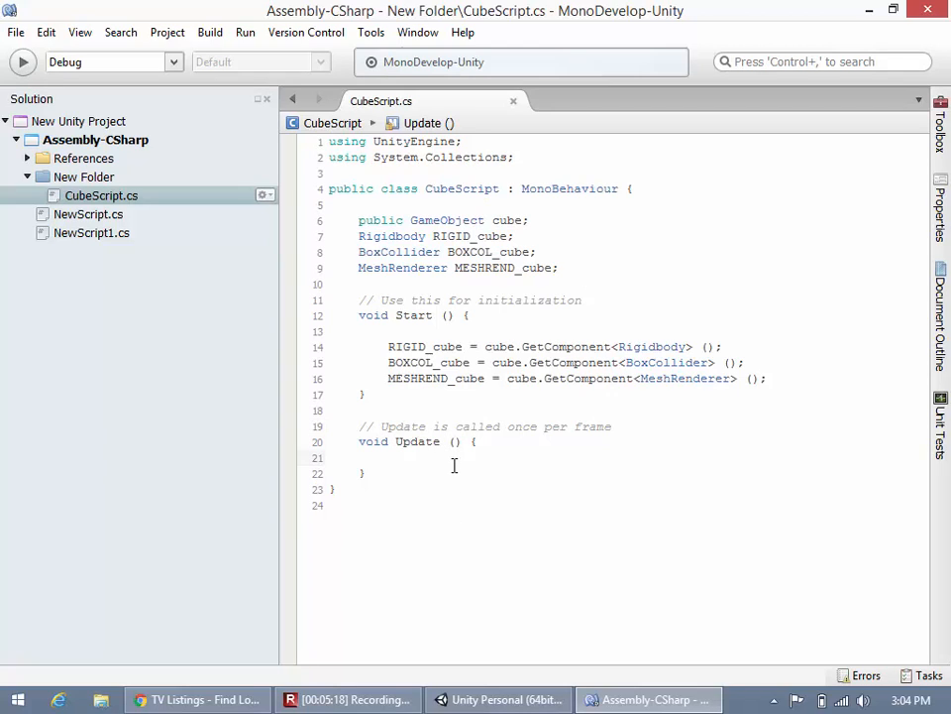
In Update, begin the line MESHREND_cube.material.color = via autocomplete
key("Return")
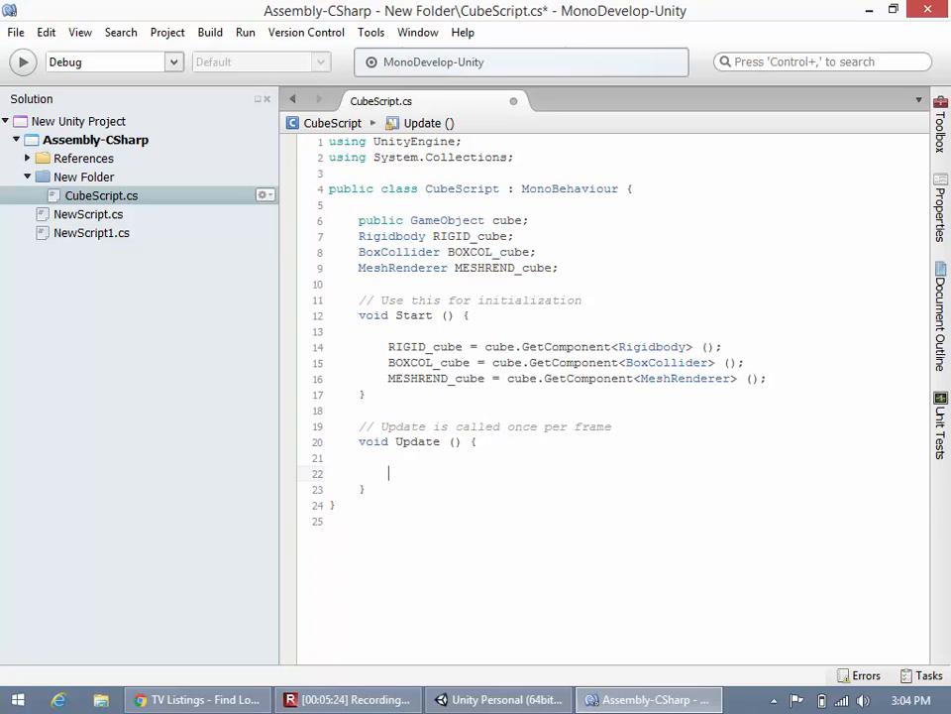
type("mesh")
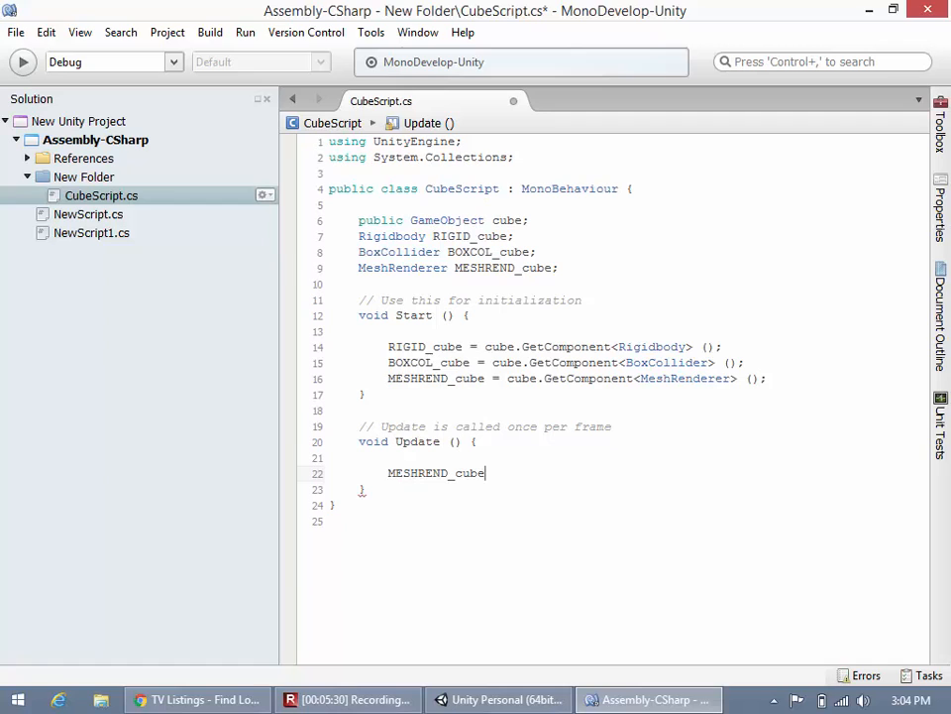
type(".re")
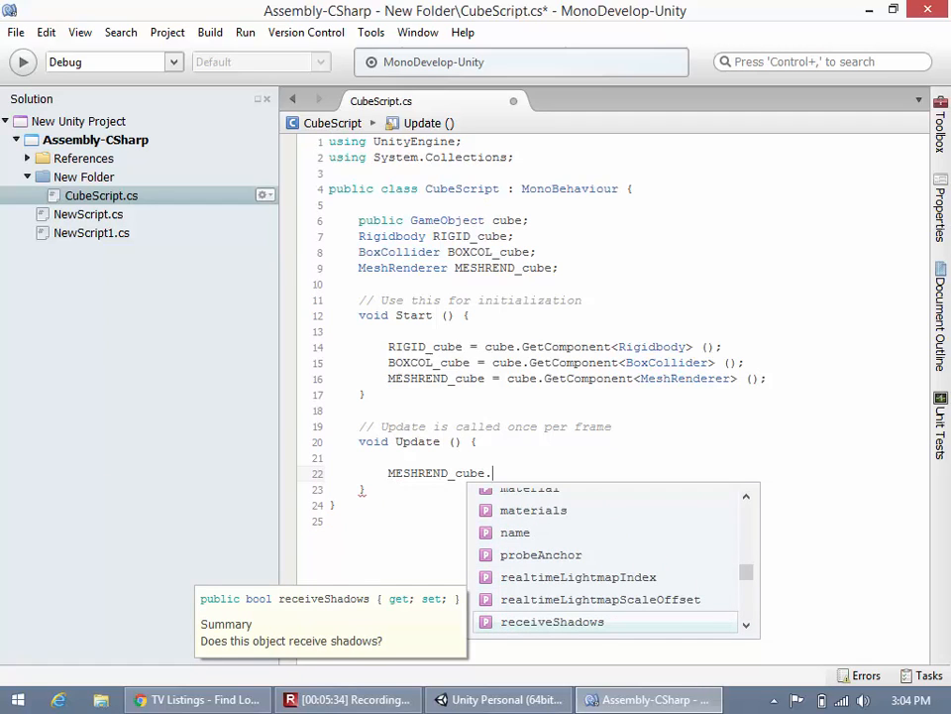
type("colo")
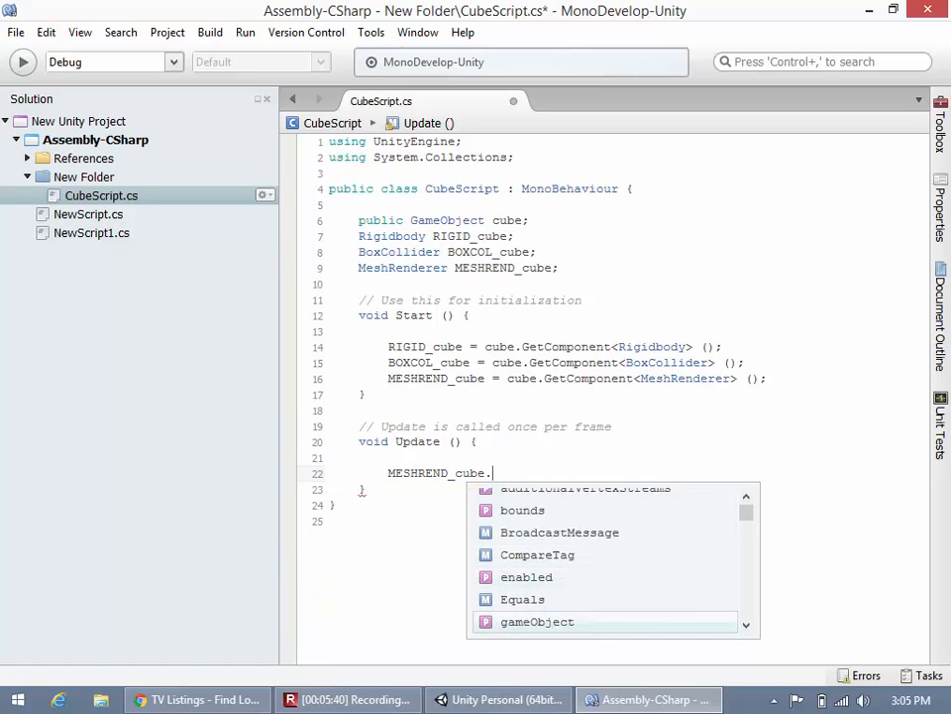
scroll("down", 3)
type("material")
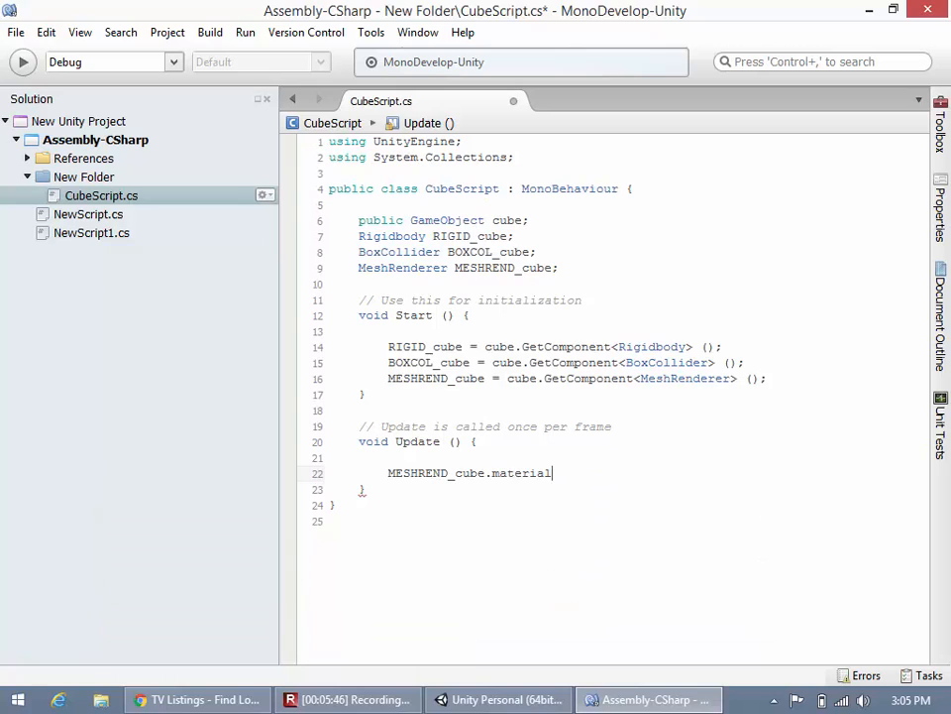
type(".color =")
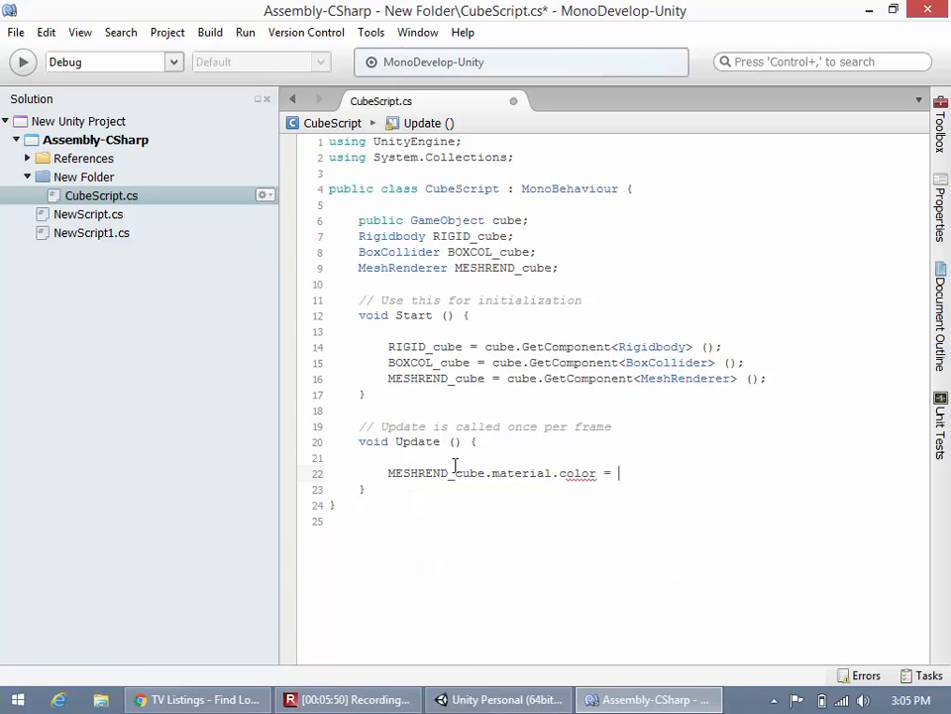
double_click(416, 473)
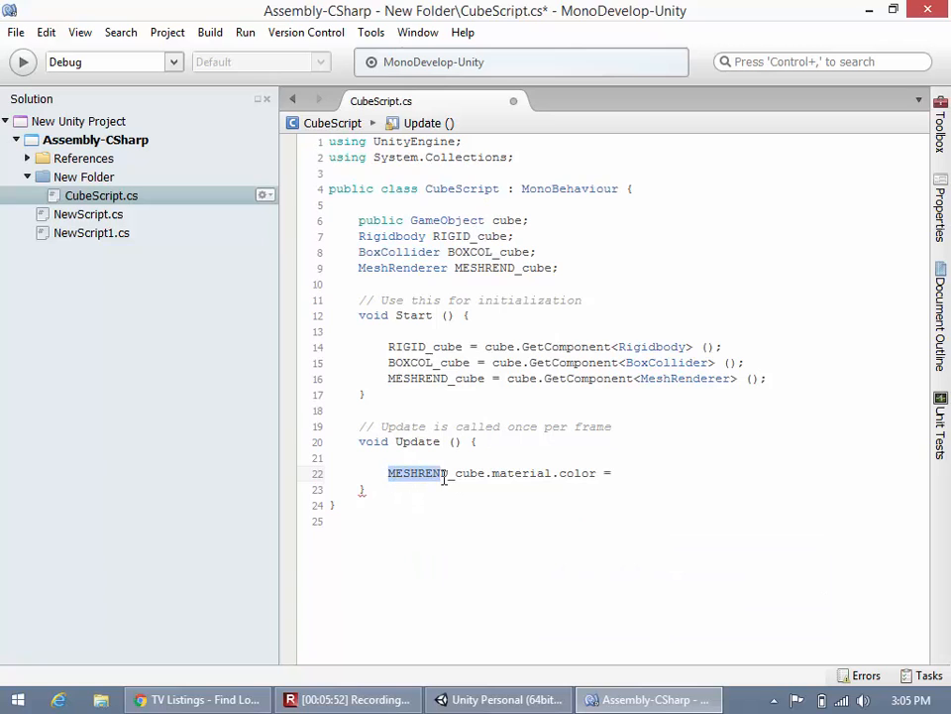
Build the MESHREND_cube.material.color reference on a new Update line, clearing the leftover 'cube.' text
left_click(459, 457)
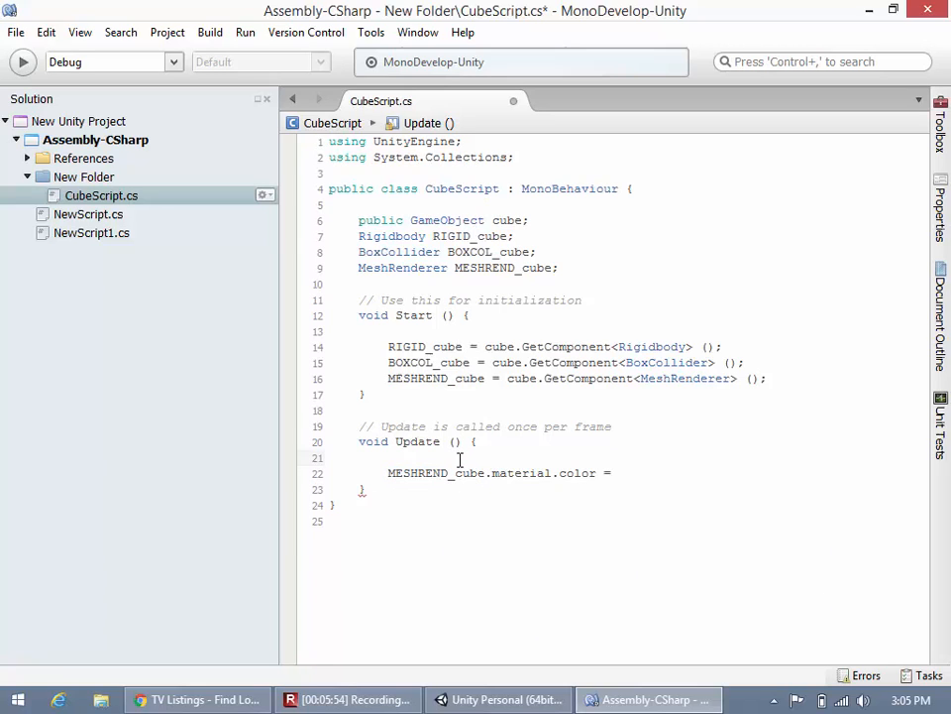
type("cube.")
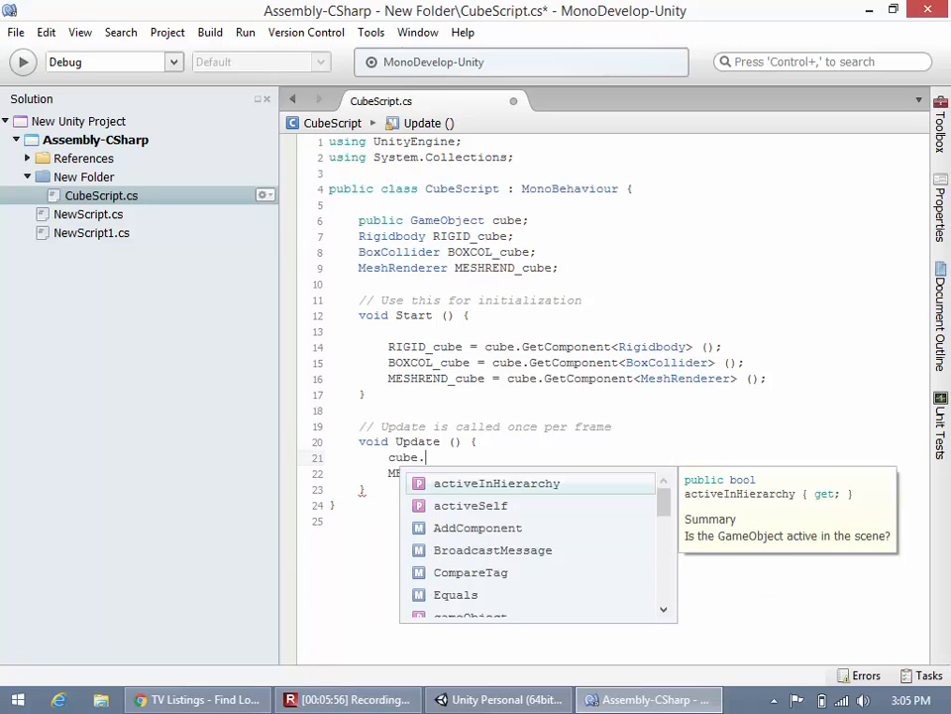
type("ren")
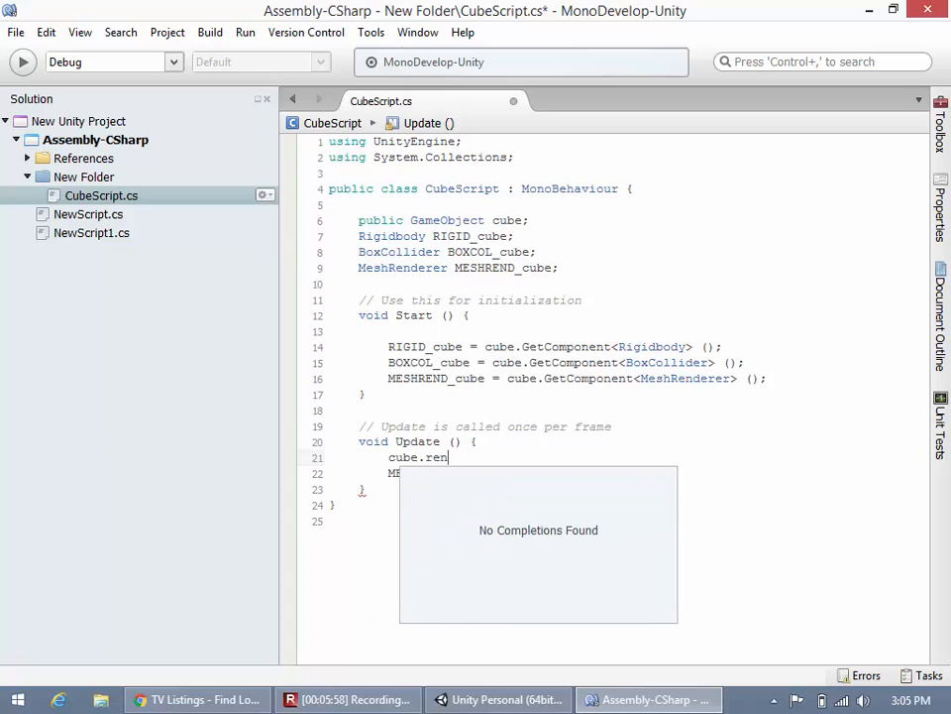
type("Mesh")
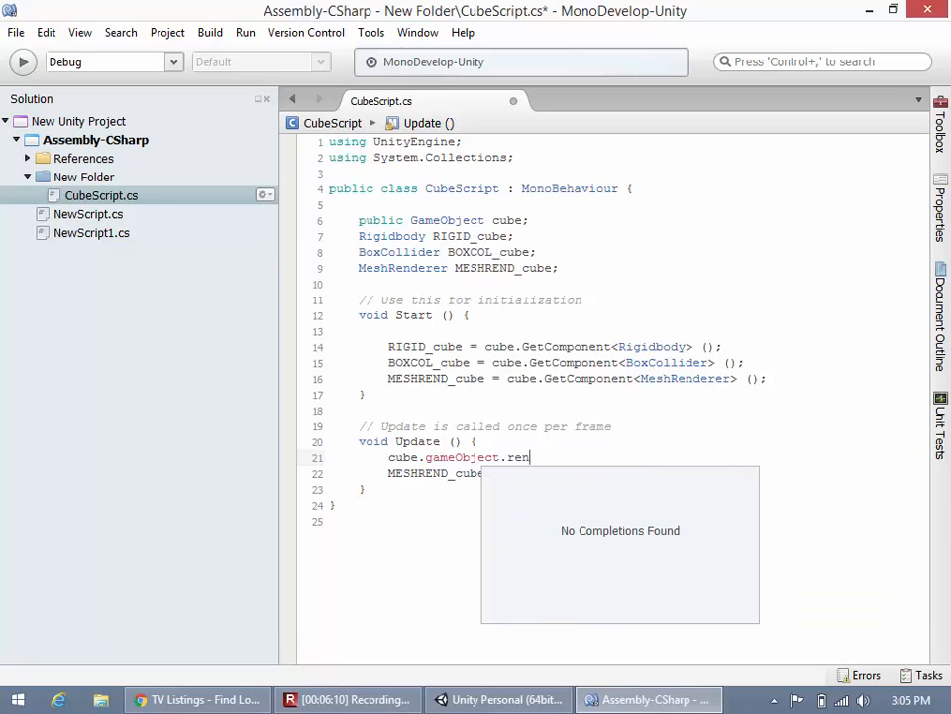
type("Mesh")
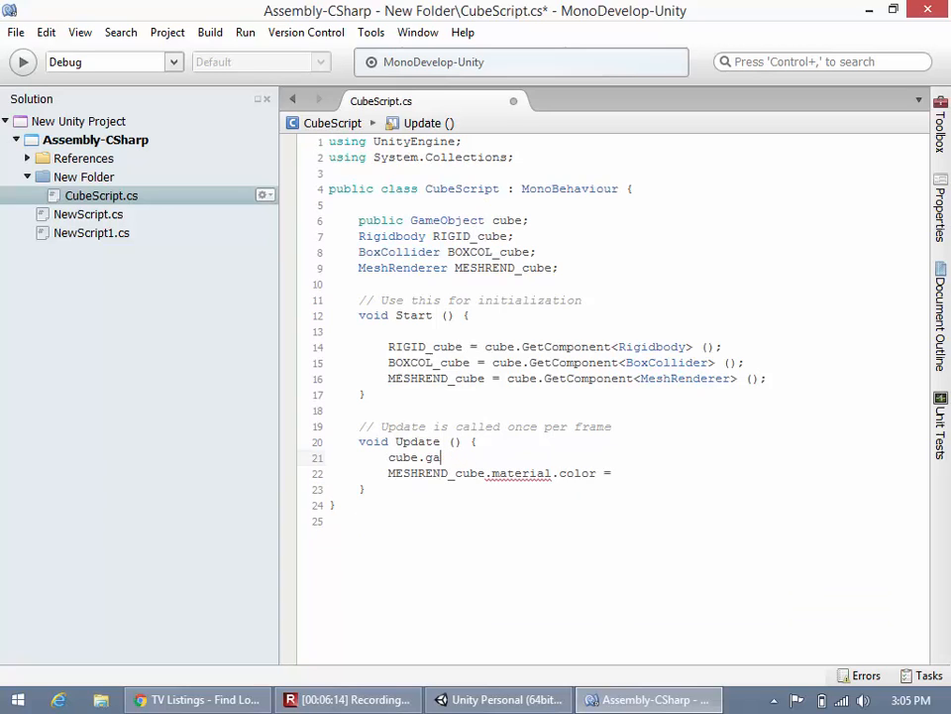
type(".")
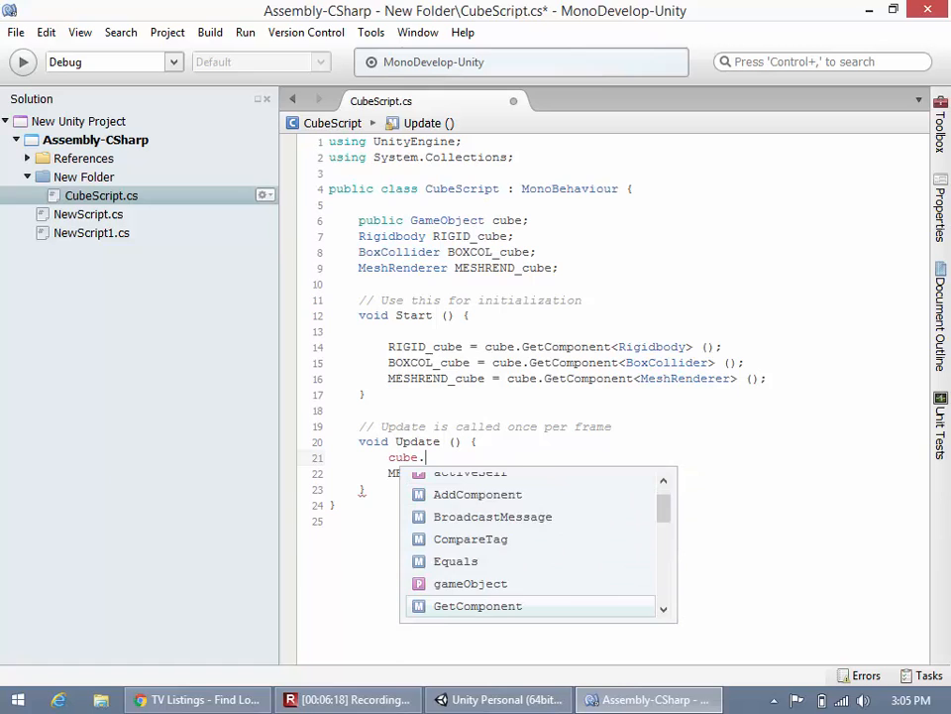
scroll("down", 3)
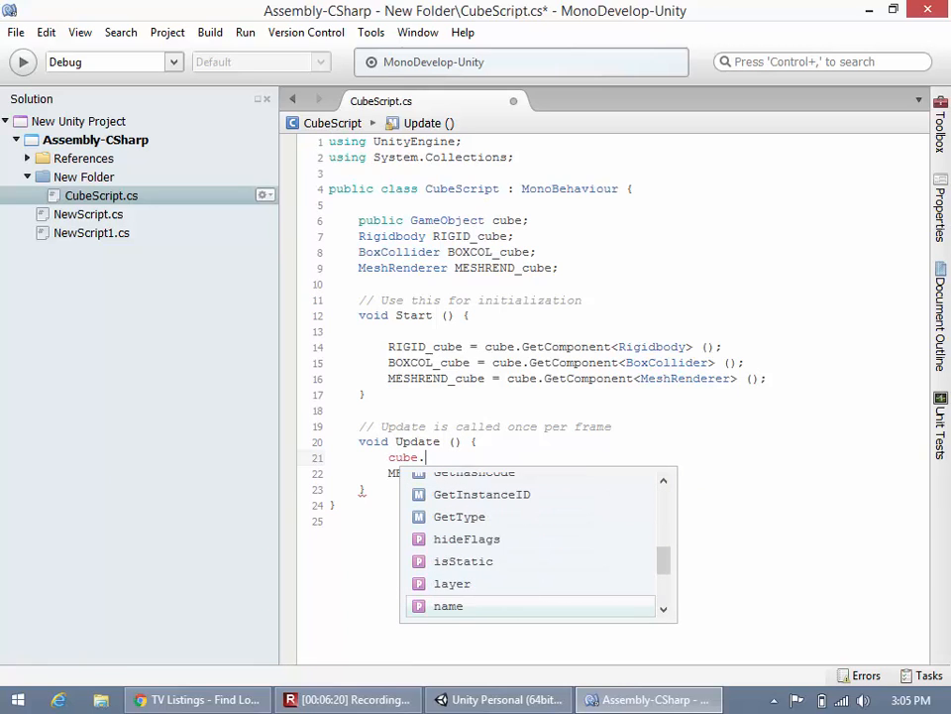
scroll("down", 3)
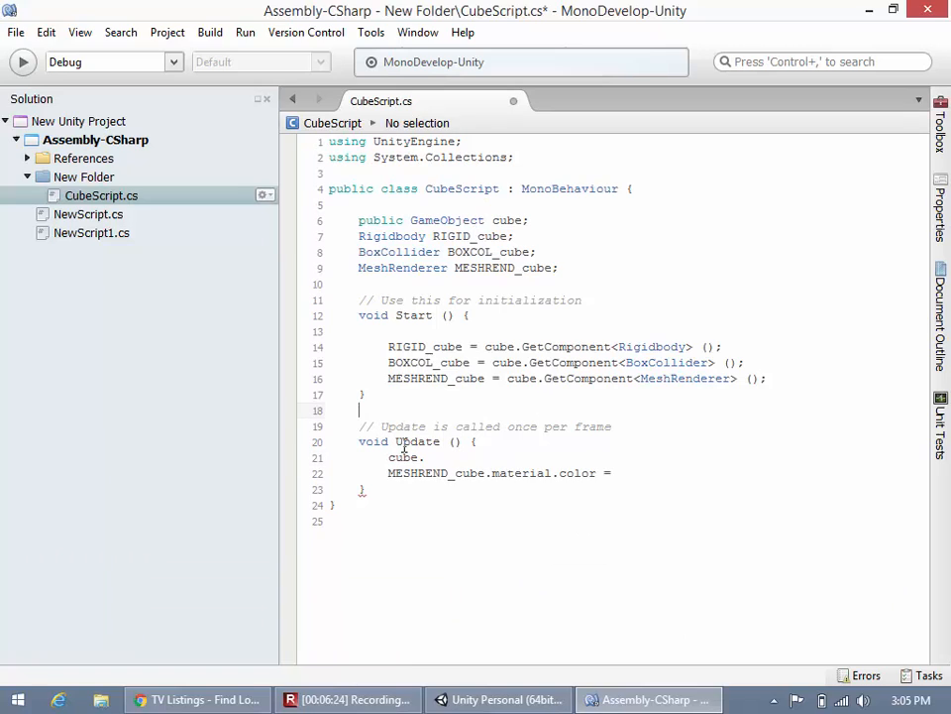
double_click(406, 457)
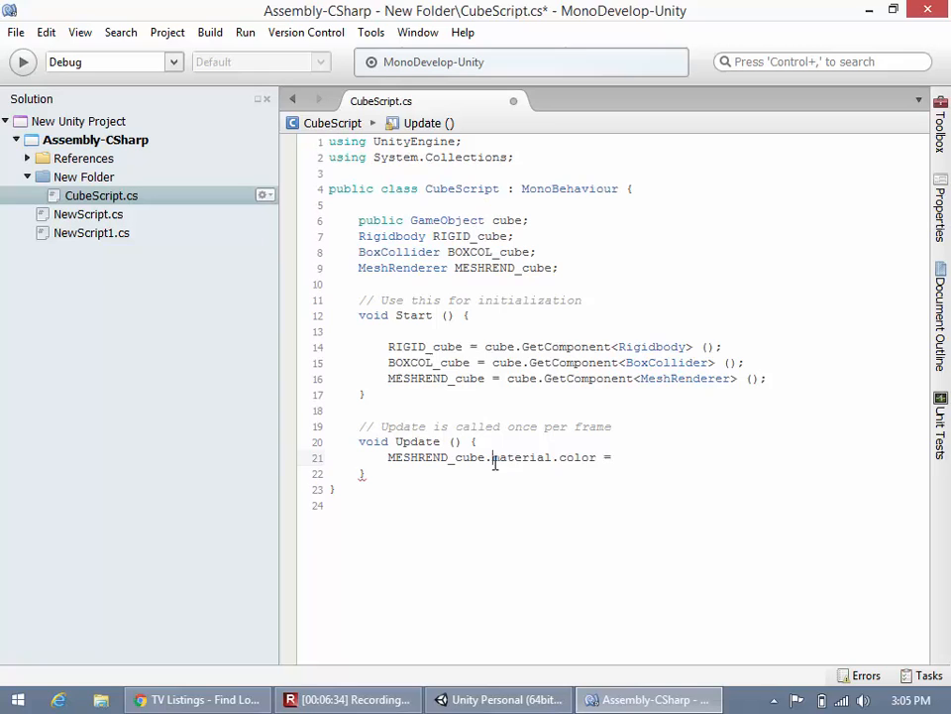
double_click(522, 457)
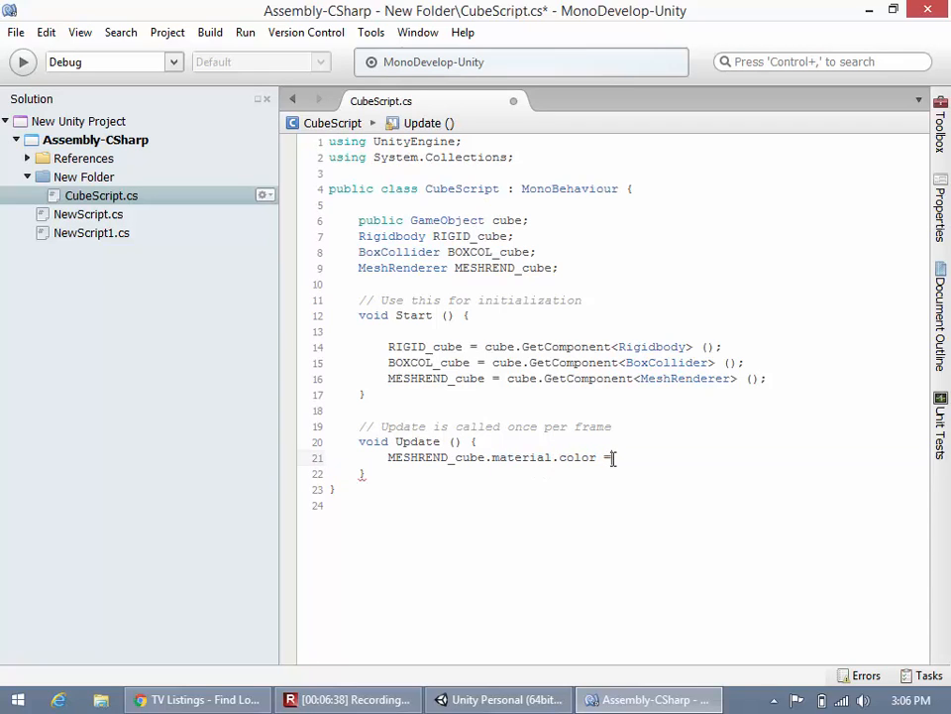
Complete the assignment with Color.red, save CubeScript.cs and return to Unity
type("Color")
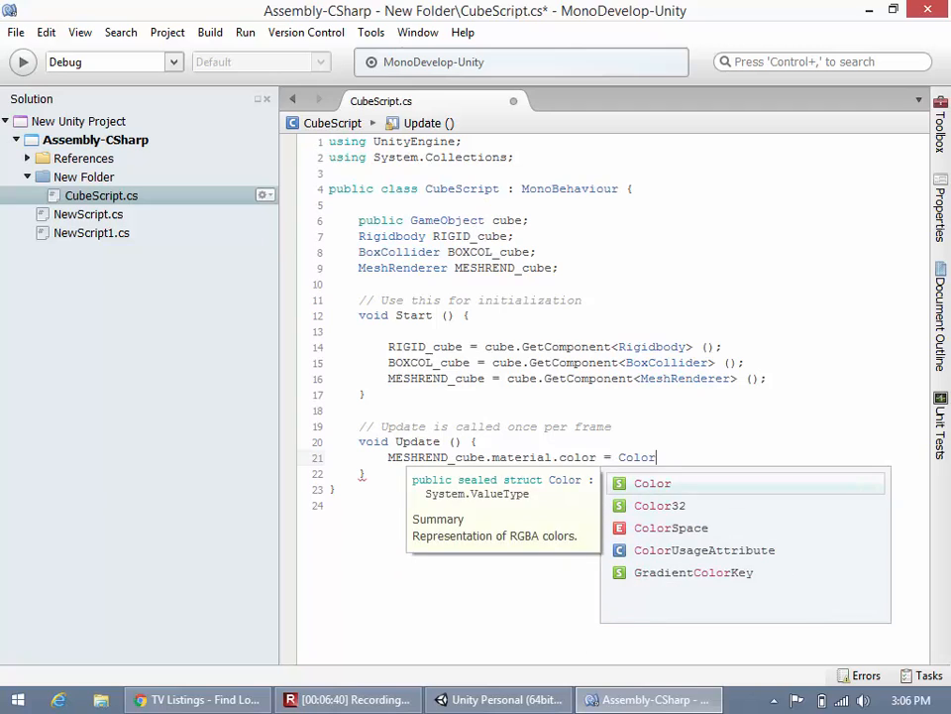
type(".red;")
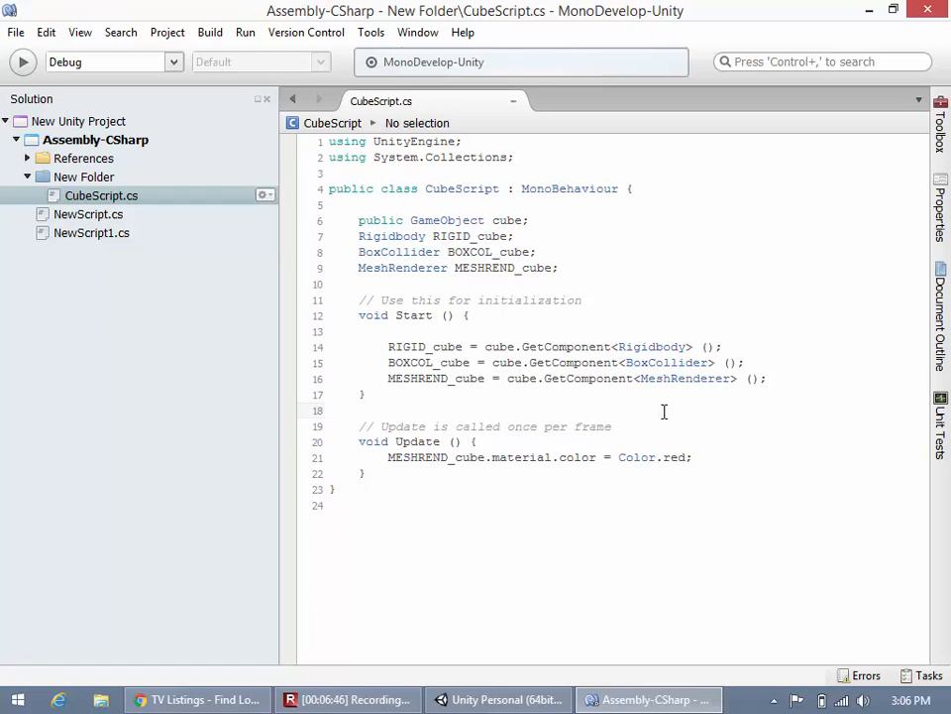
left_click(498, 698)
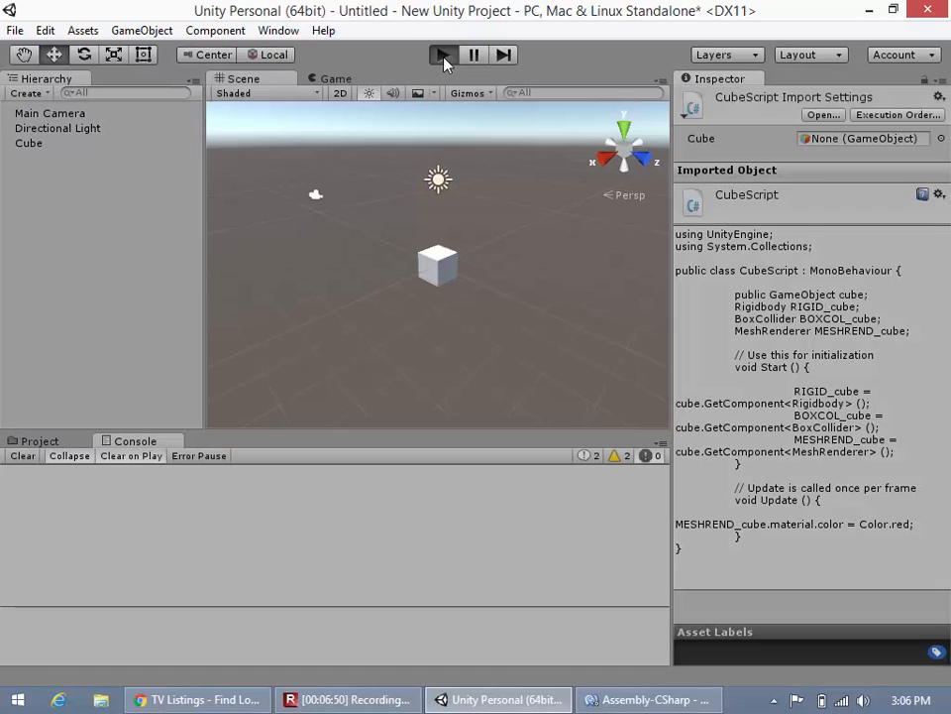
Run the scene once in Play mode with the Project assets showing, stop it, and return to MonoDevelop
left_click(442, 54)
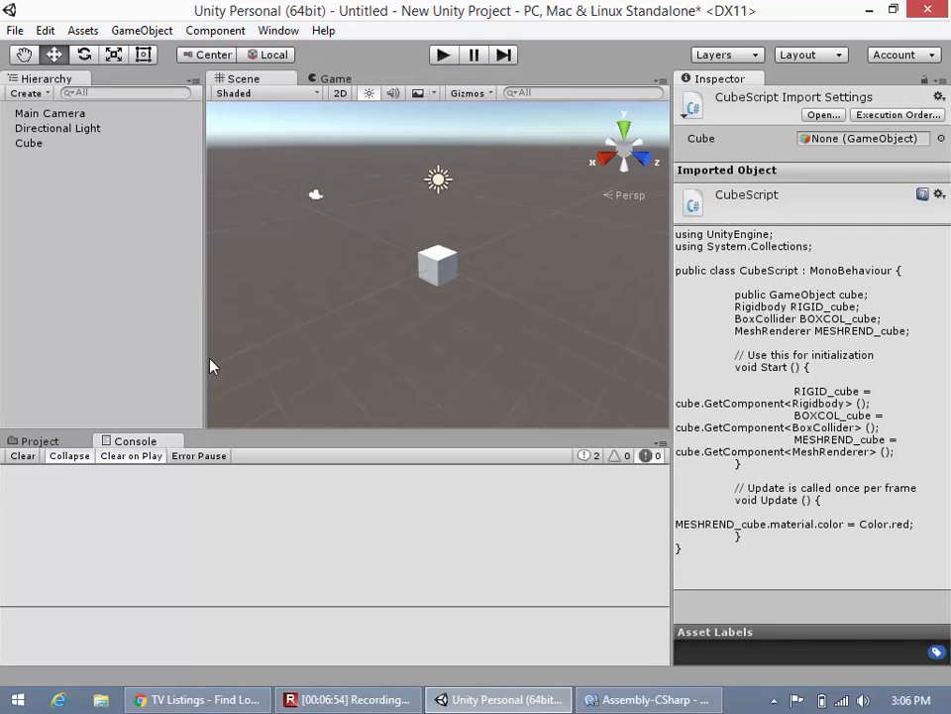
left_click(40, 440)
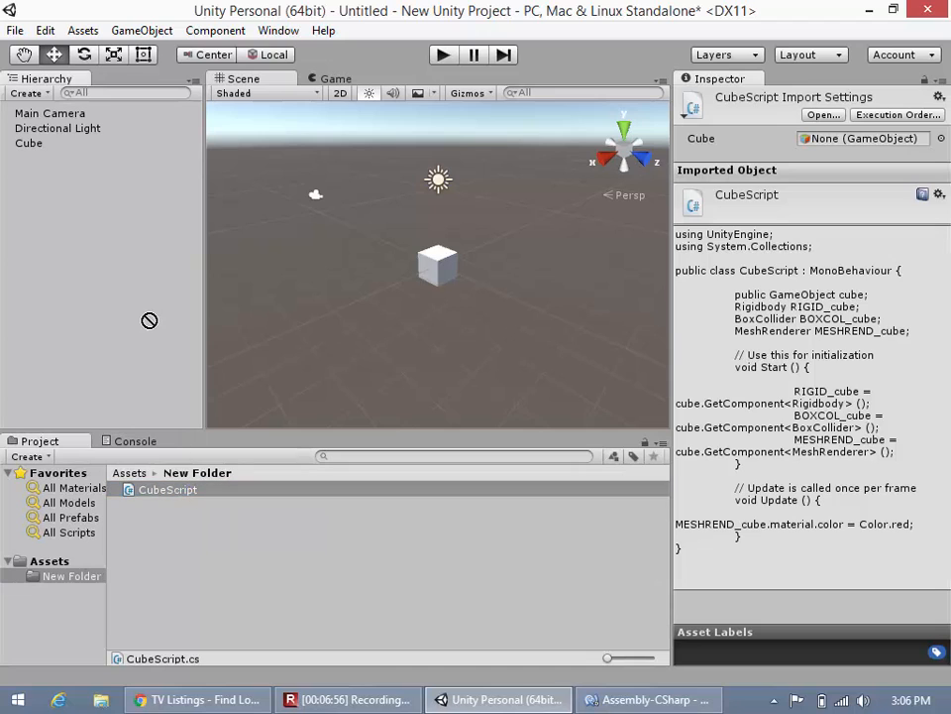
mouse_move(344, 26)
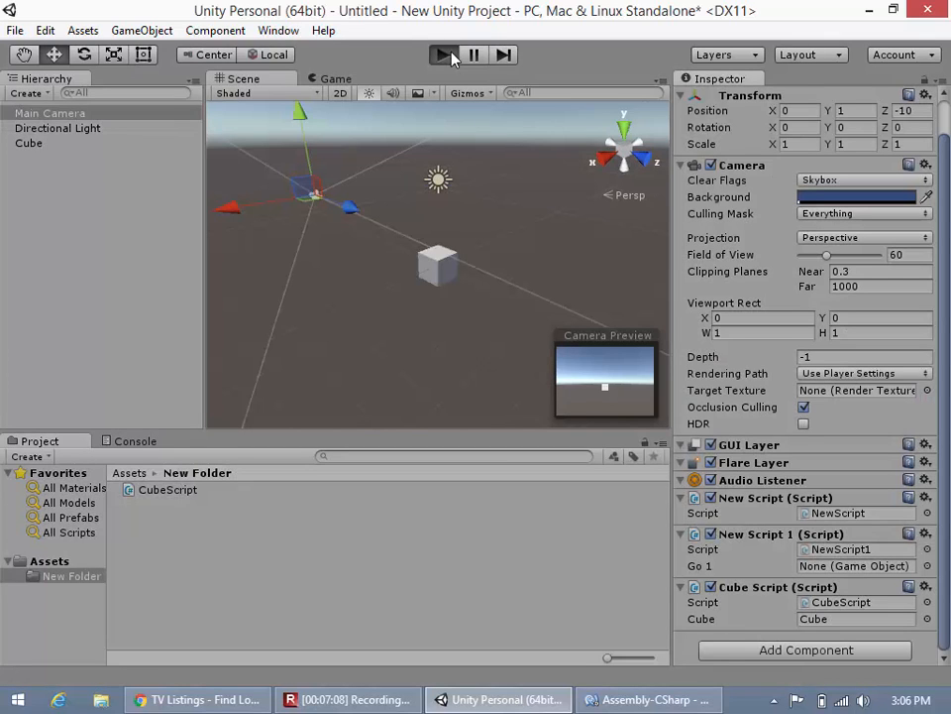
left_click(442, 55)
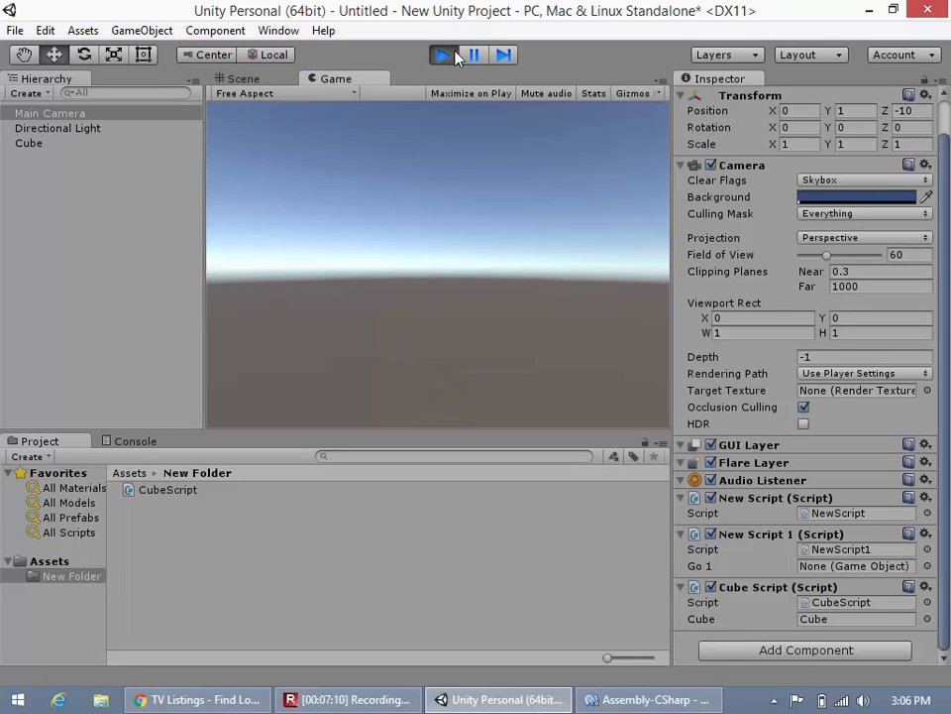
left_click(243, 79)
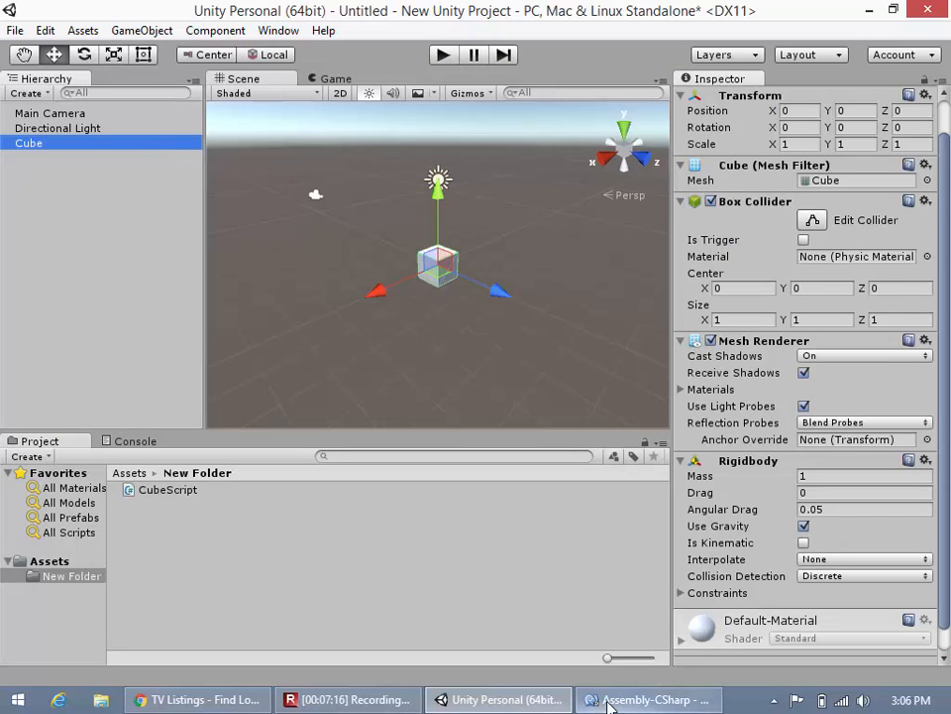
left_click(649, 700)
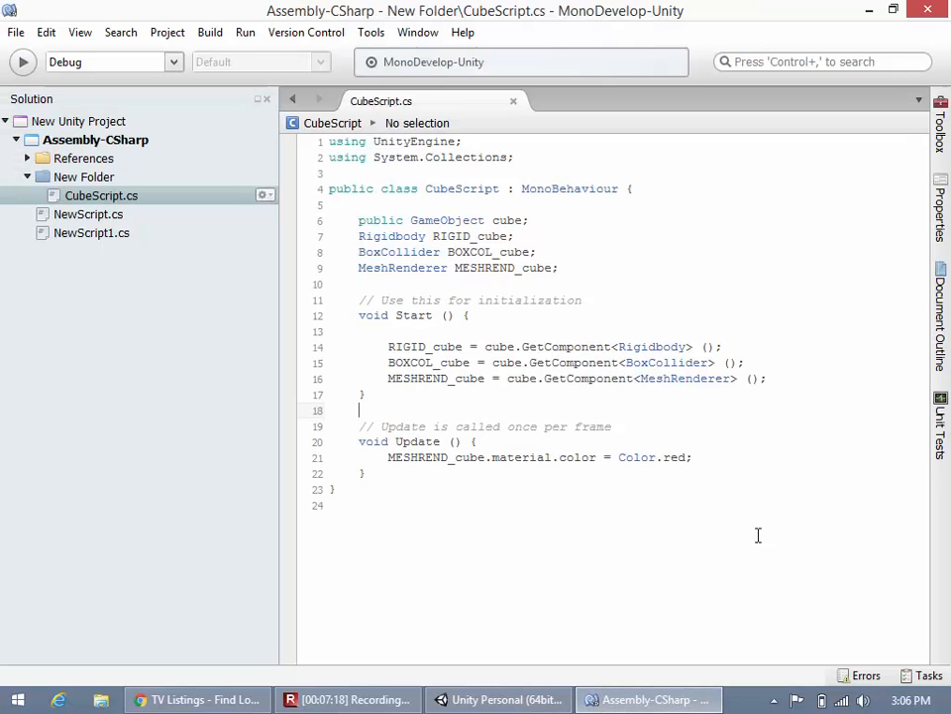
Add RIGID_cube.useGravity = false below the colour line, checking the Cube's Rigidbody in Unity along the way
left_click(701, 457)
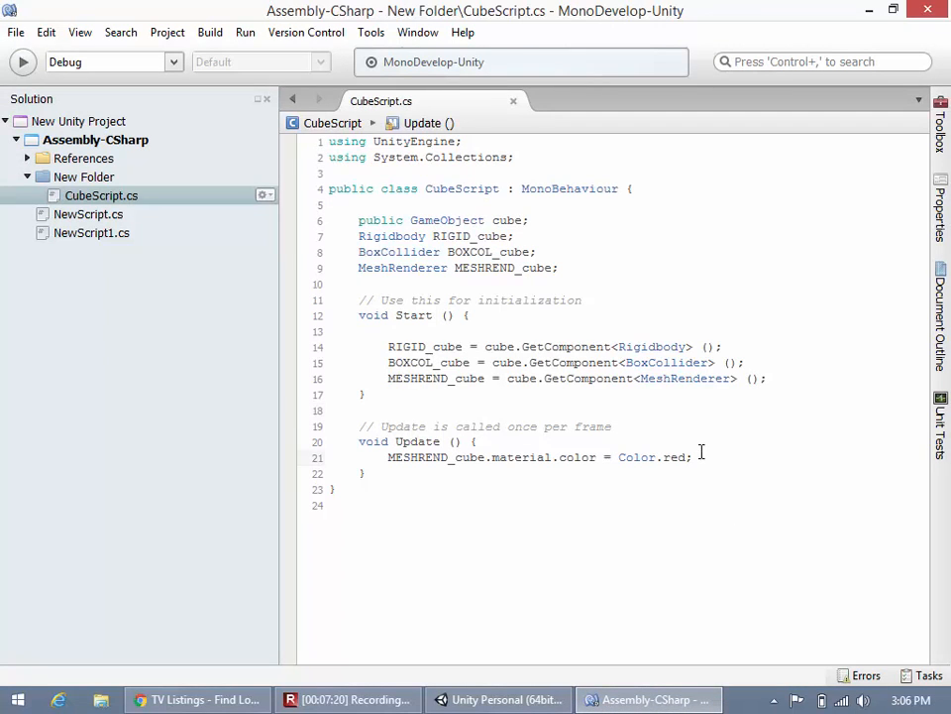
type("RIGID_cube.end")
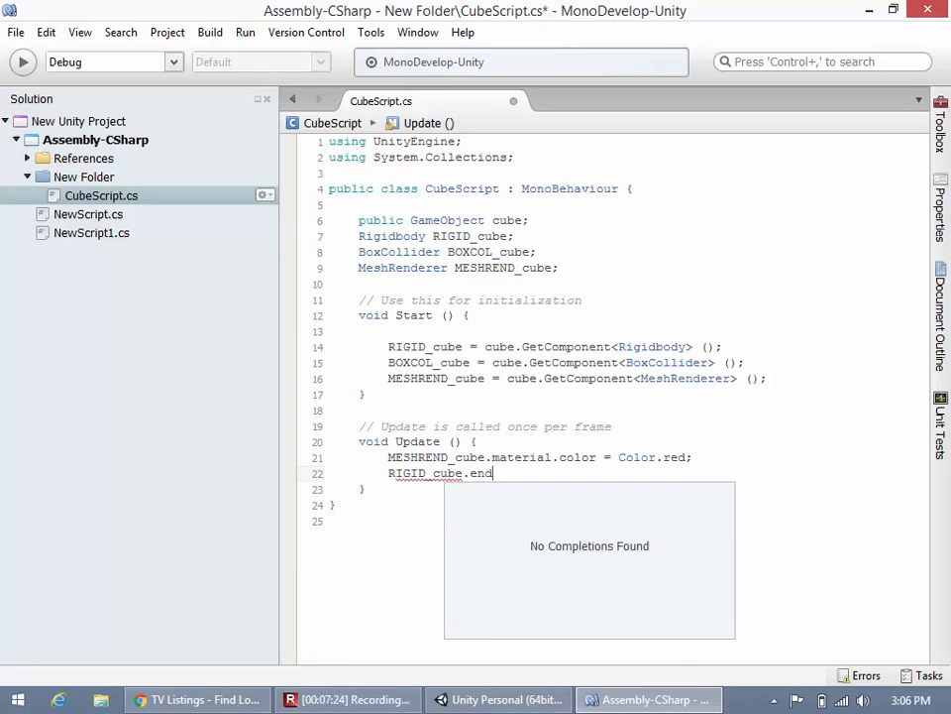
key("backspace")
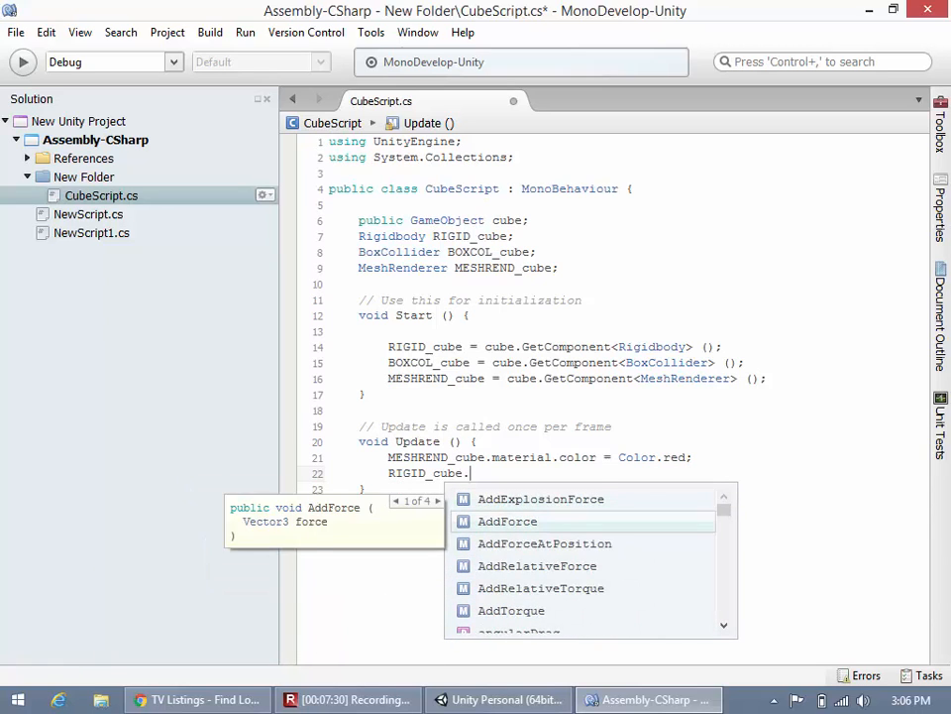
scroll("down", 3)
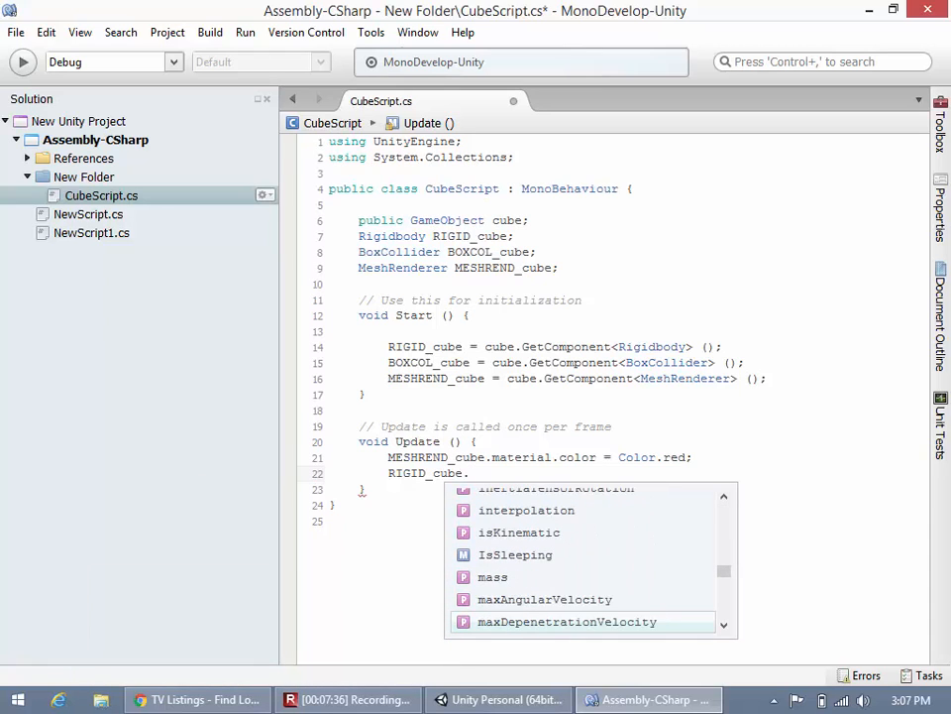
type(".")
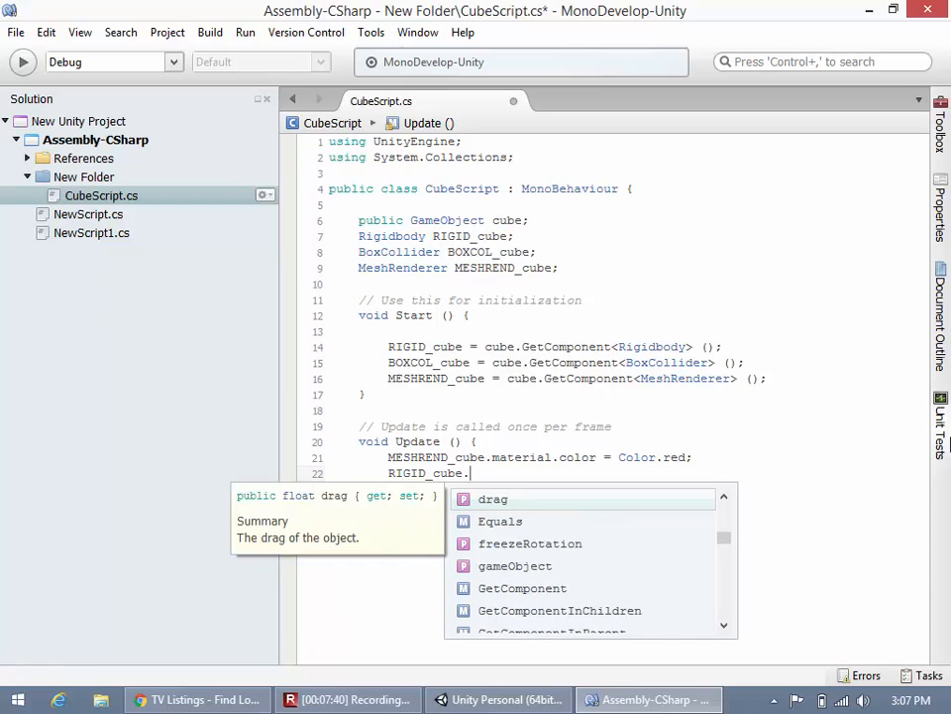
left_click(499, 699)
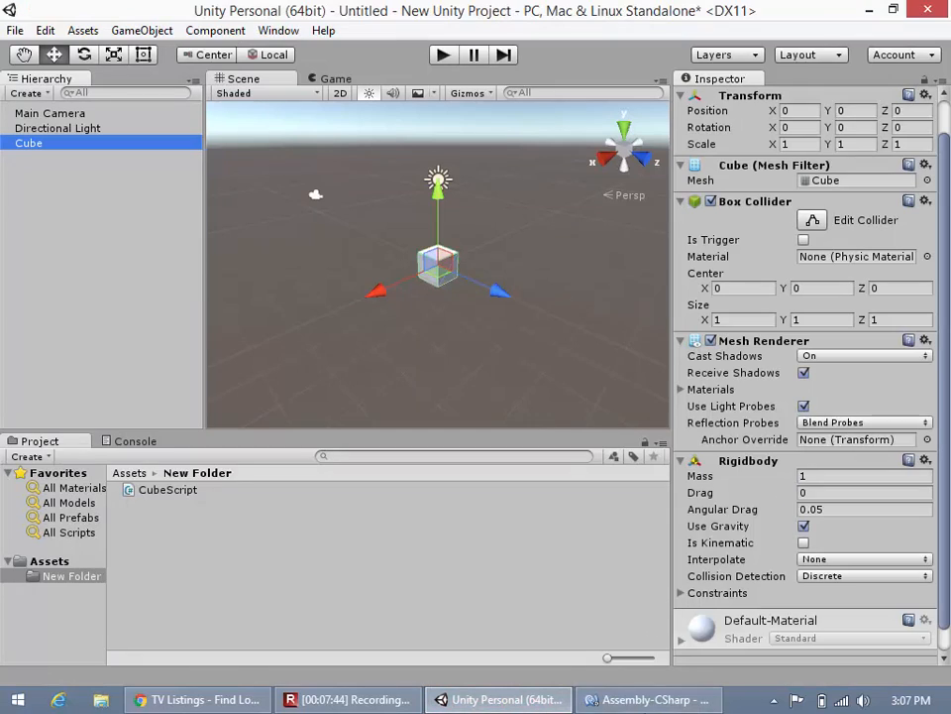
left_click(649, 700)
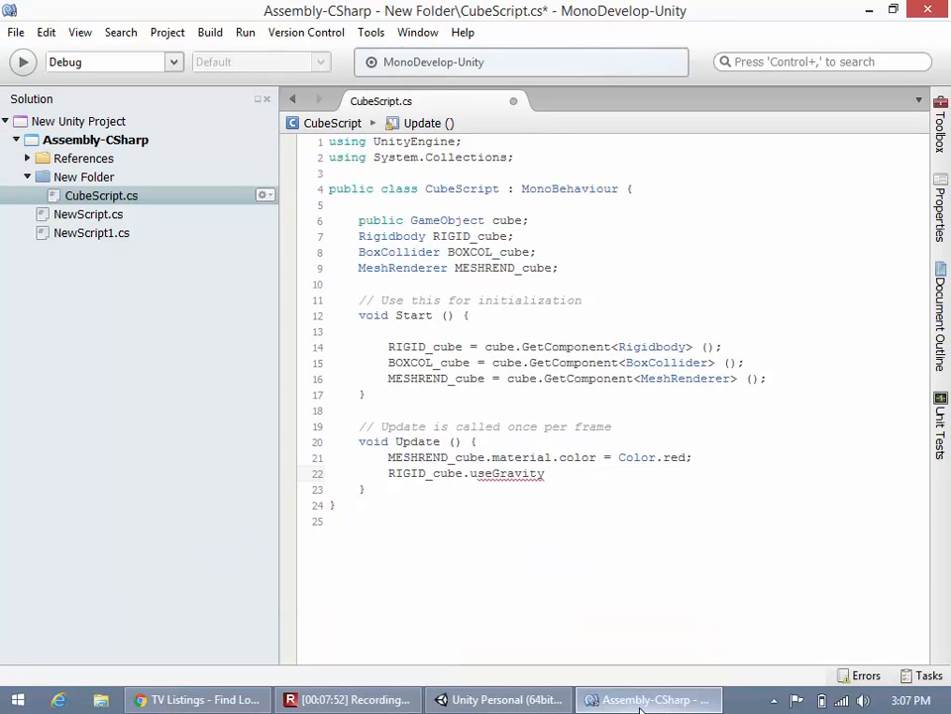
type("= false;")
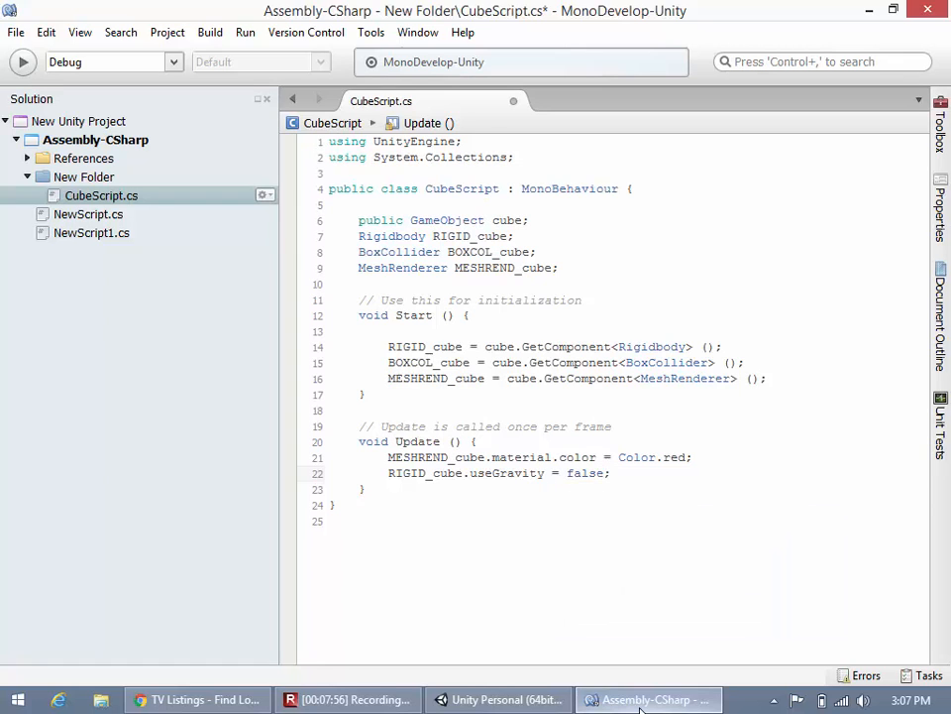
left_click(498, 699)
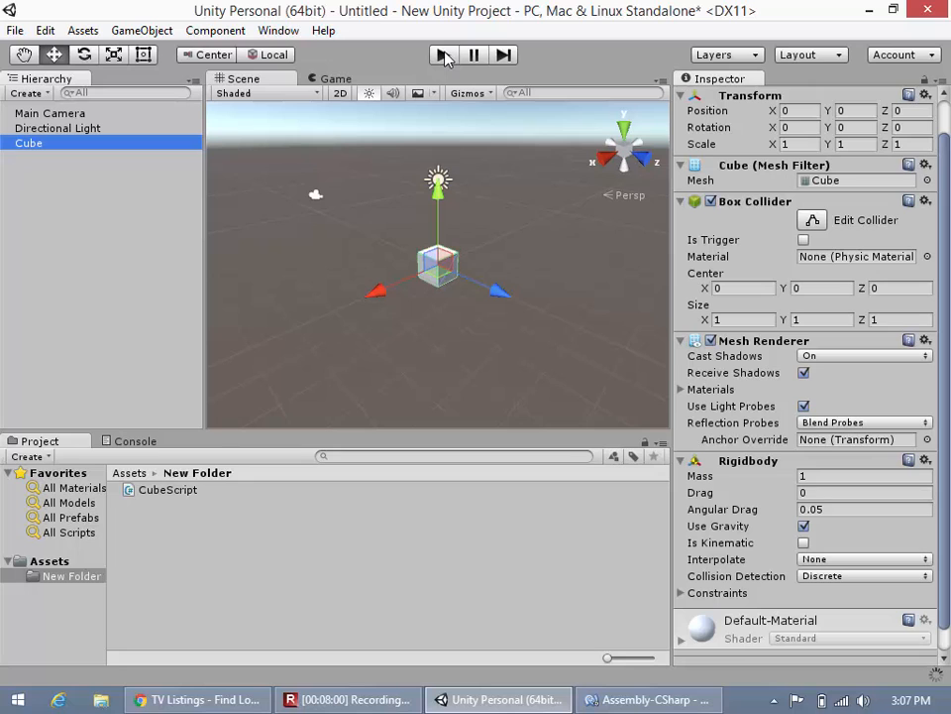
Play the scene, confirm the red cube's Rigidbody has Use Gravity off with Constraints expanded, then stop
left_click(442, 55)
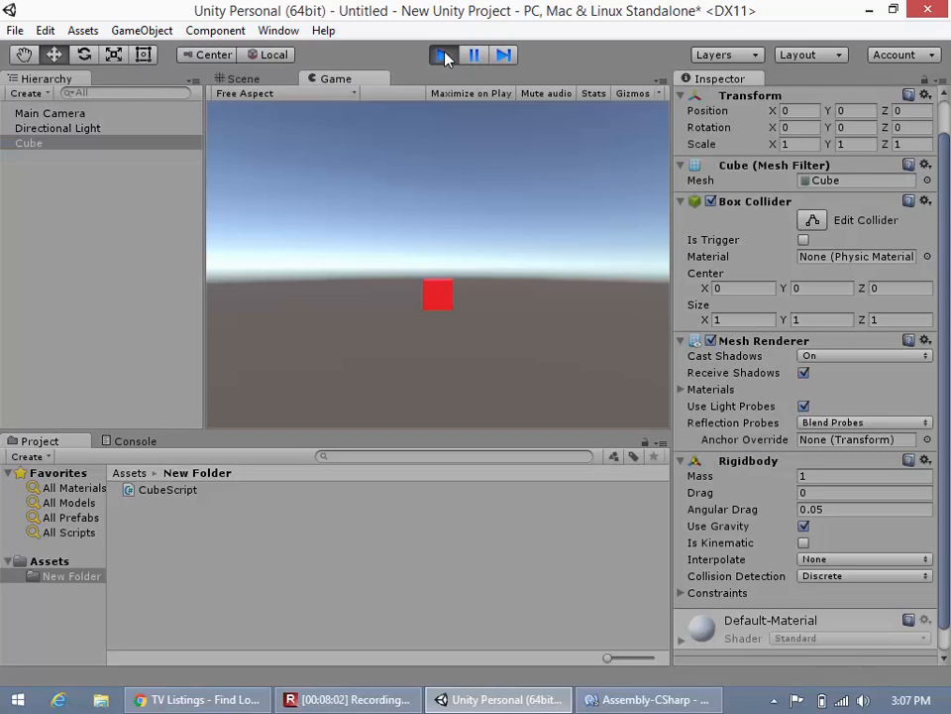
left_click(442, 55)
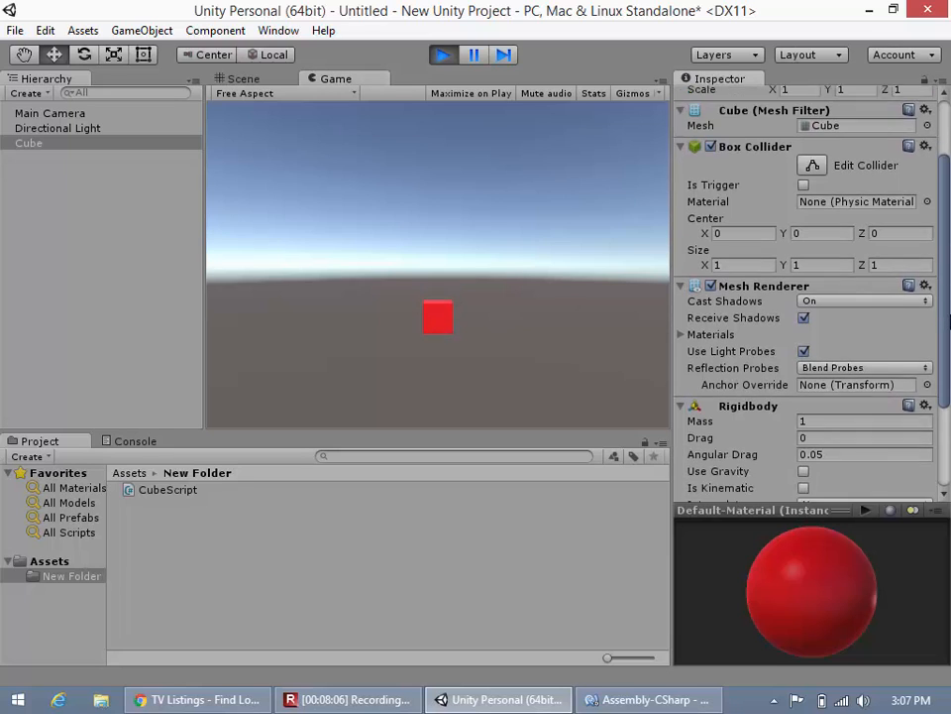
scroll("down", 3)
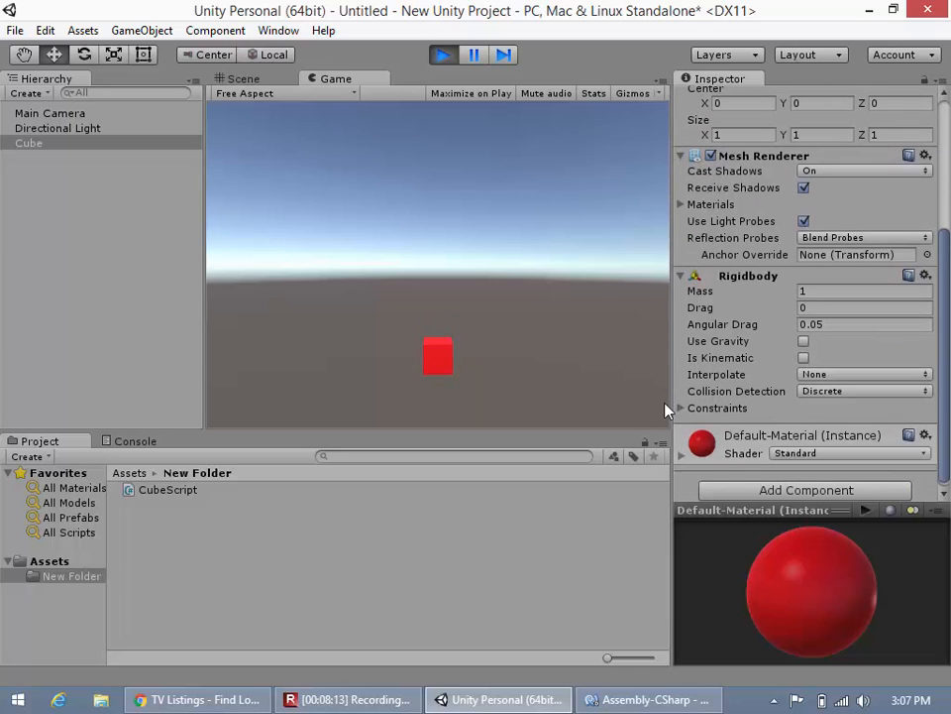
left_click(682, 408)
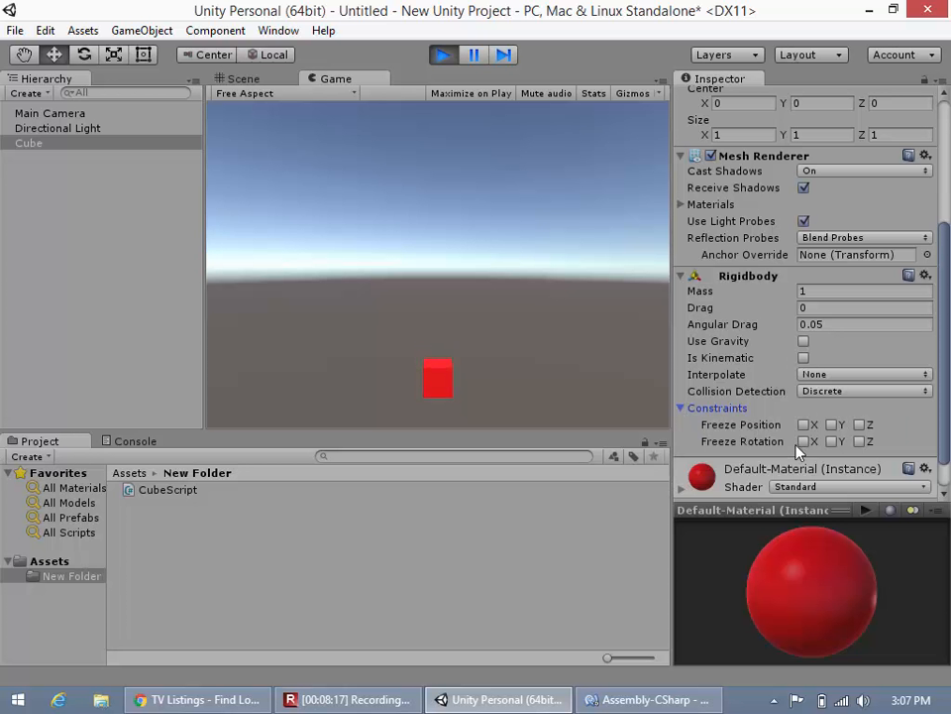
left_click(442, 55)
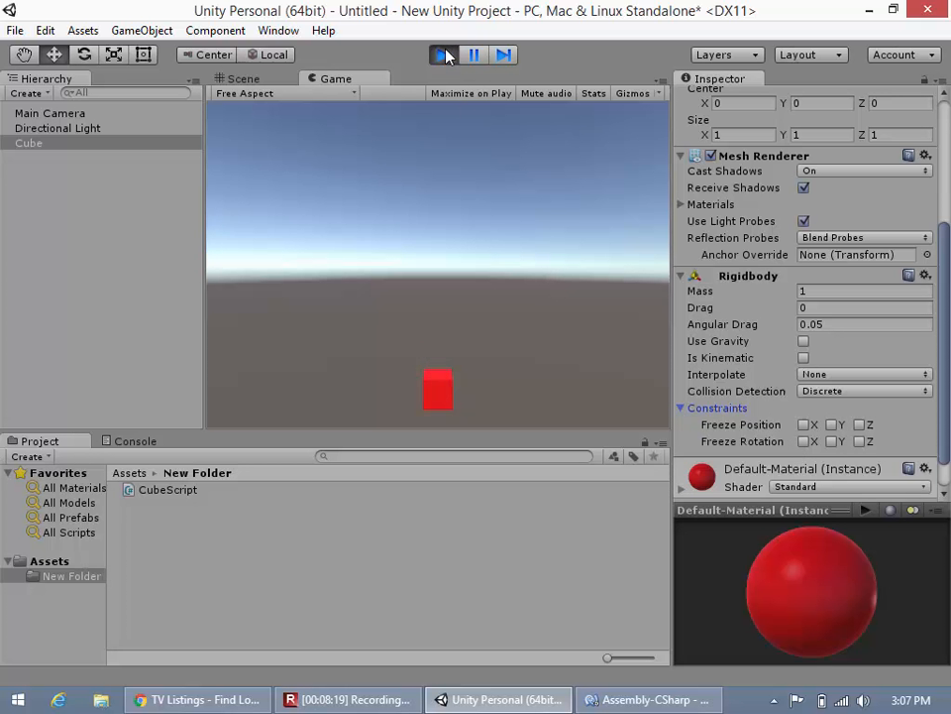
left_click(442, 55)
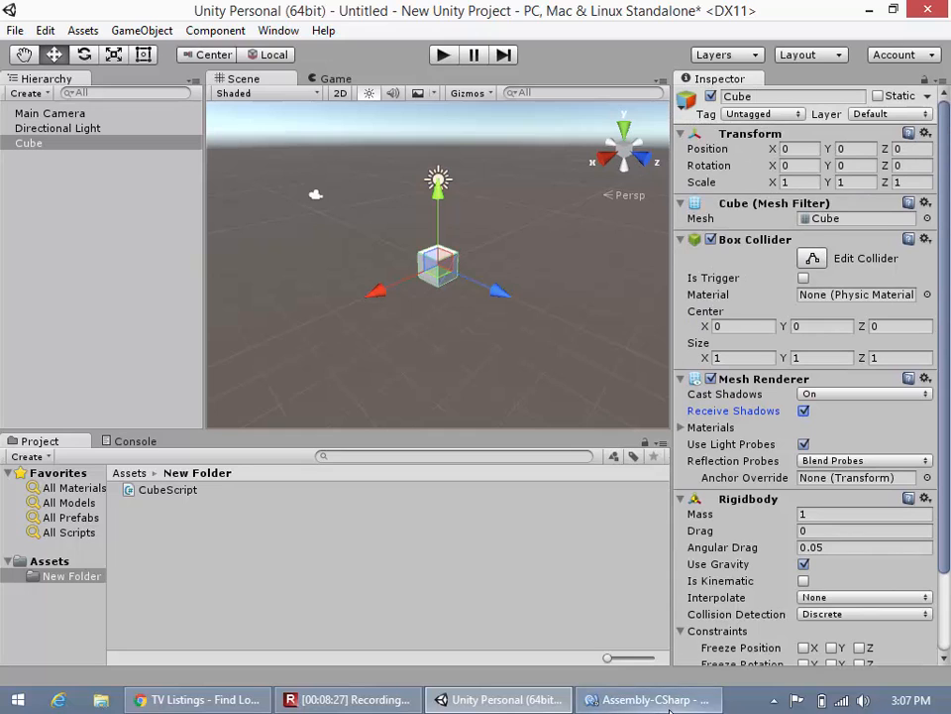
Bring MonoDevelop forward and review the finished CubeScript Start and Update code
left_click(649, 699)
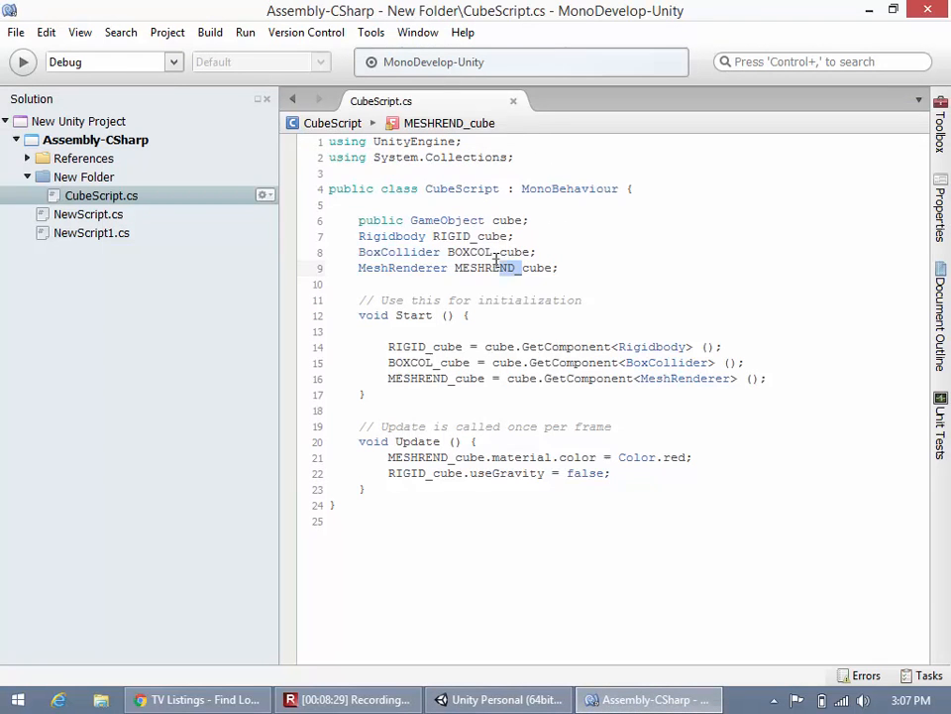
left_click(481, 252)
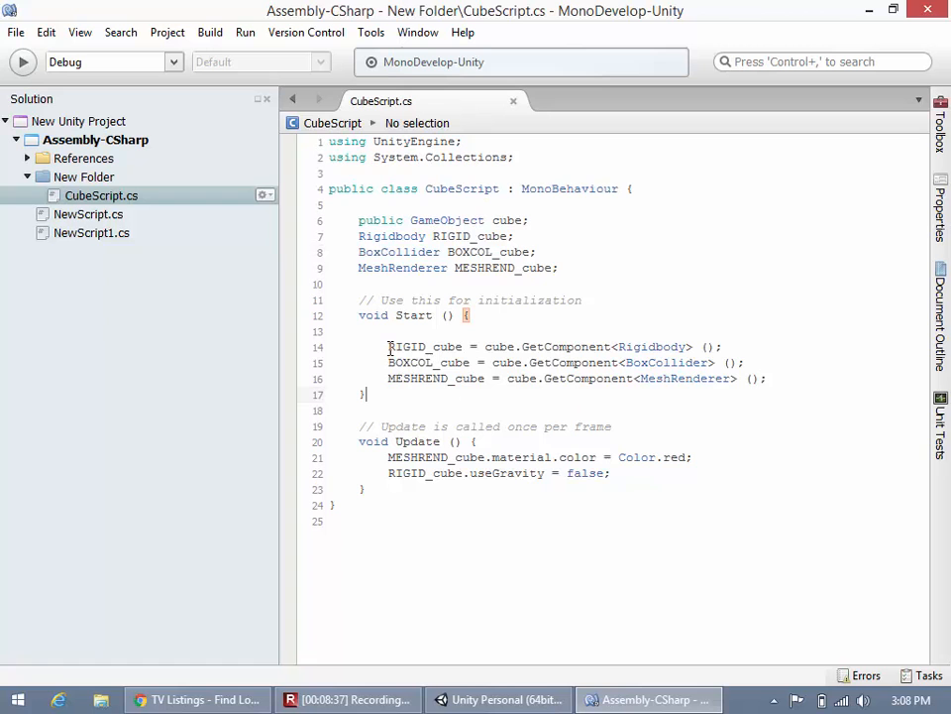
left_click(388, 346)
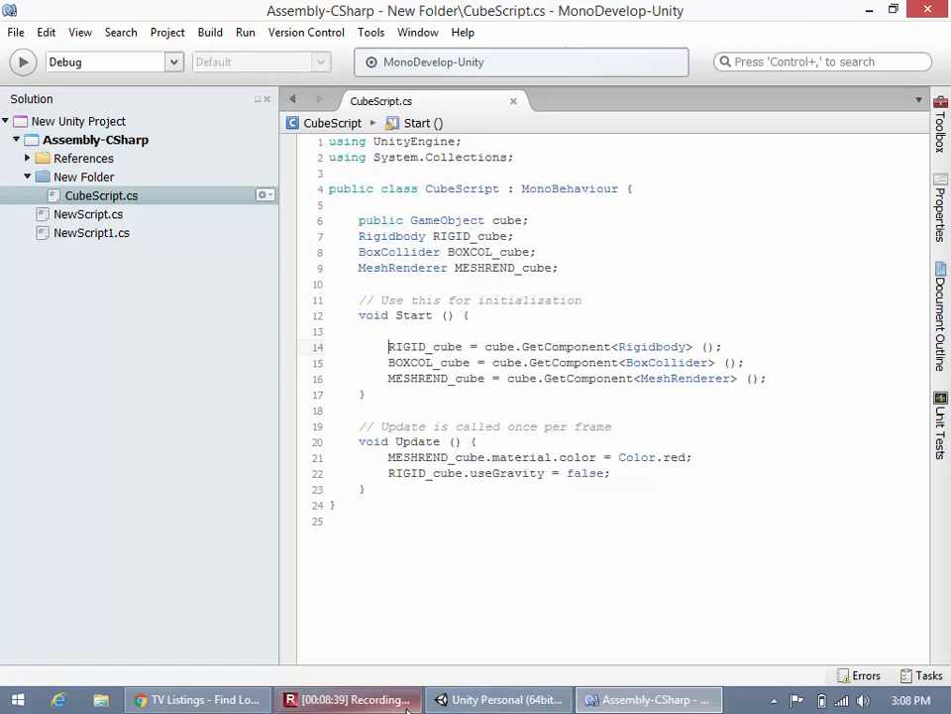